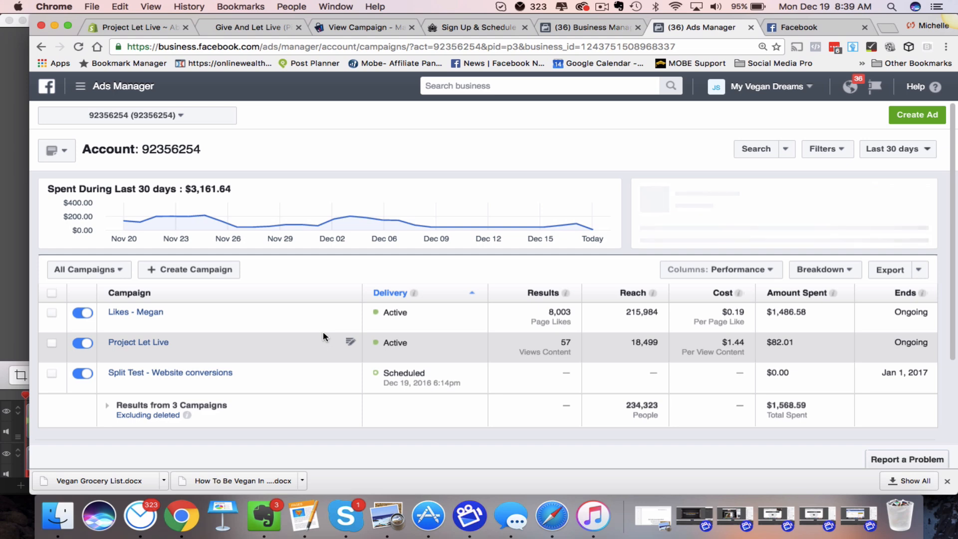
mouse_move(248, 357)
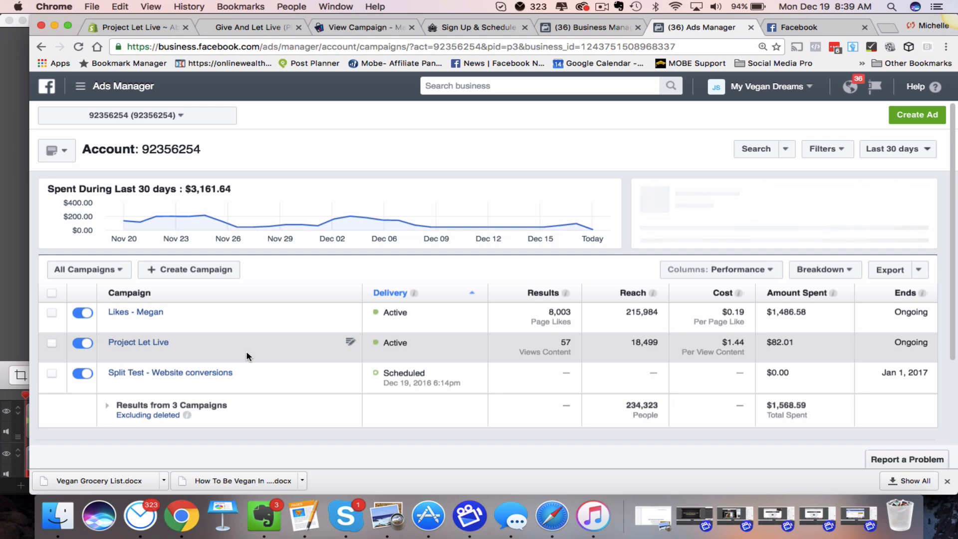
View the Split Test - Website conversions campaign's ad sets table: conversions, impressions and link clicks
scroll(down, 3)
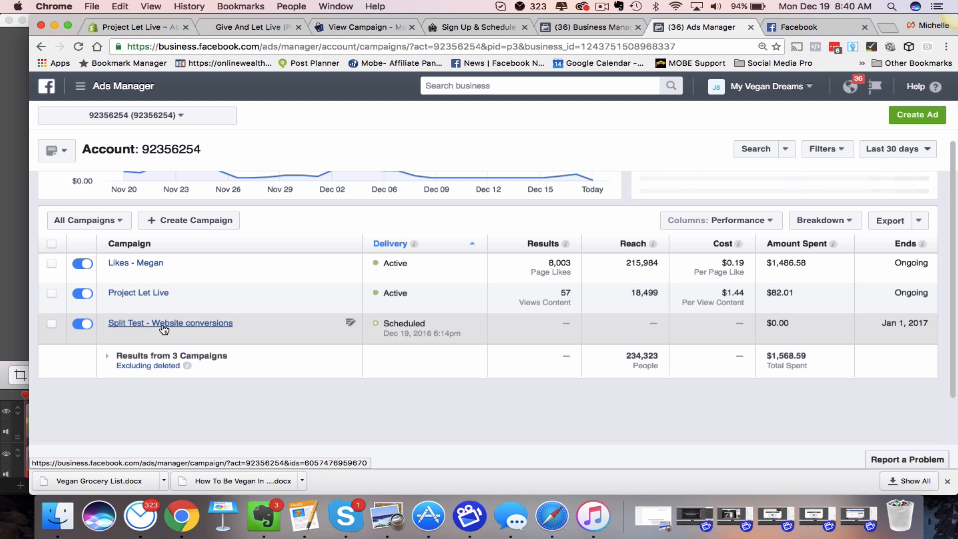
click(169, 323)
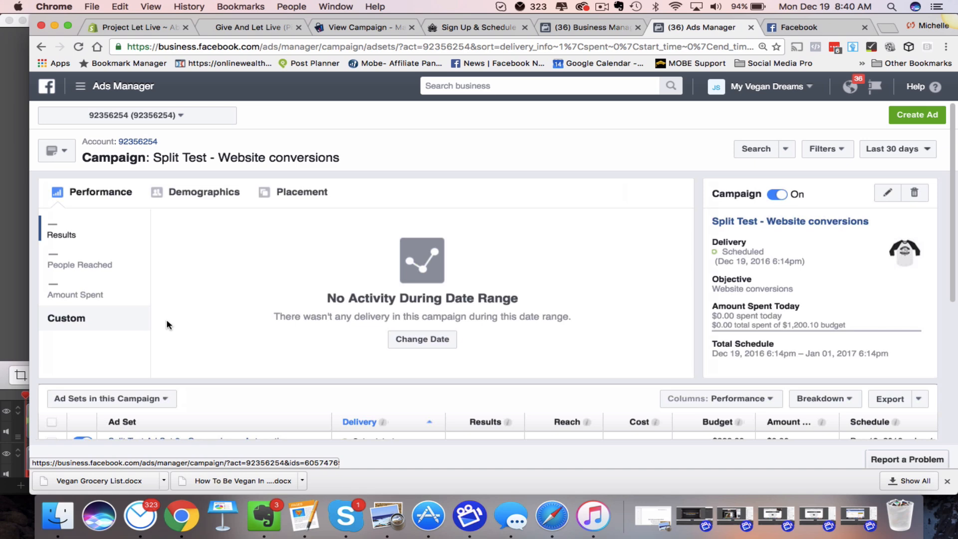
scroll(down, 3)
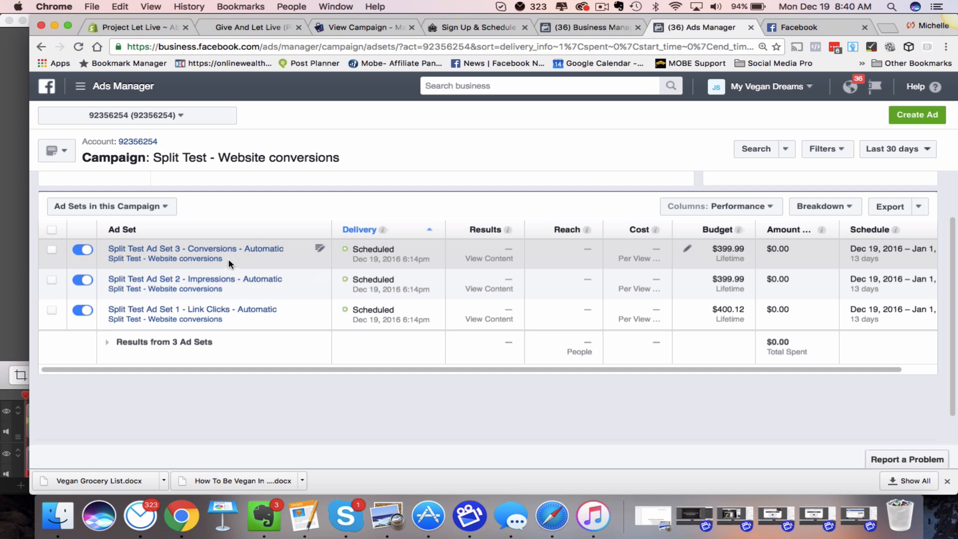
mouse_move(194, 279)
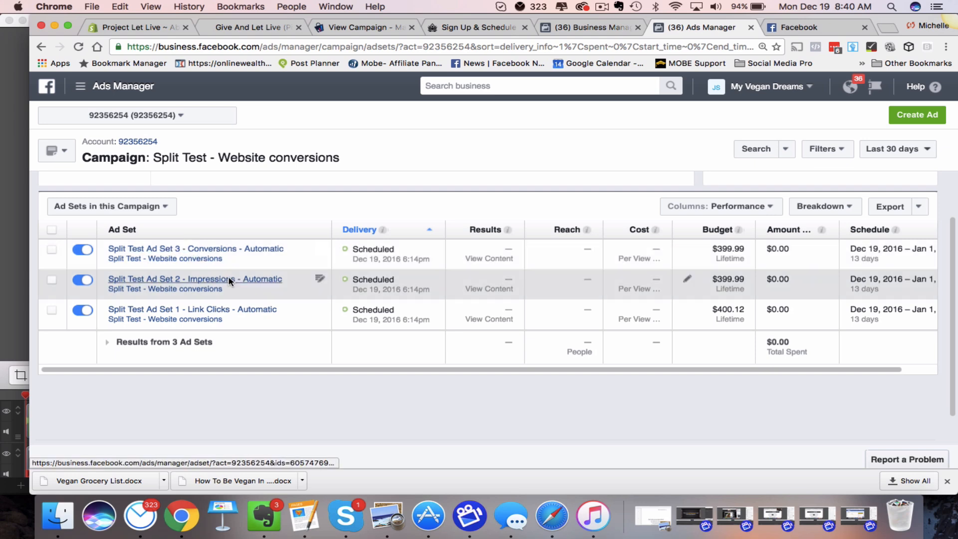
mouse_move(202, 254)
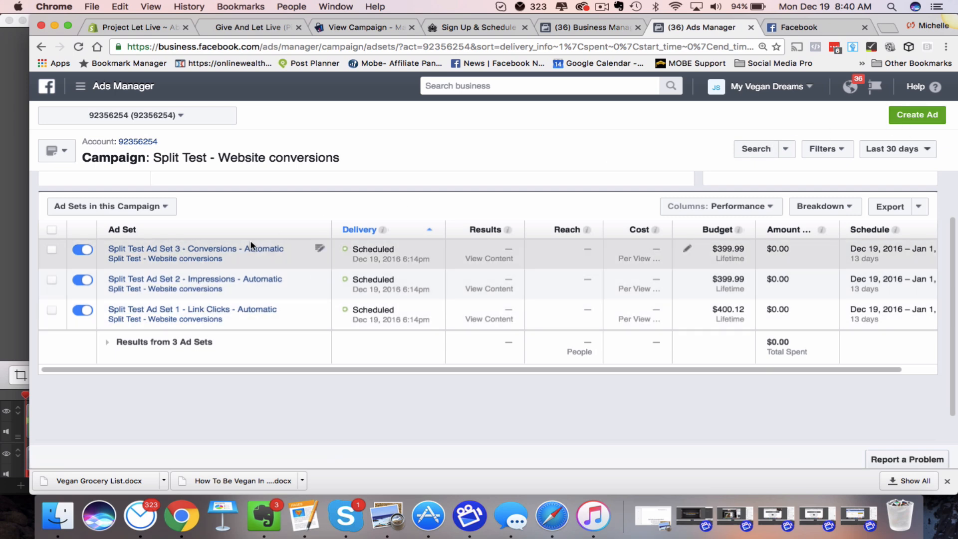
click(196, 248)
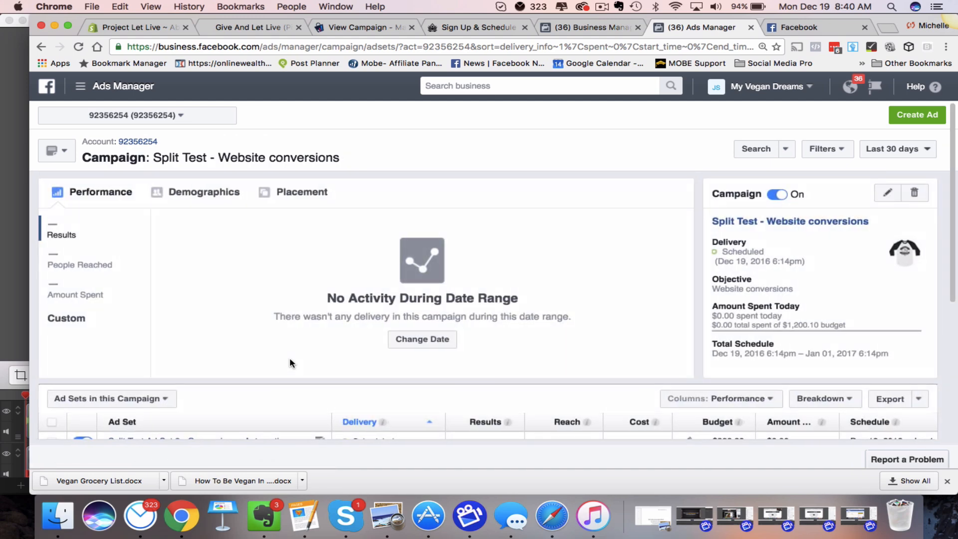
scroll(down, 3)
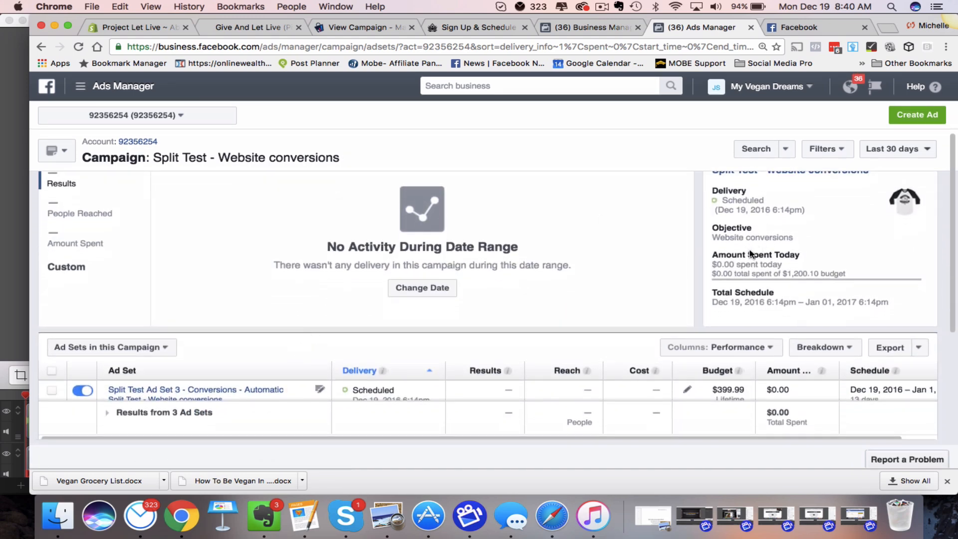
scroll(down, 3)
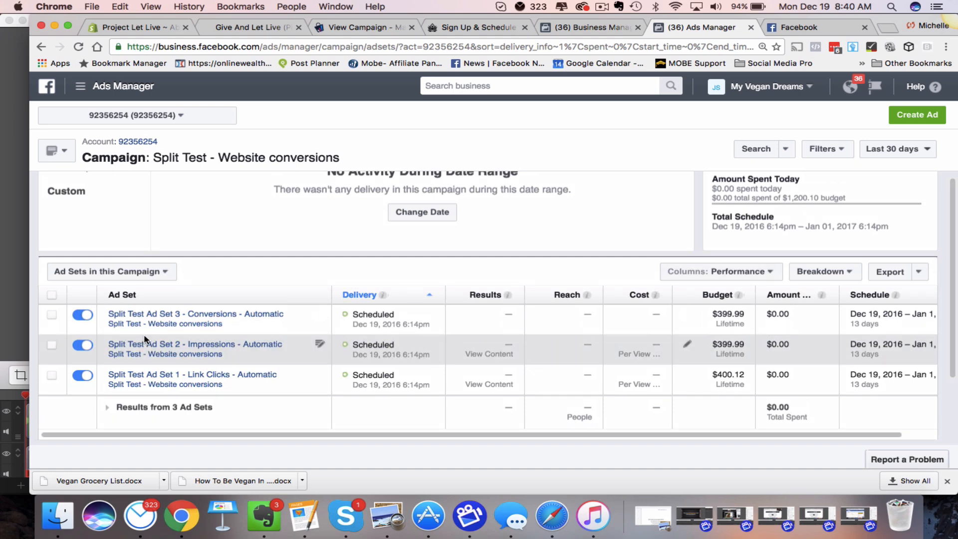
mouse_move(617, 211)
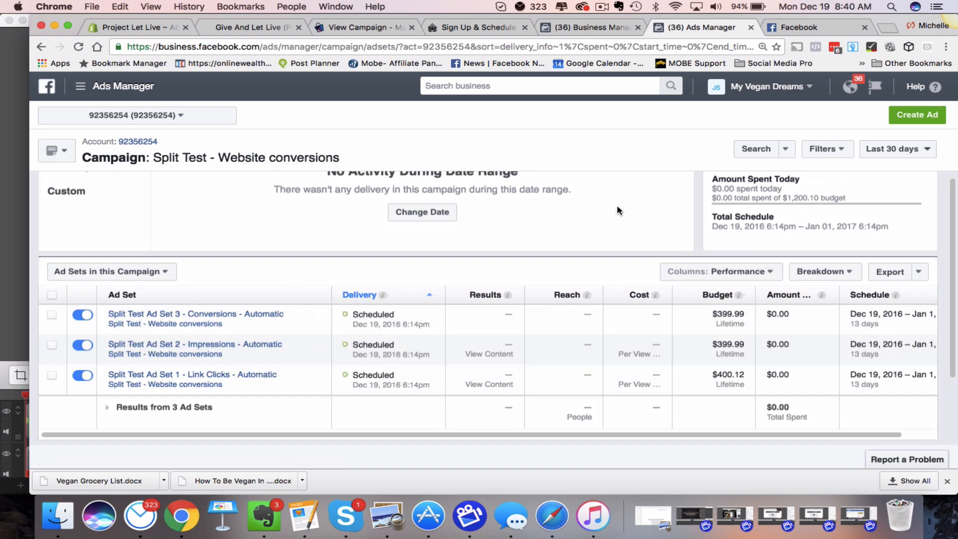
Create a new campaign with the Increase conversions on your website objective
click(916, 113)
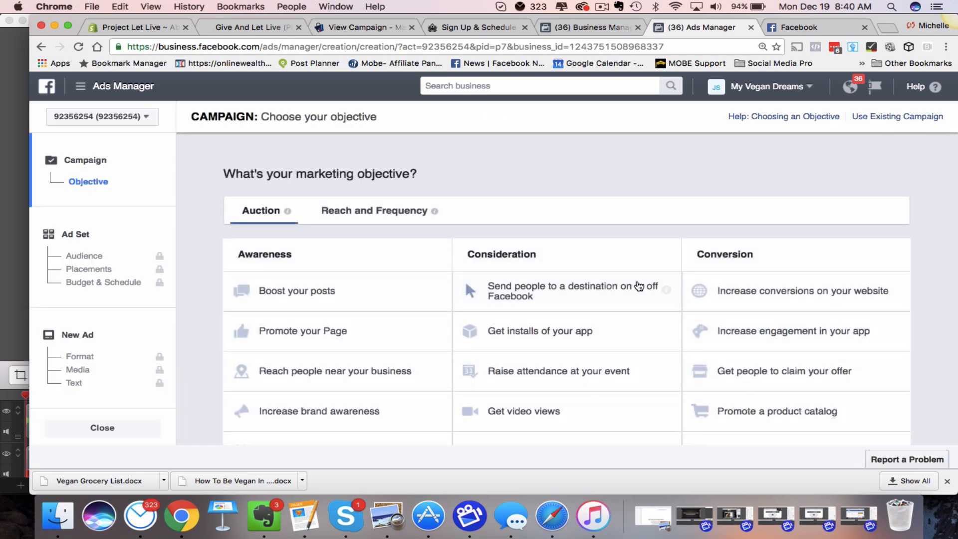
scroll(down, 3)
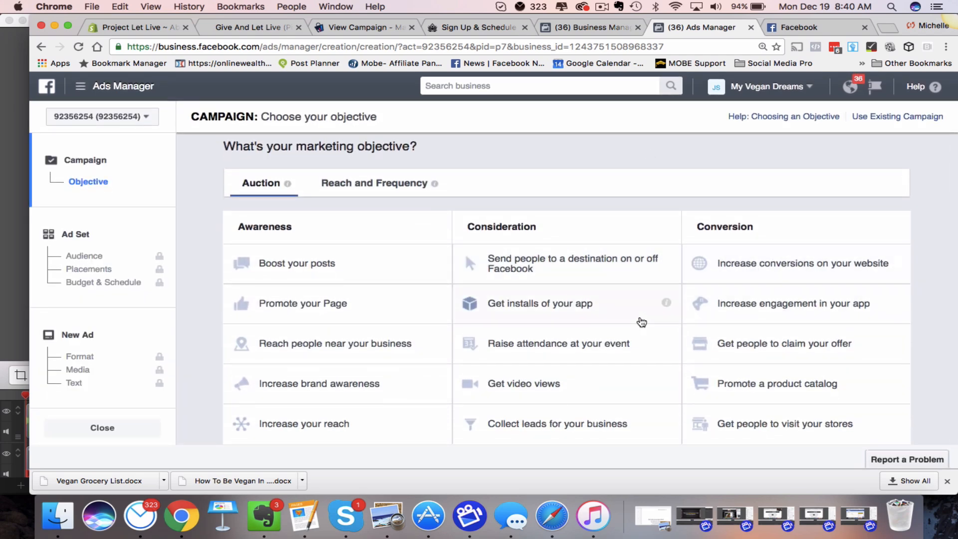
mouse_move(573, 309)
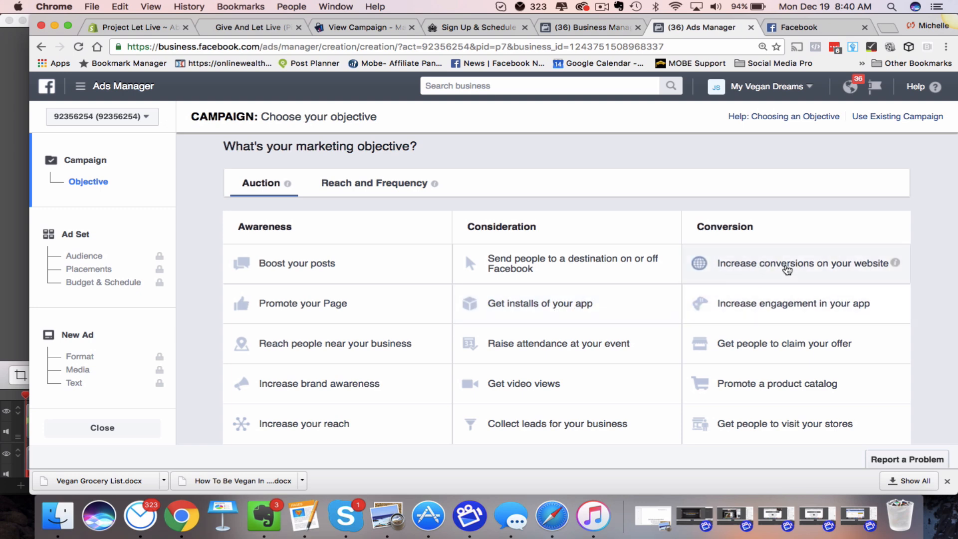
mouse_move(748, 263)
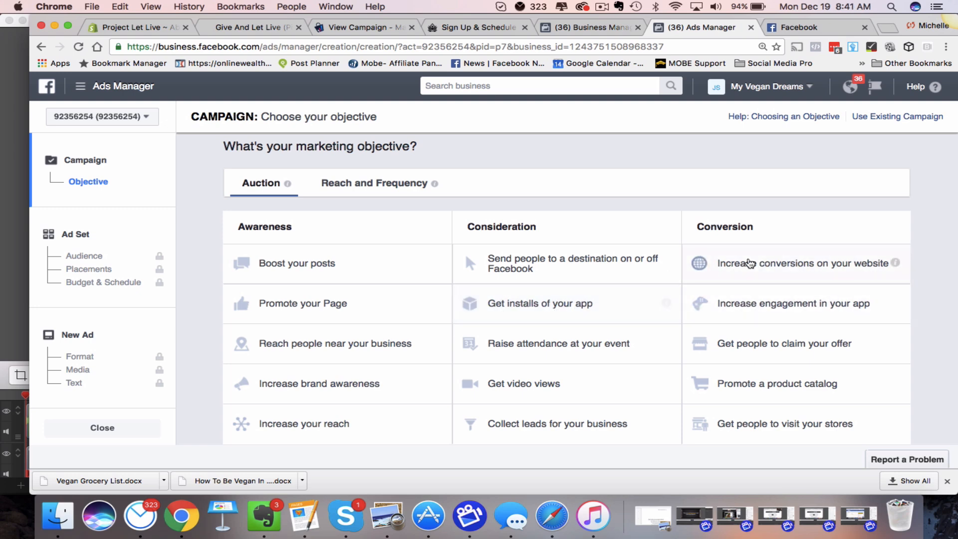
click(802, 262)
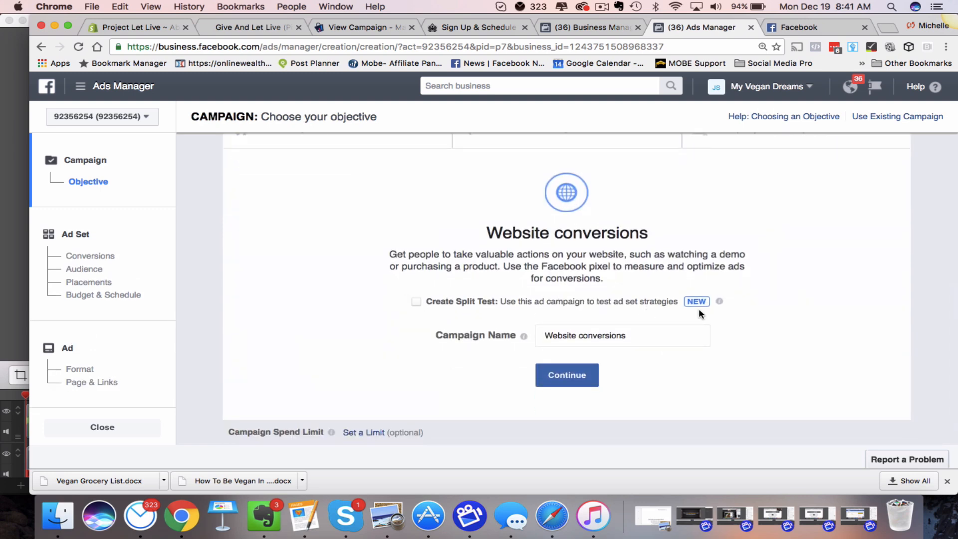
mouse_move(719, 301)
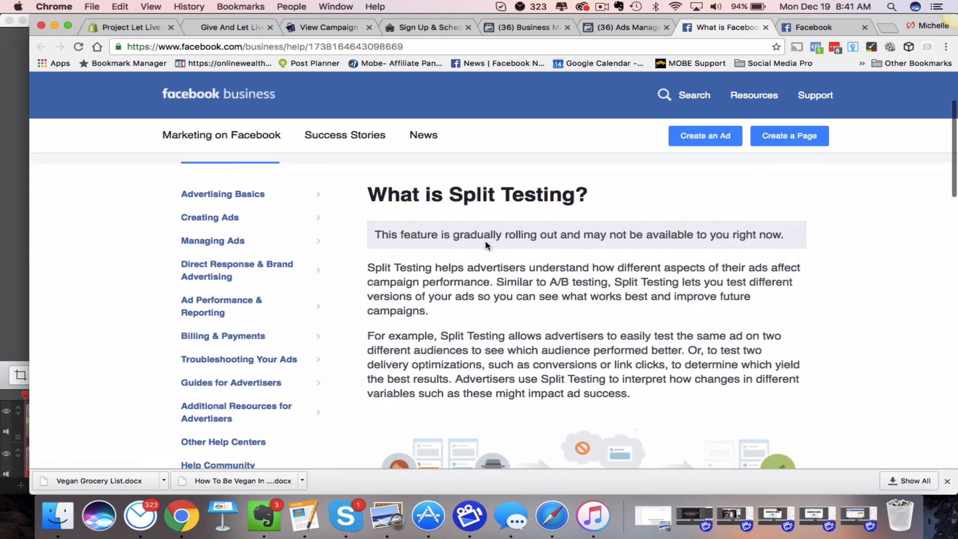
Expand the 'Where can I create a split test?' answer on the help page
scroll(down, 3)
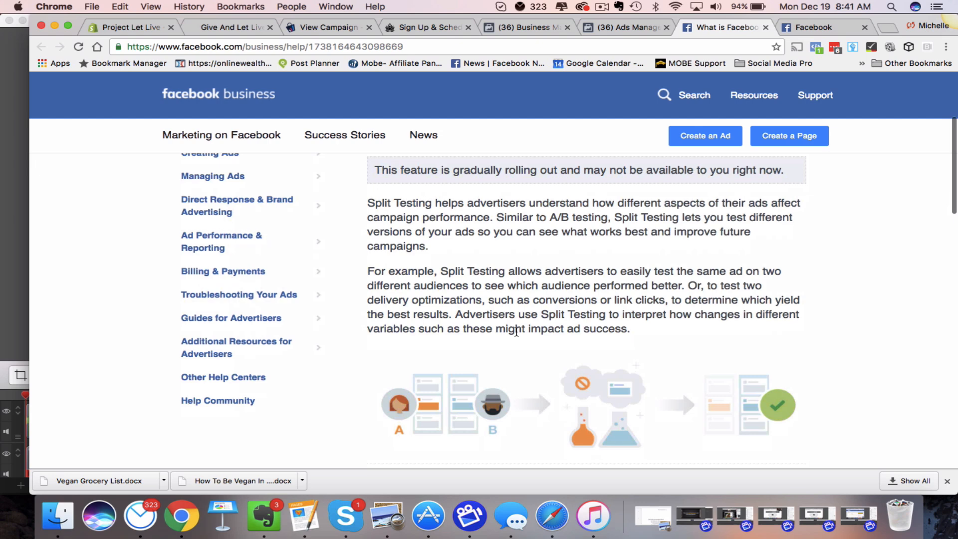
scroll(down, 3)
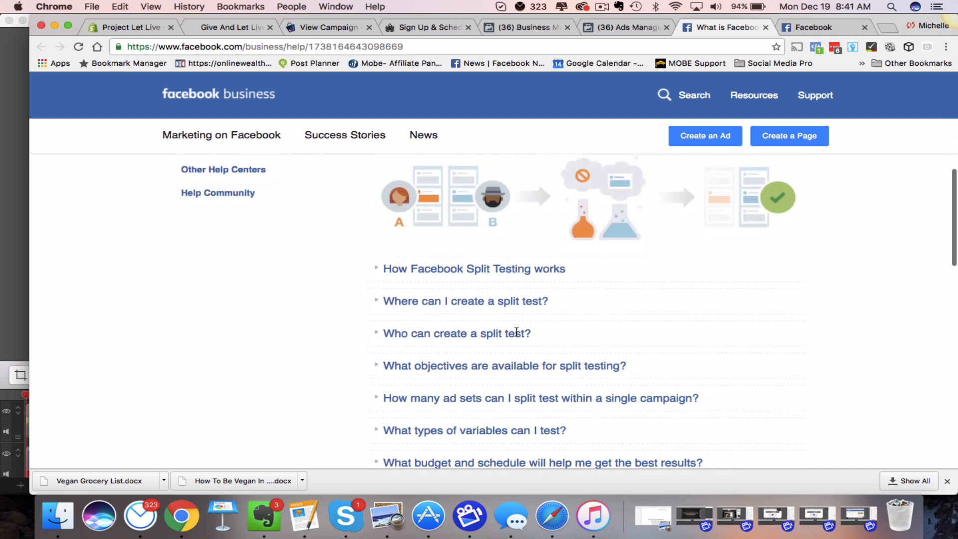
scroll(down, 3)
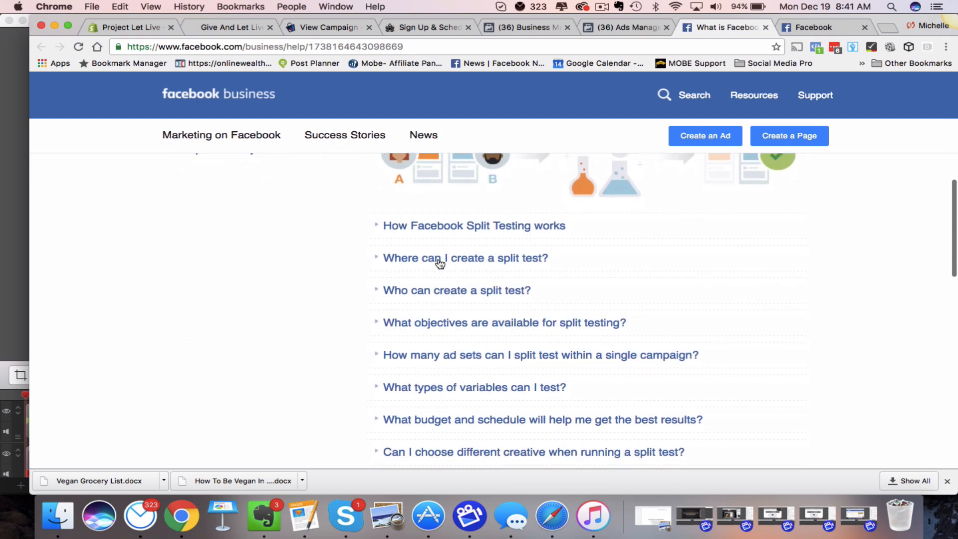
click(464, 257)
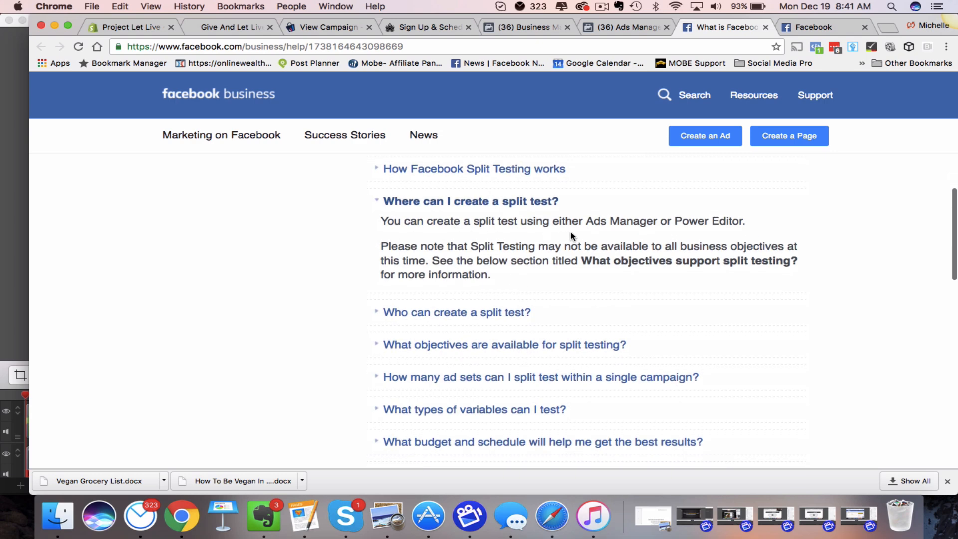
Expand 'Who can create a split test?' and read on to the supported objectives
scroll(down, 3)
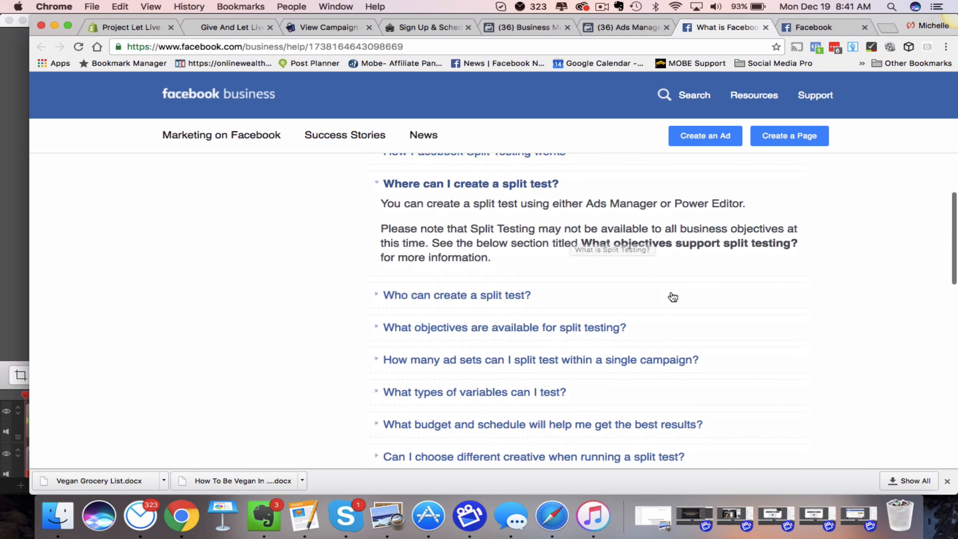
scroll(down, 3)
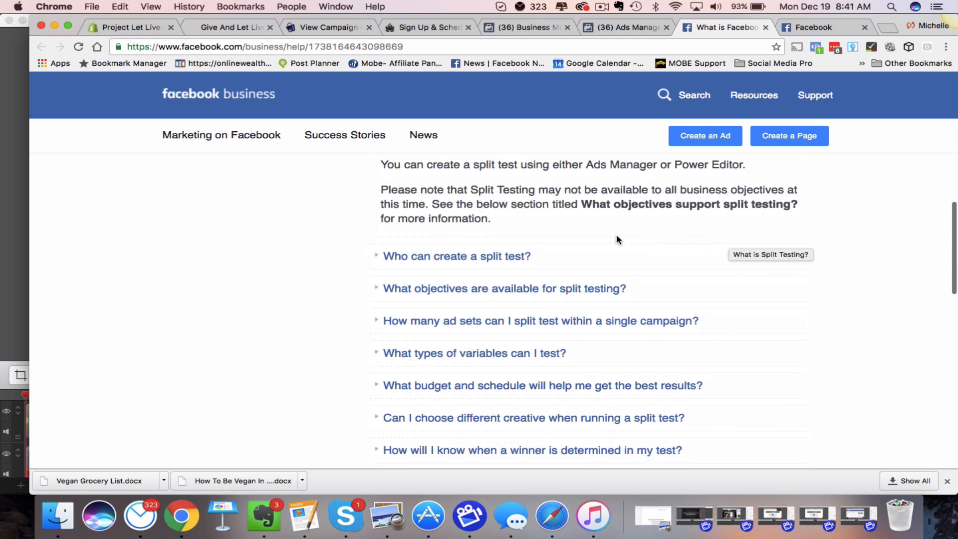
click(456, 256)
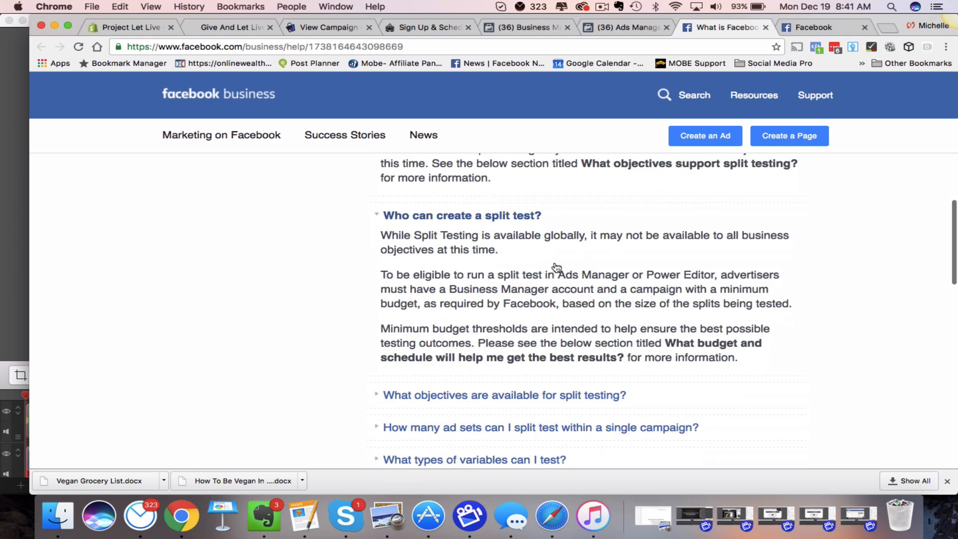
scroll(down, 3)
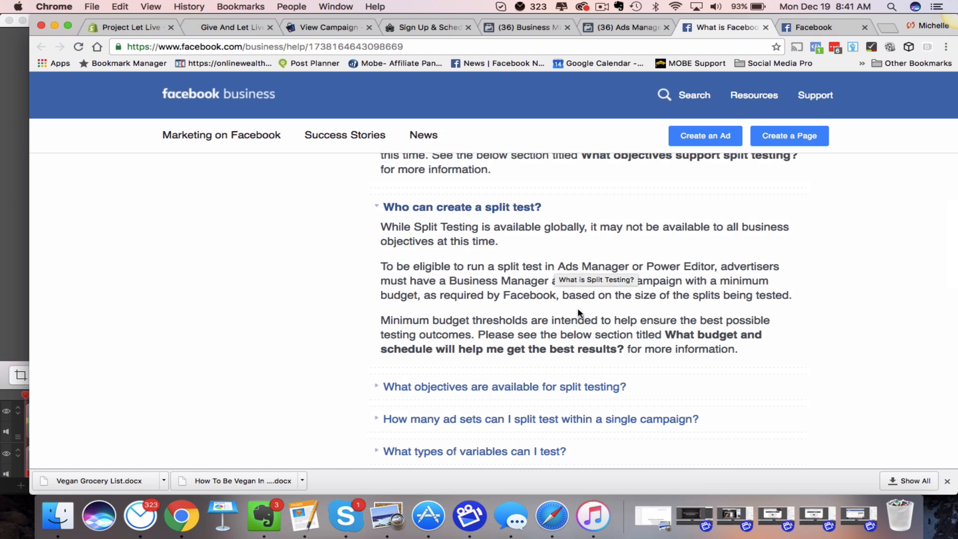
scroll(down, 3)
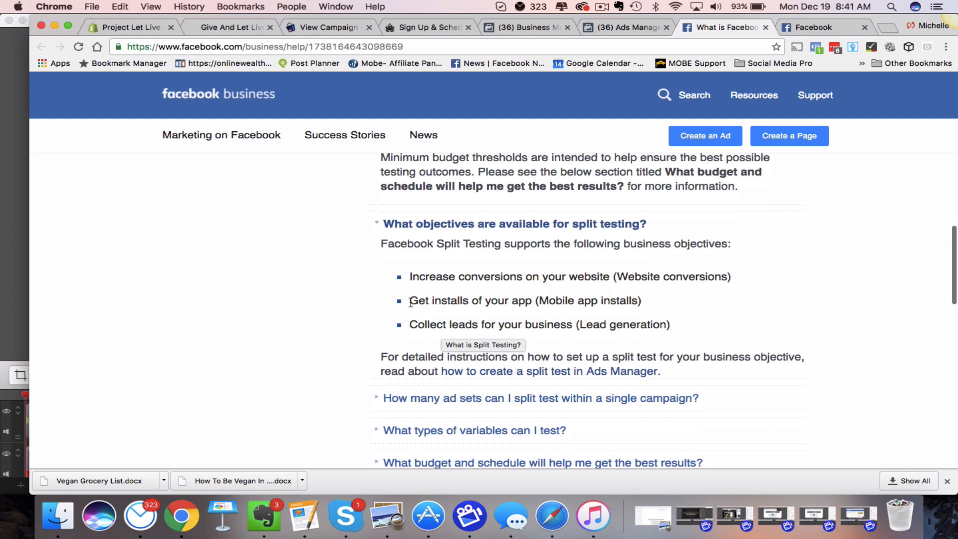
mouse_move(418, 276)
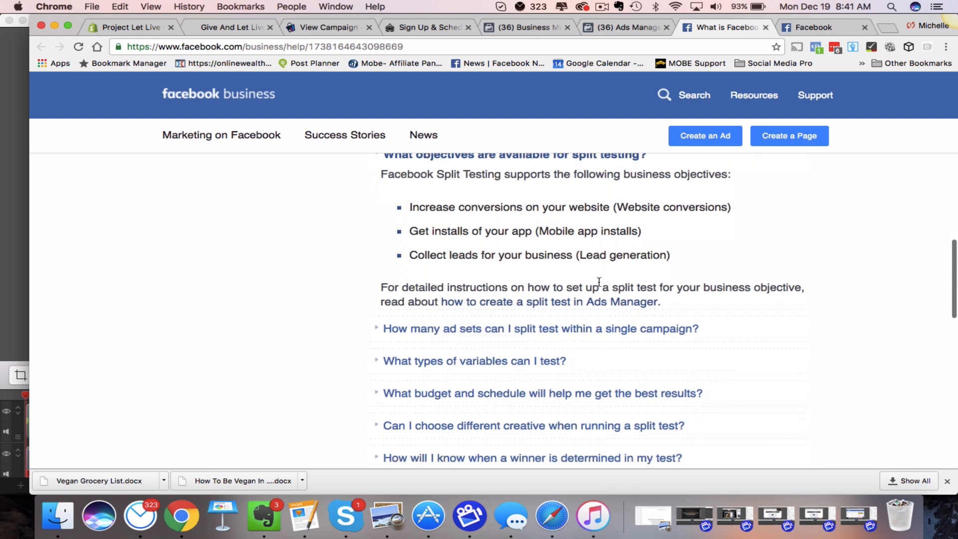
scroll(down, 3)
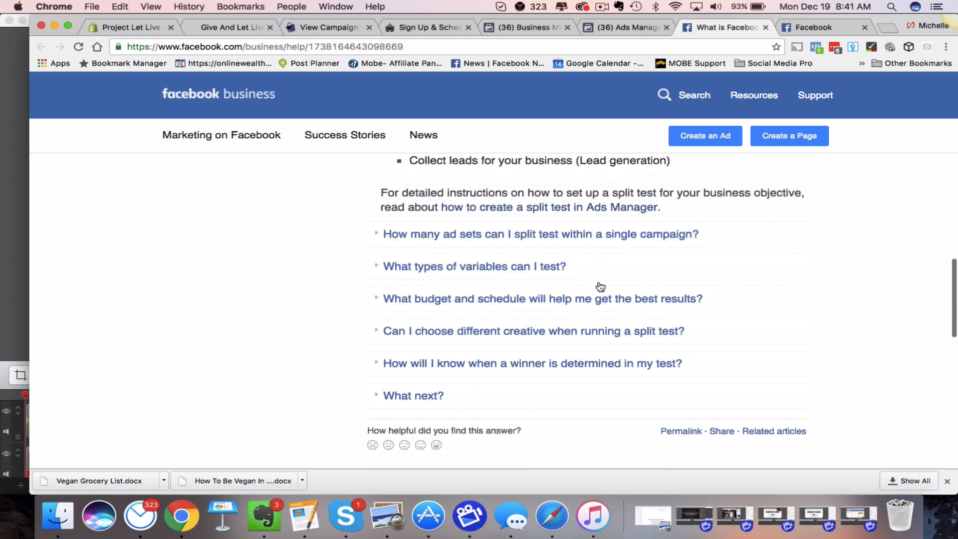
click(540, 234)
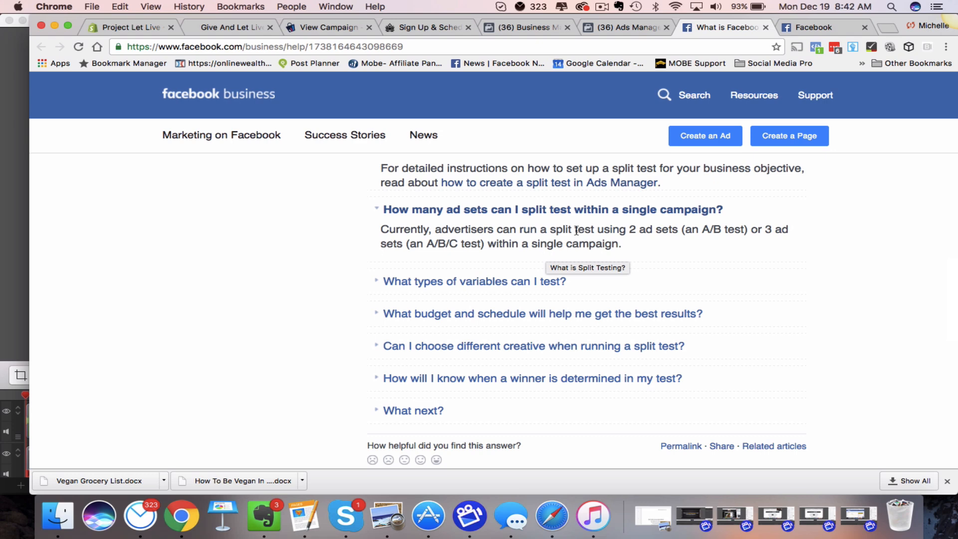
mouse_move(687, 233)
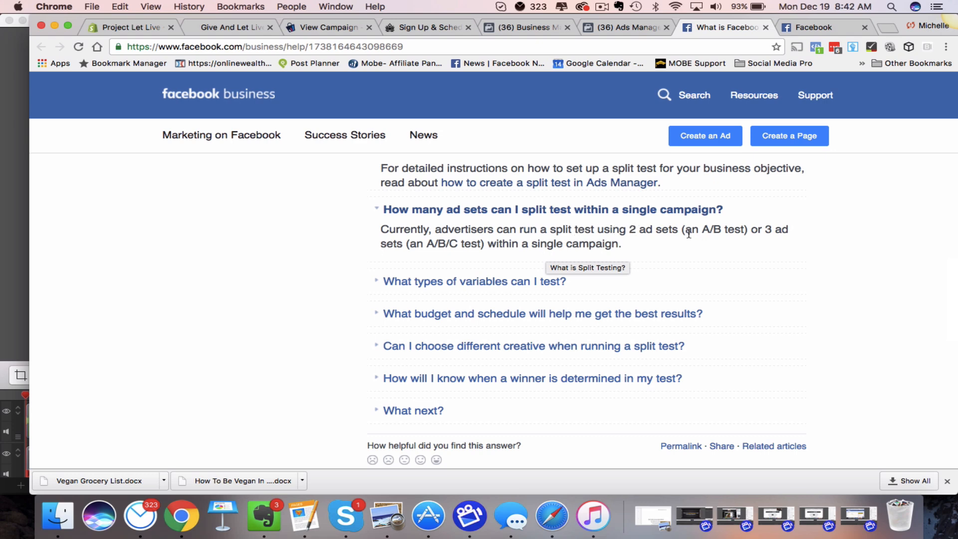
mouse_move(409, 247)
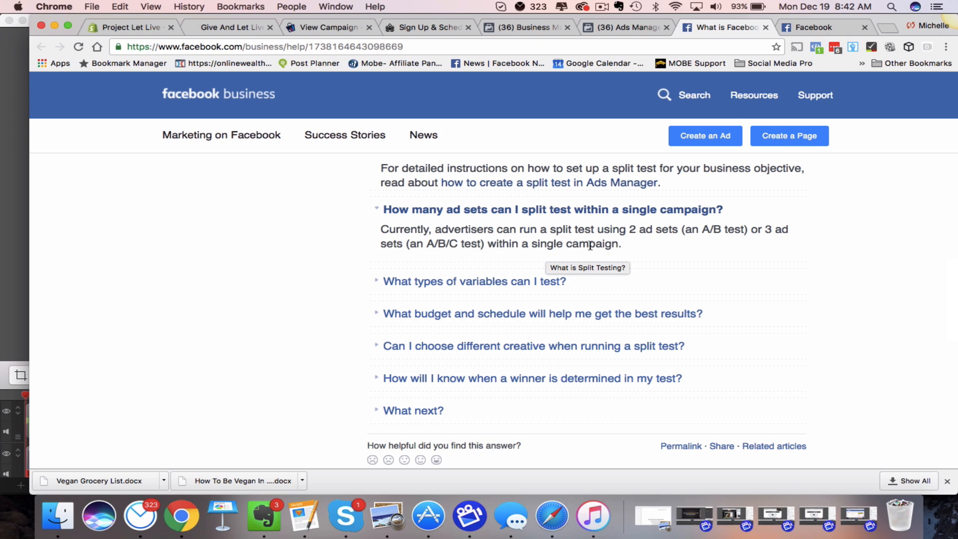
scroll(down, 3)
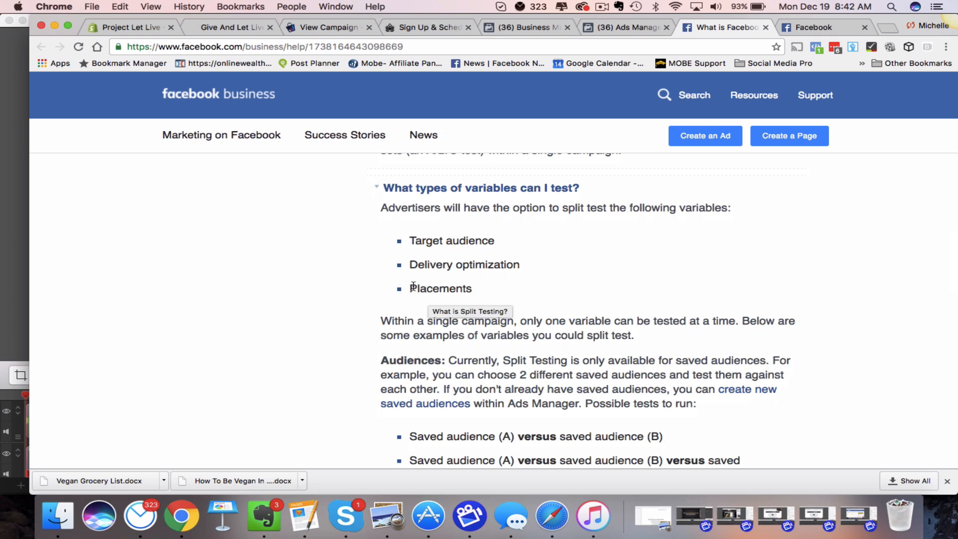
double_click(440, 287)
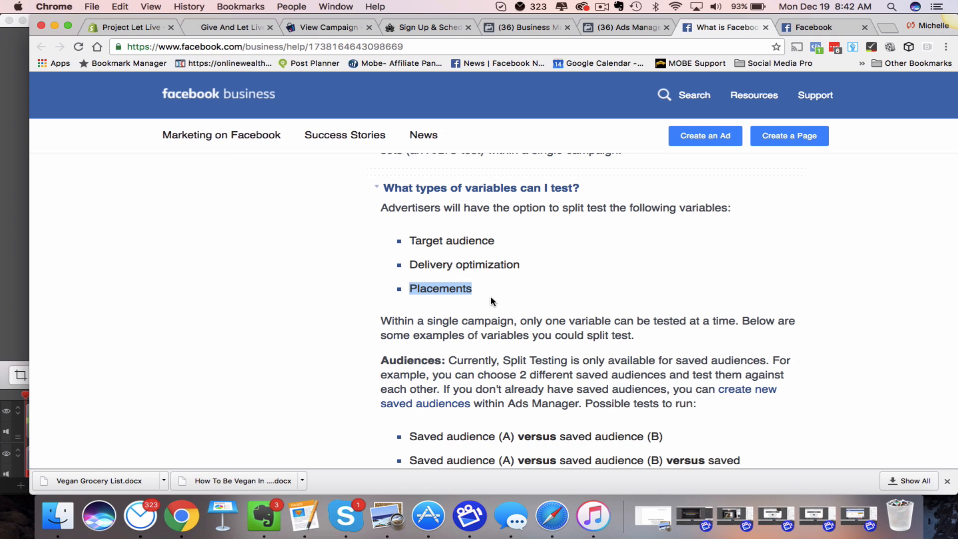
mouse_move(408, 296)
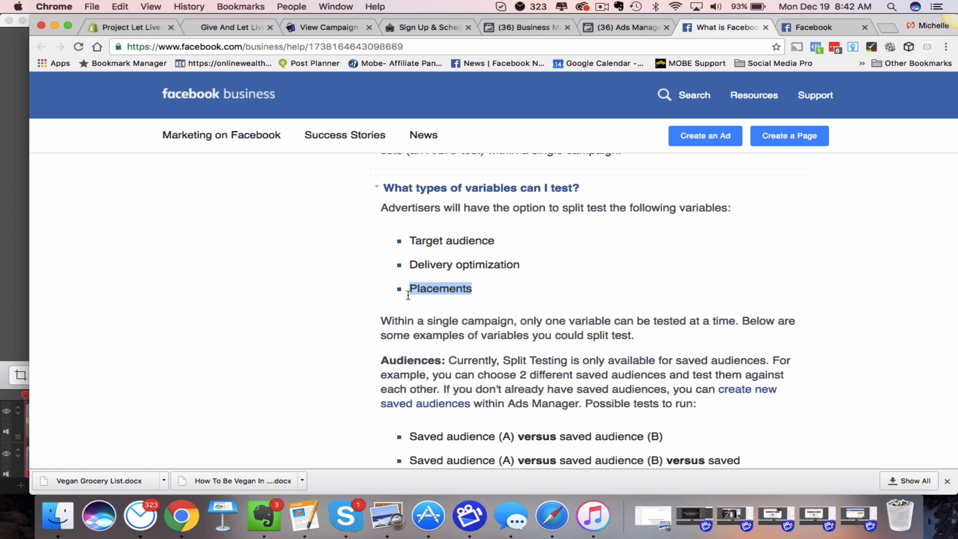
mouse_move(446, 301)
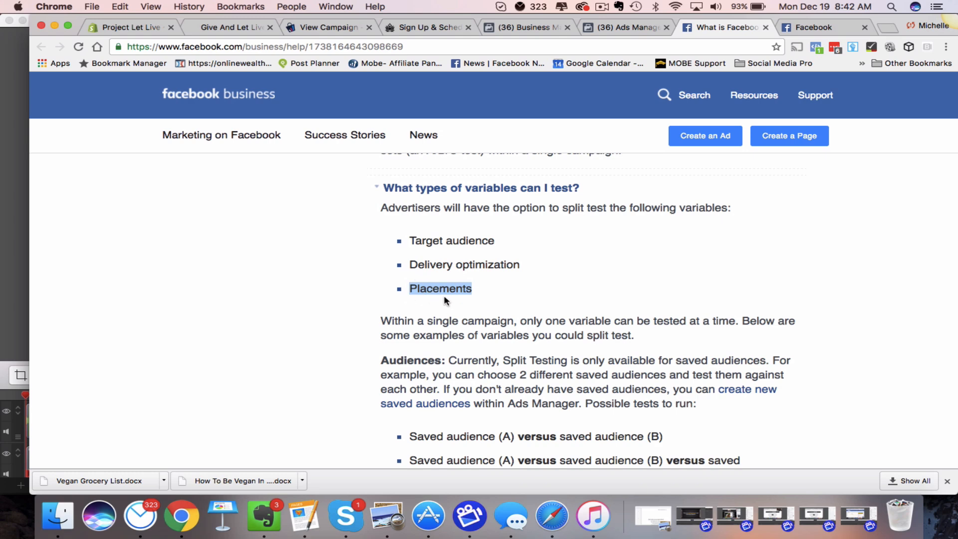
mouse_move(458, 293)
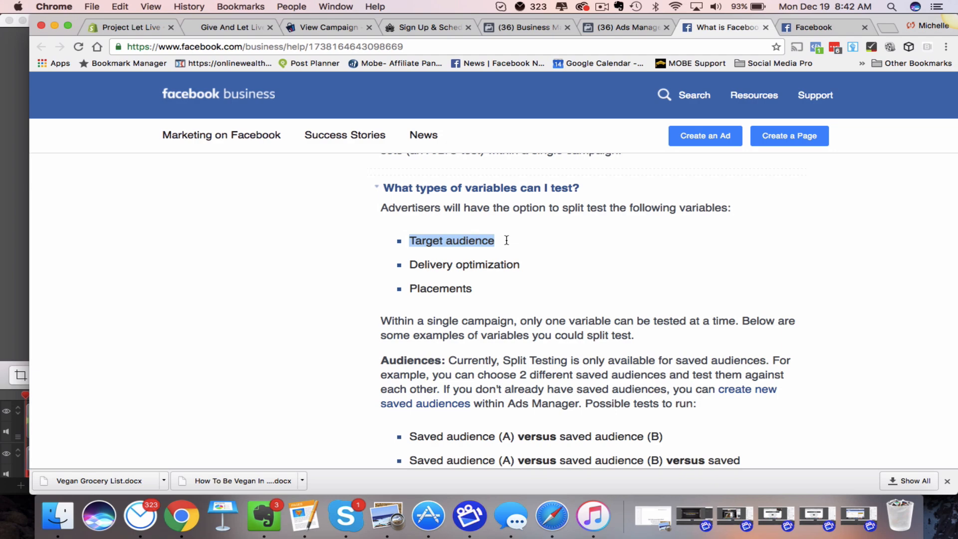
scroll(down, 3)
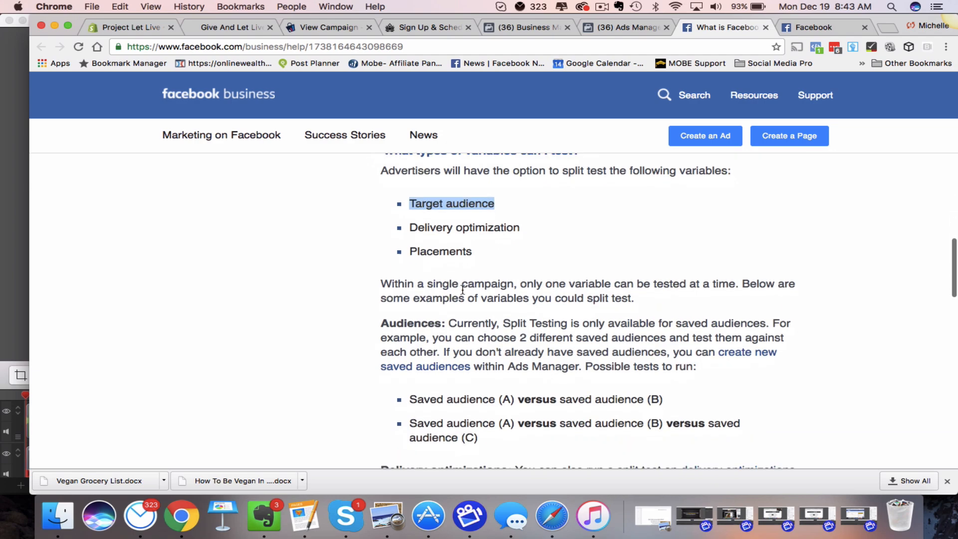
scroll(down, 3)
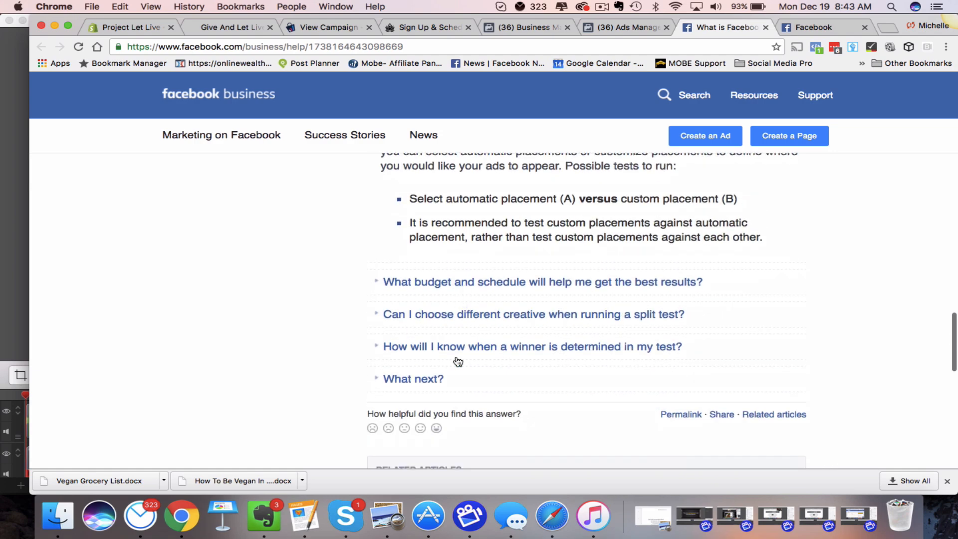
mouse_move(486, 344)
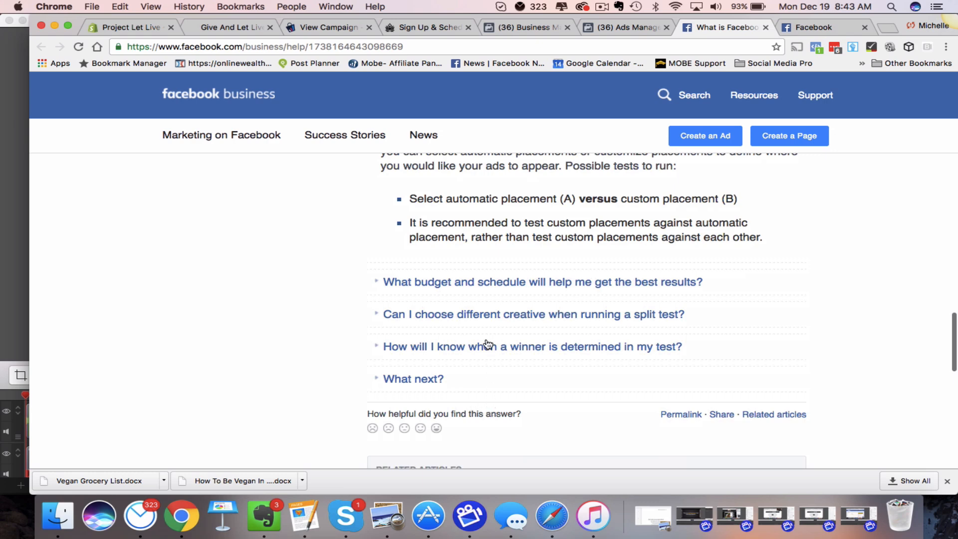
mouse_move(734, 305)
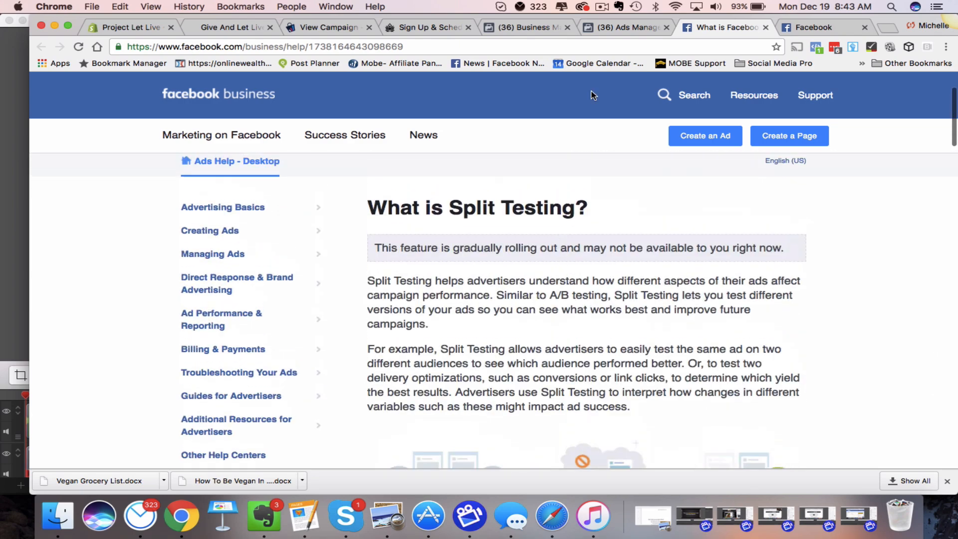
Enable Create Split Test on the campaign and continue to the ad set setup
click(623, 27)
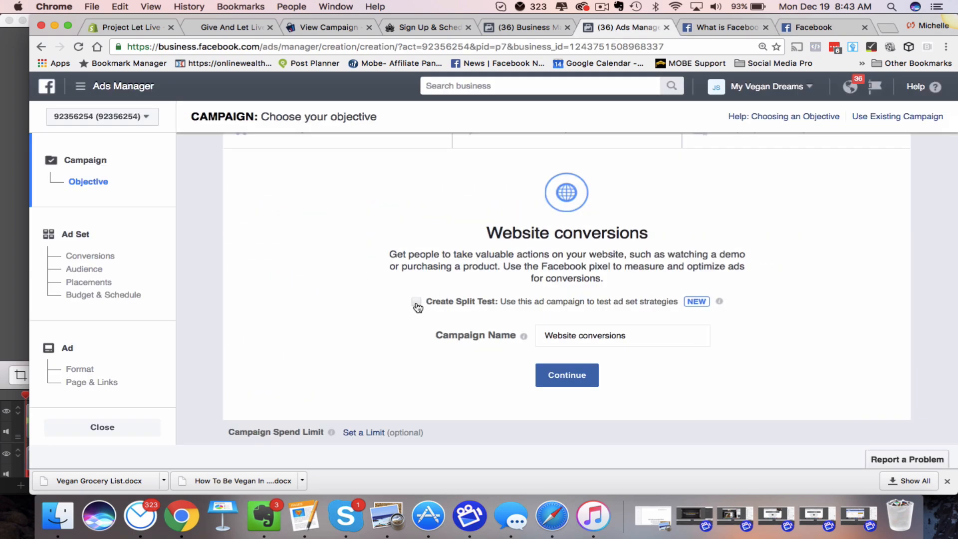
click(416, 302)
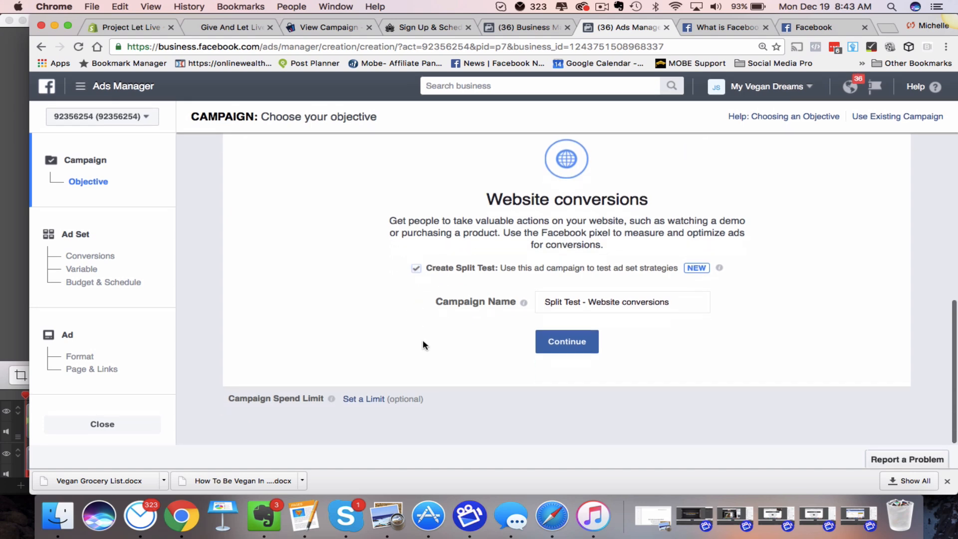
click(566, 342)
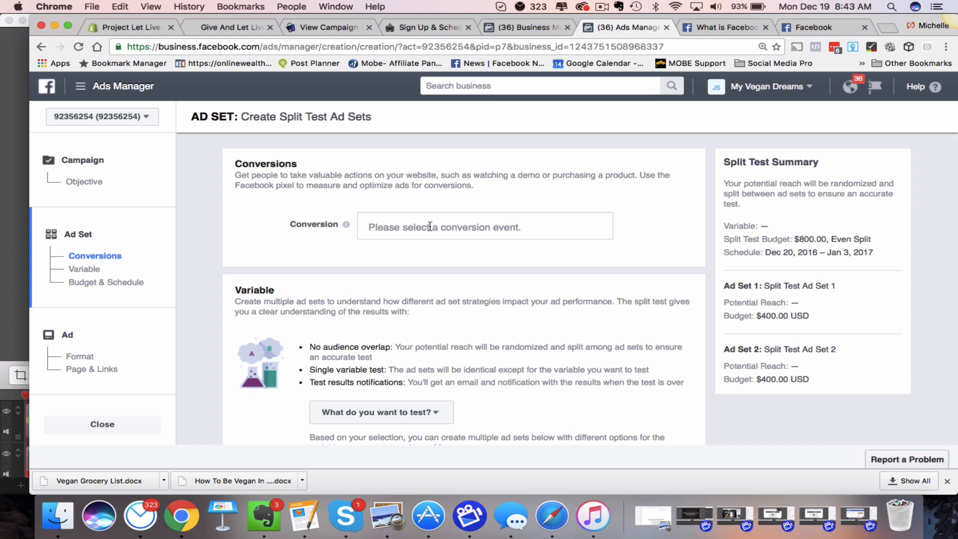
Choose View Content as the pixel conversion event for the split test
click(485, 227)
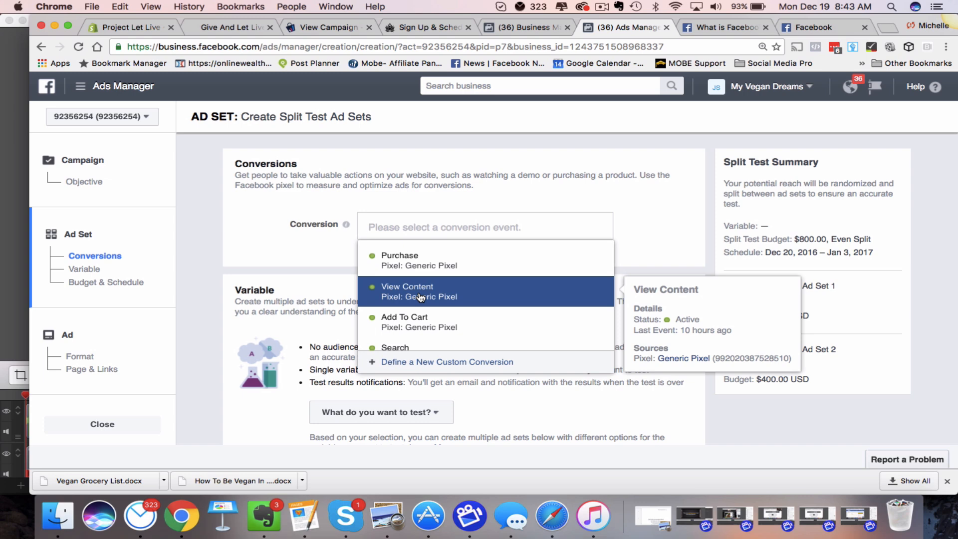
click(407, 286)
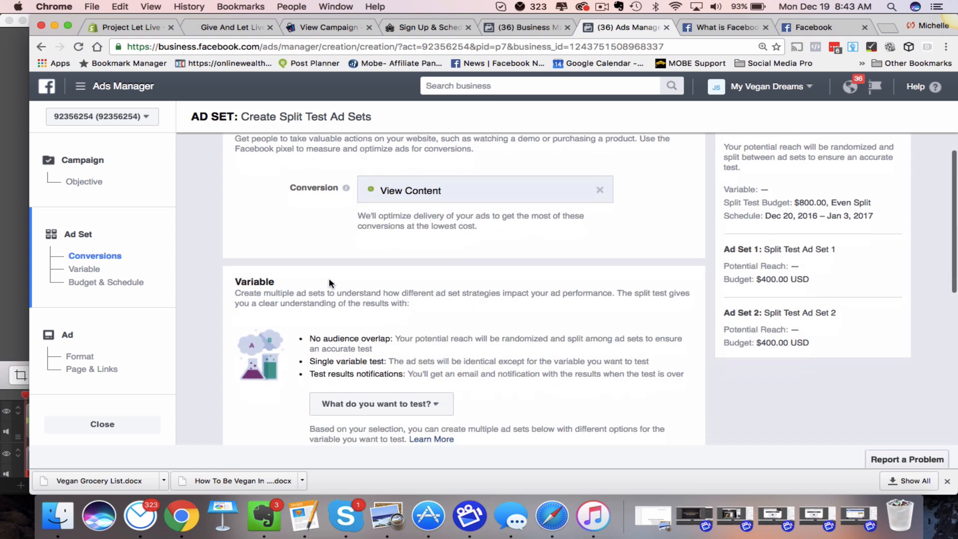
scroll(down, 3)
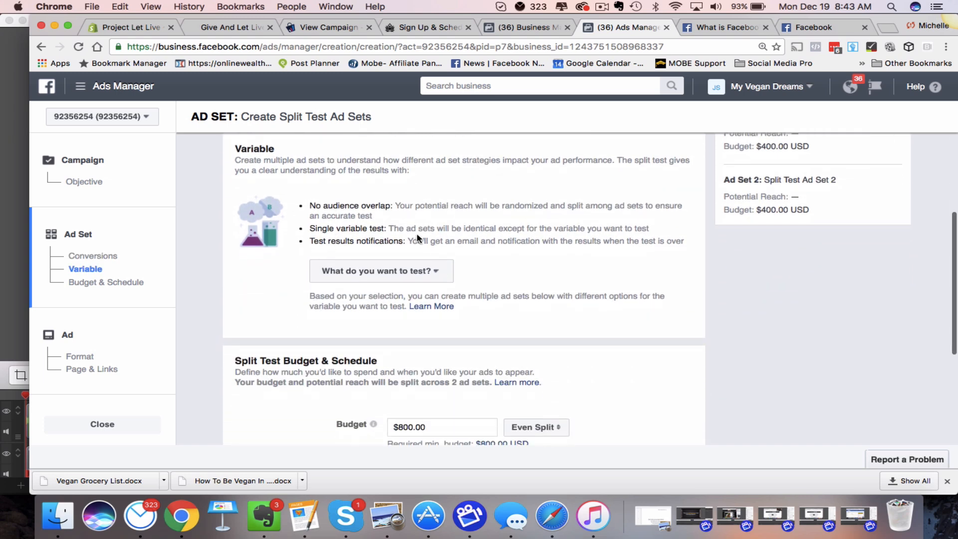
Show the 'What do you want to test?' variable choices, Delivery Optimization and Audience
click(380, 270)
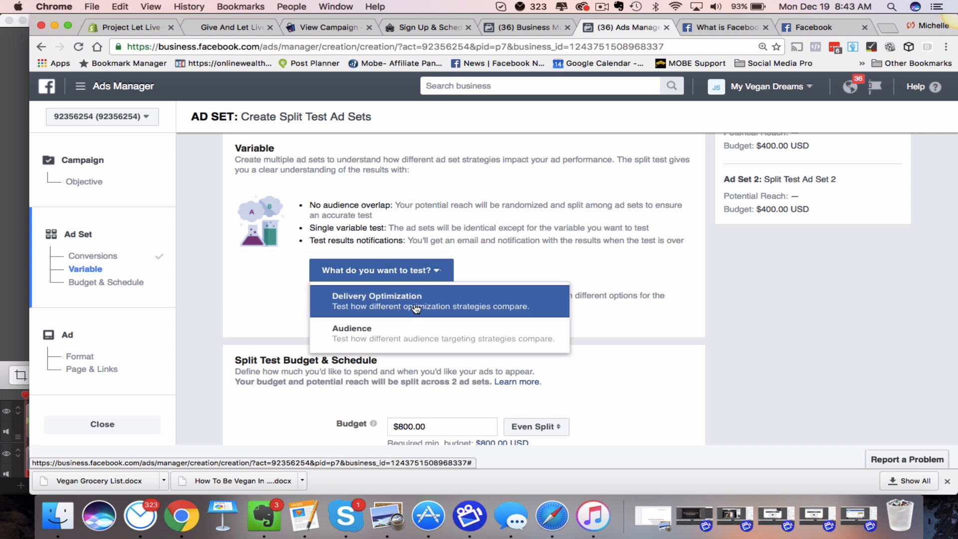
mouse_move(397, 339)
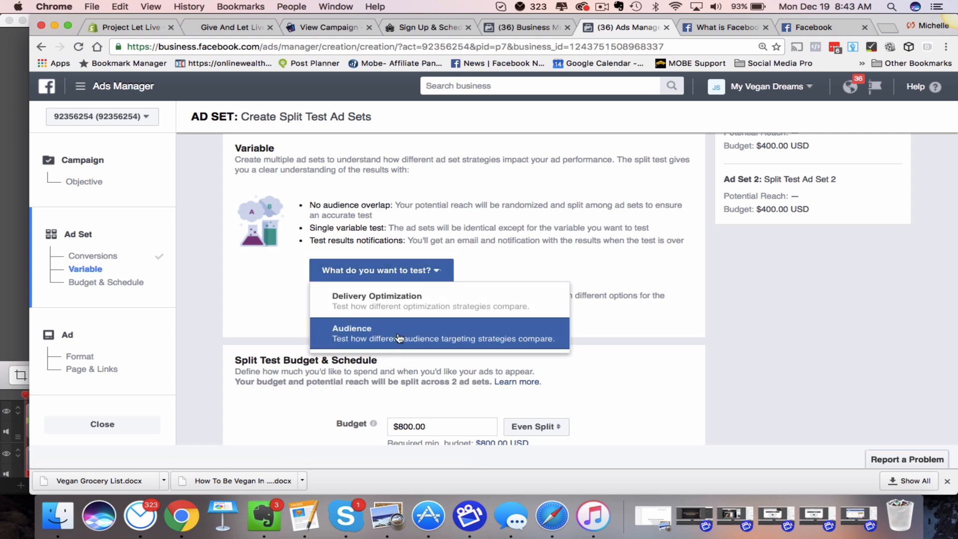
mouse_move(408, 307)
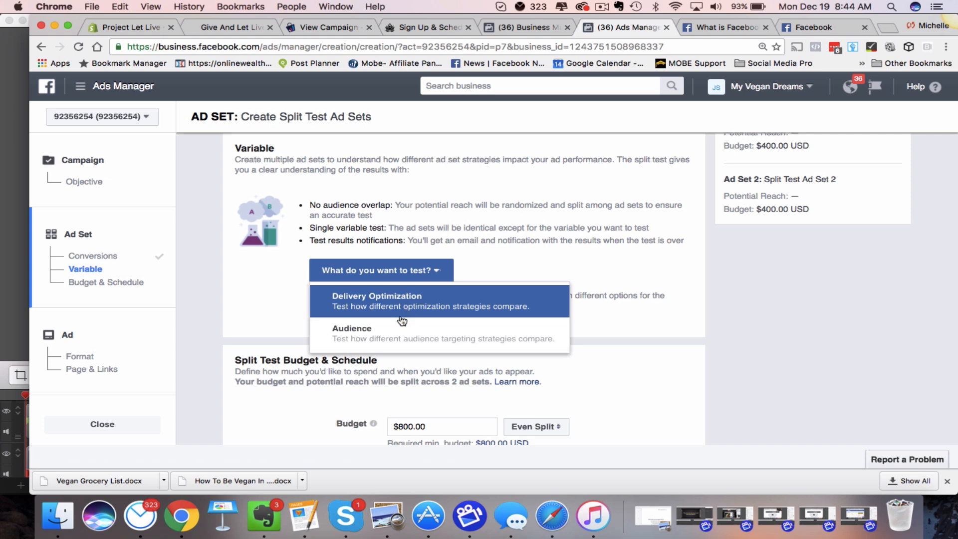
mouse_move(391, 340)
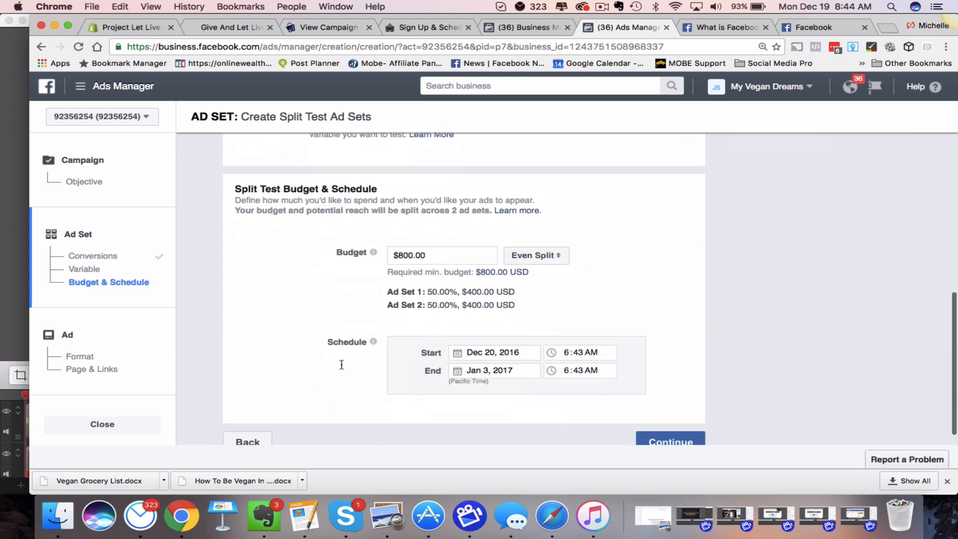
scroll(up, 3)
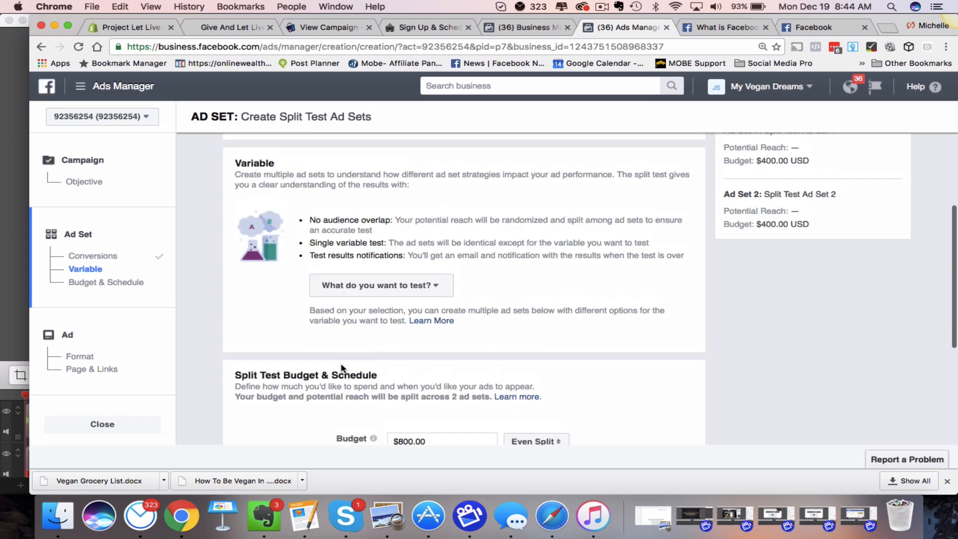
click(380, 285)
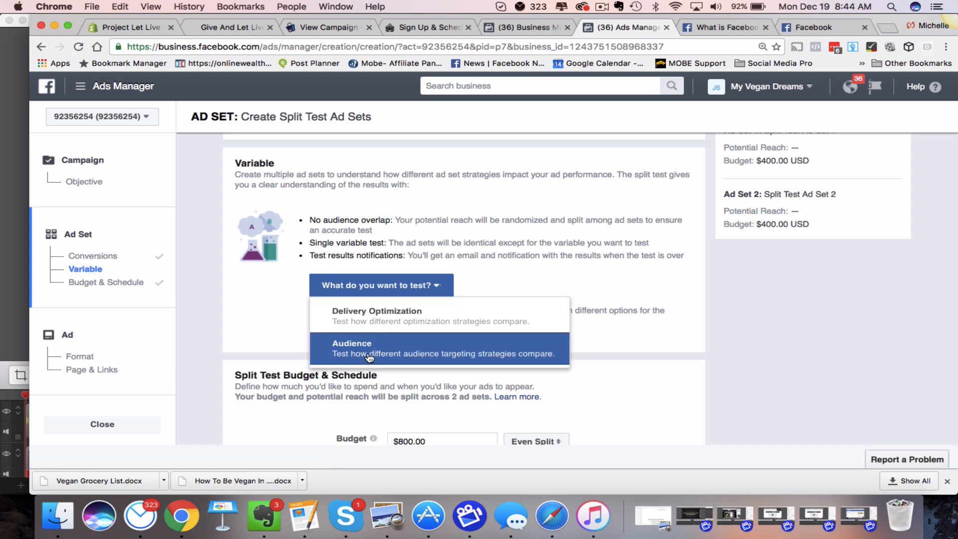
mouse_move(385, 320)
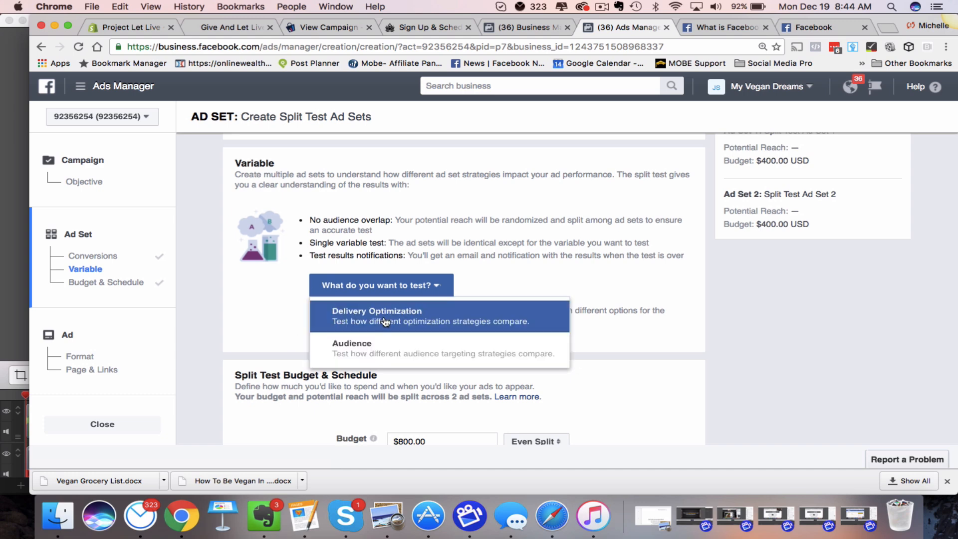
Test Delivery Optimization with Ad Set 1 on Impressions and Ad Set 2 on Link Clicks
click(376, 315)
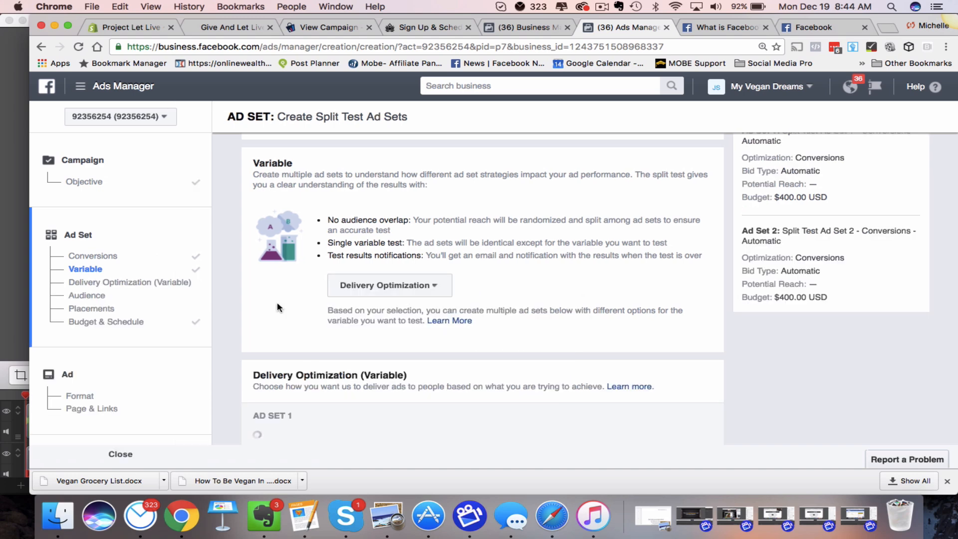
scroll(down, 3)
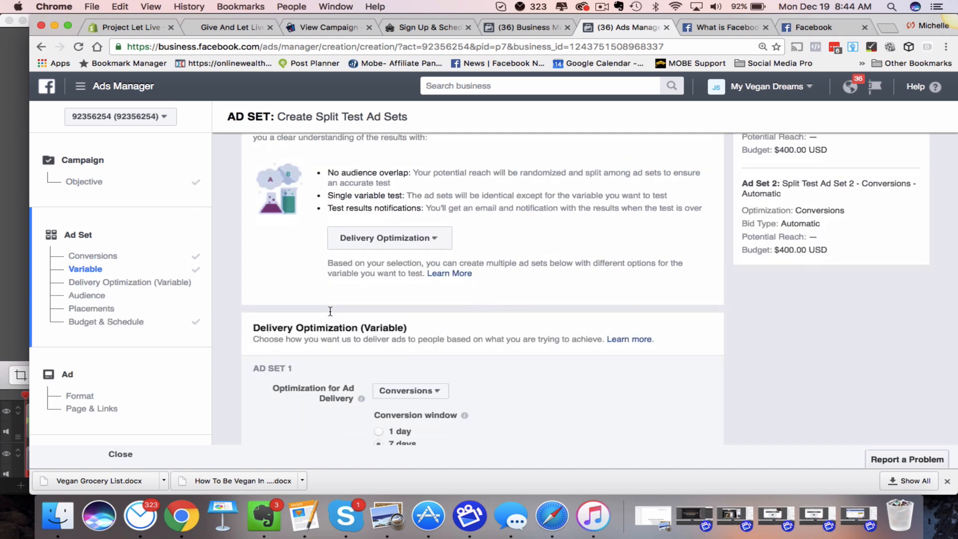
scroll(down, 3)
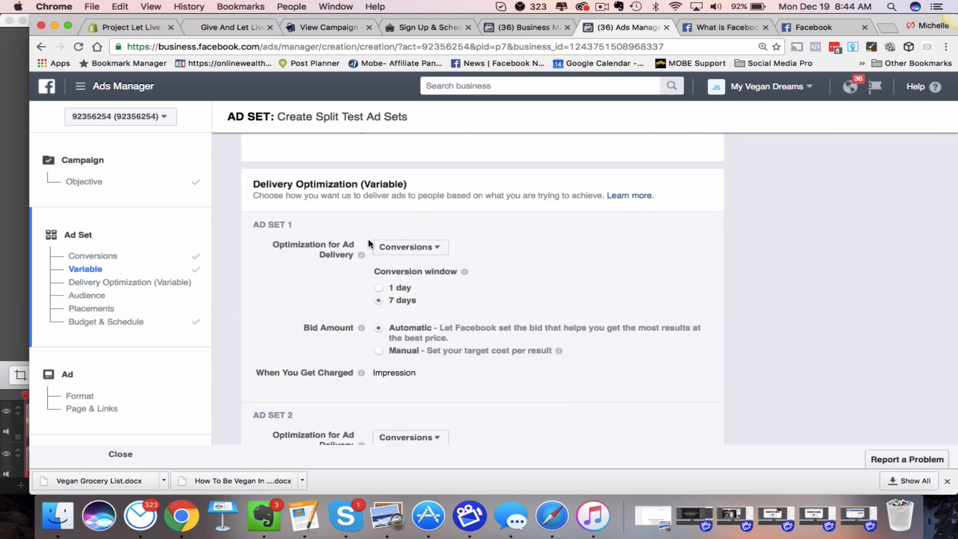
click(414, 247)
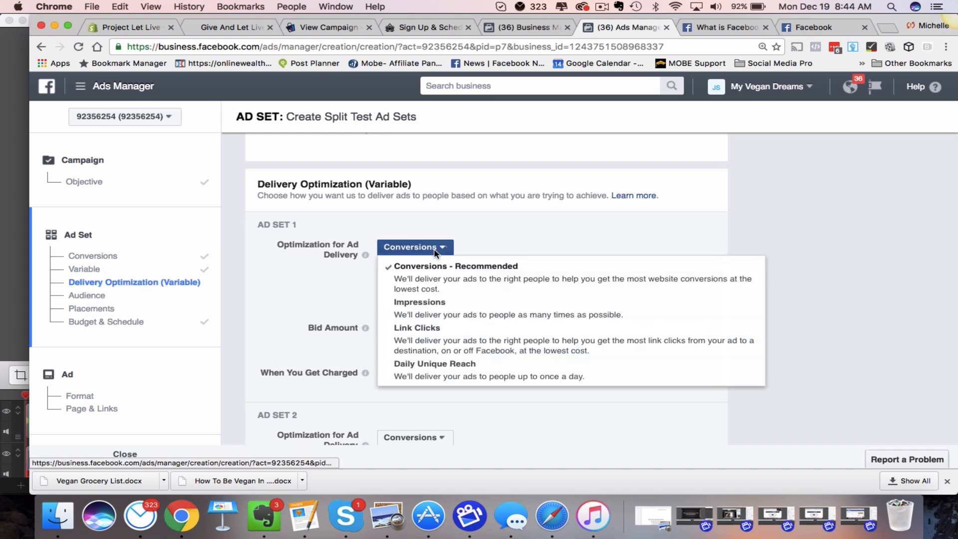
click(419, 302)
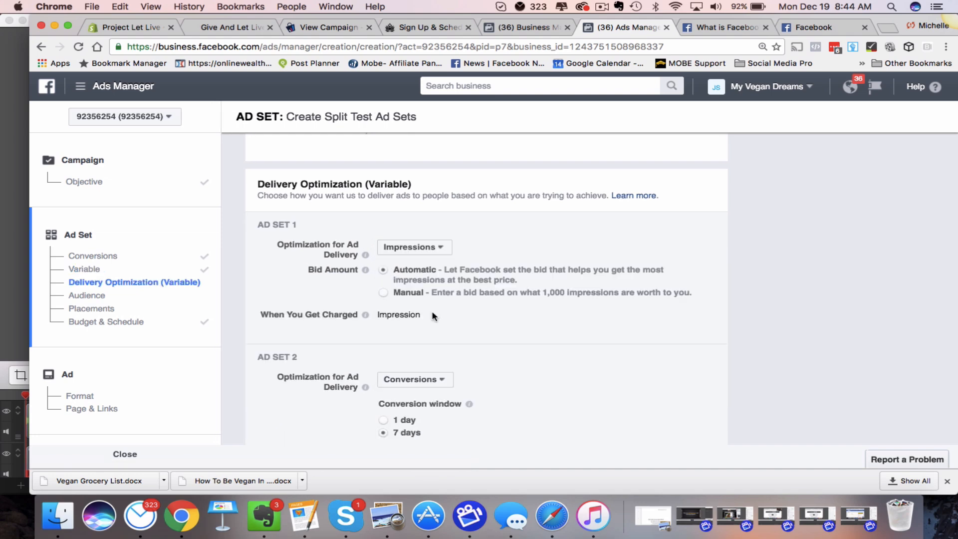
click(414, 295)
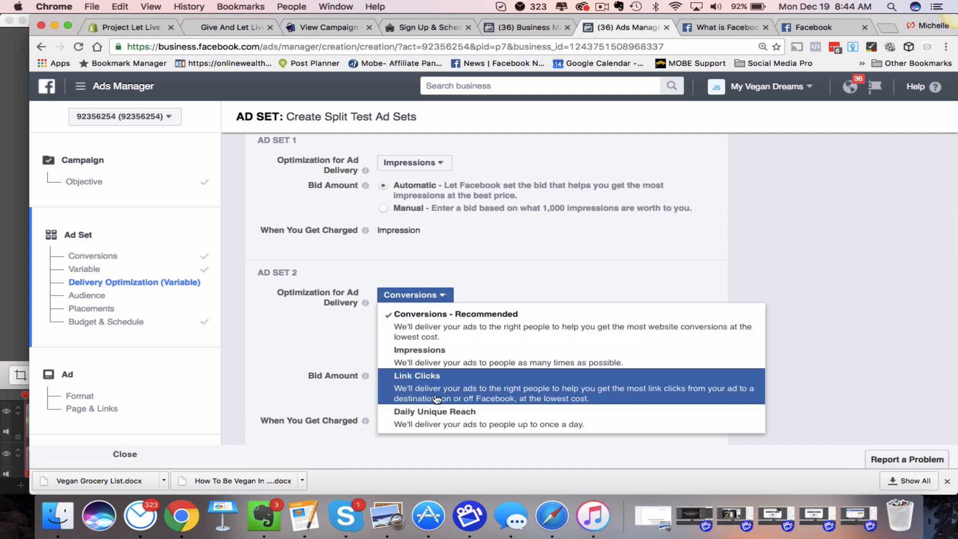
click(417, 375)
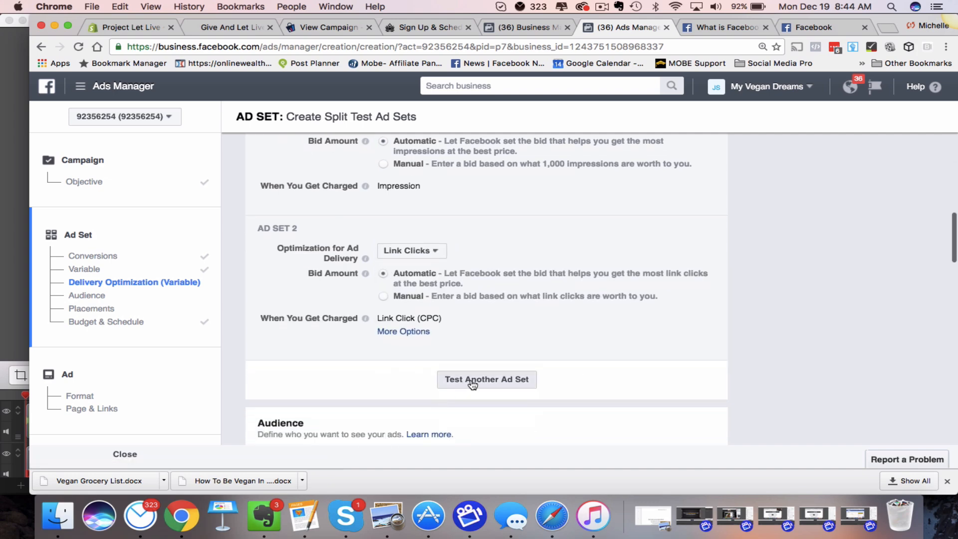
Add a third ad set optimized for Conversions
click(486, 379)
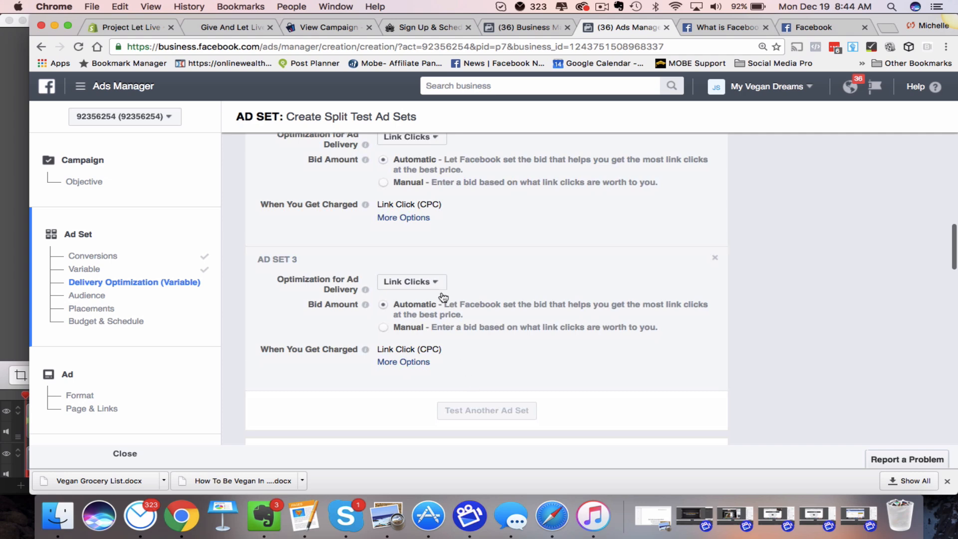
click(410, 281)
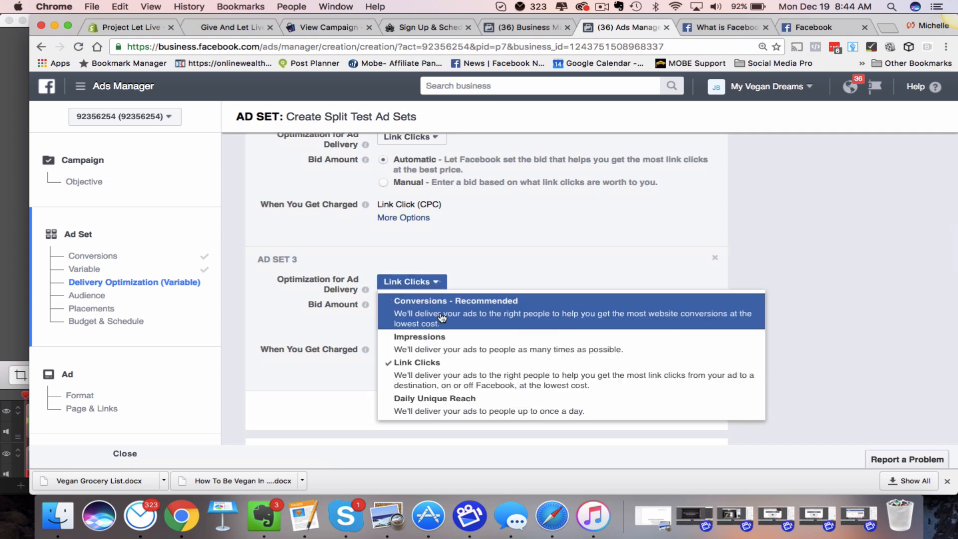
click(455, 308)
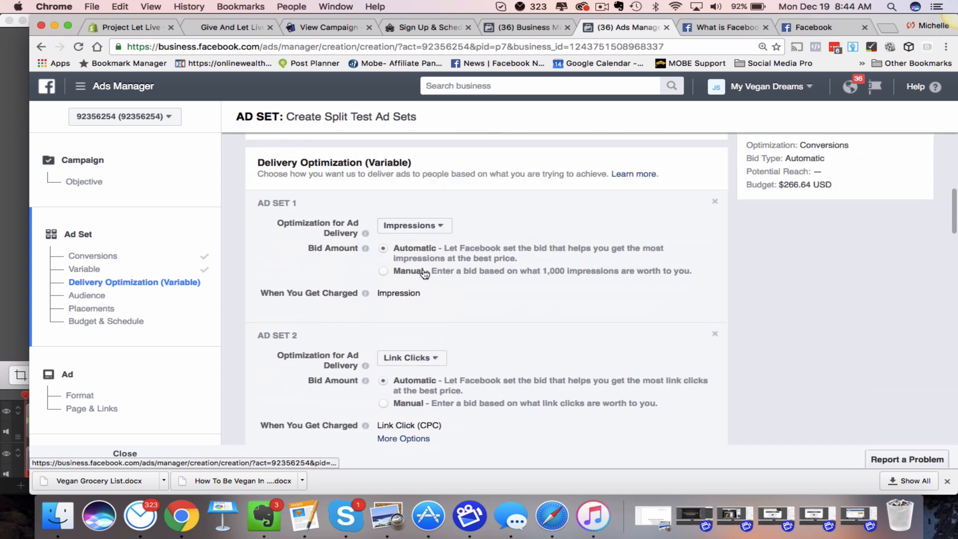
scroll(down, 3)
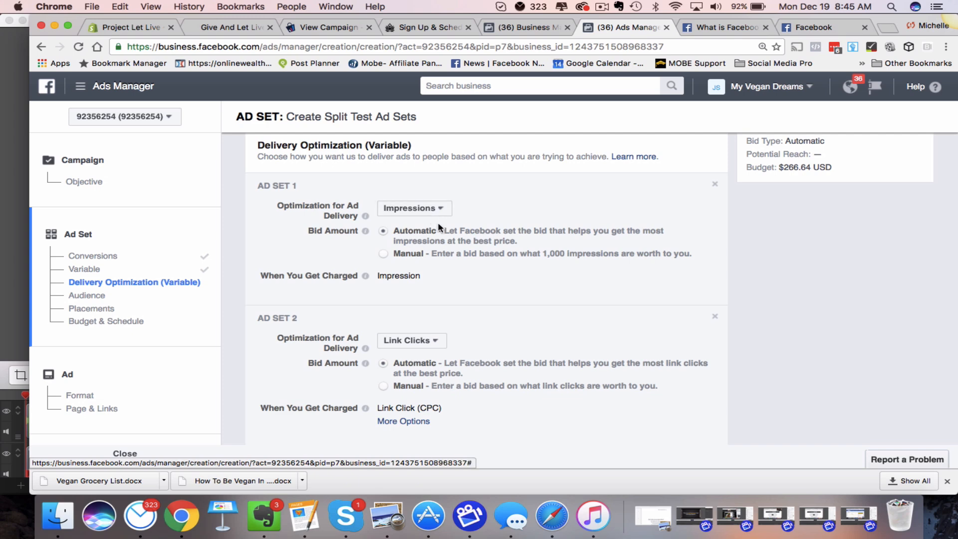
scroll(down, 3)
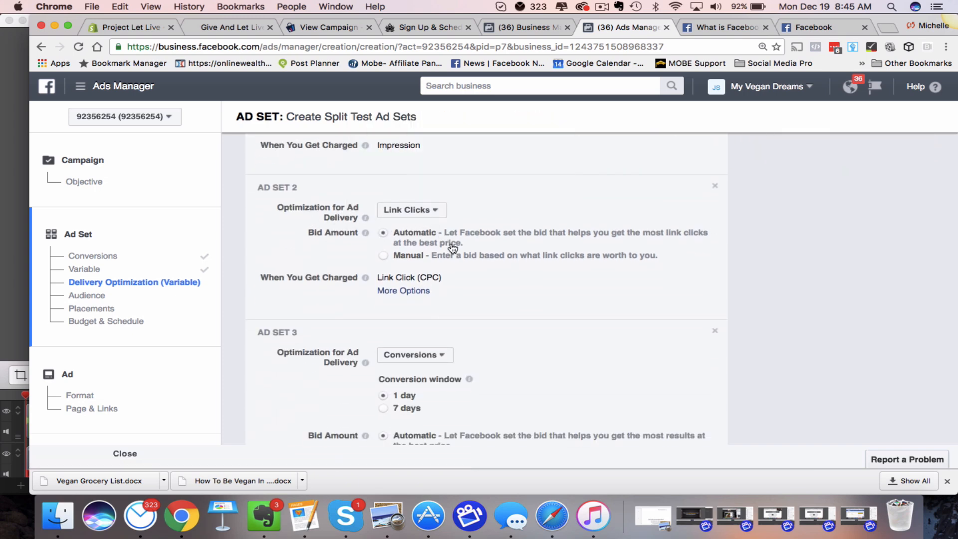
scroll(down, 3)
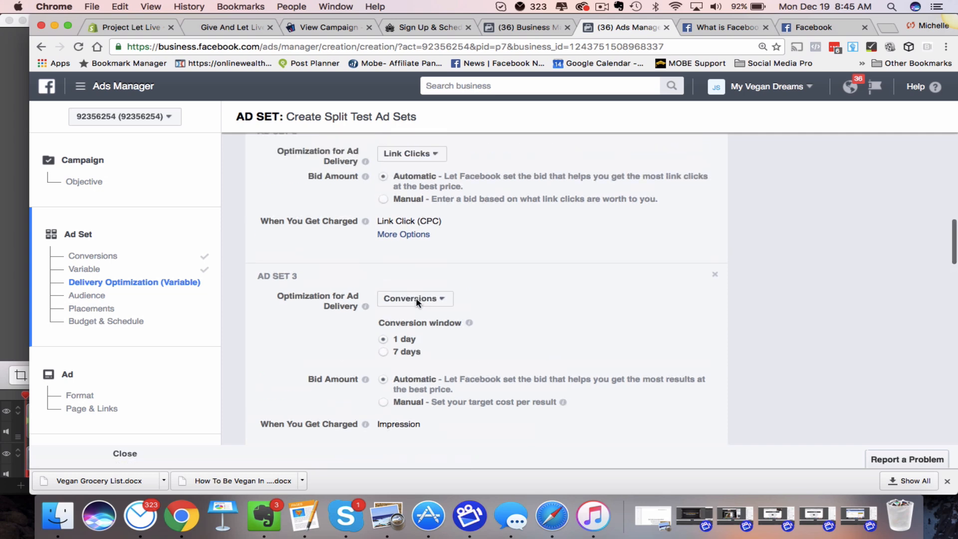
Keep the default new audience—United States, ages 18–65+, all genders—without using a saved audience
click(87, 295)
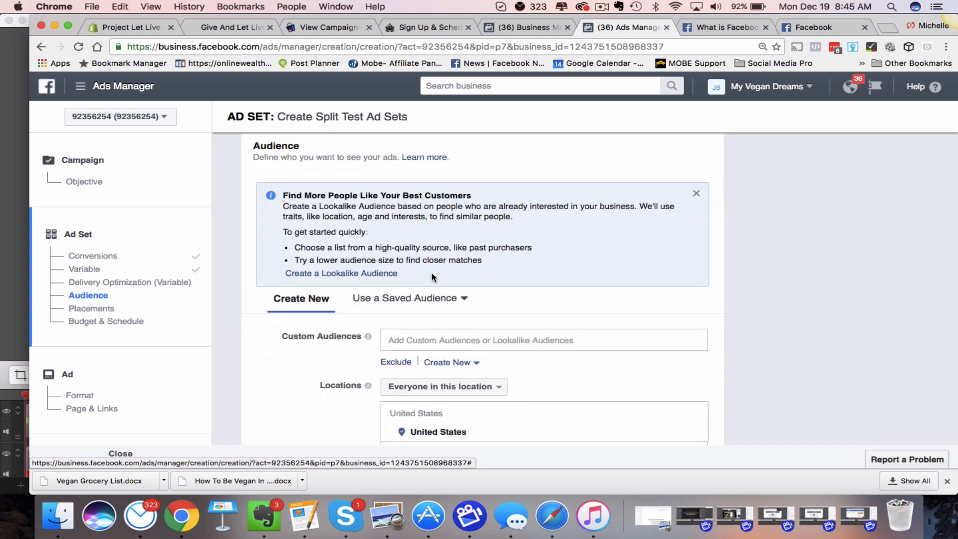
click(406, 297)
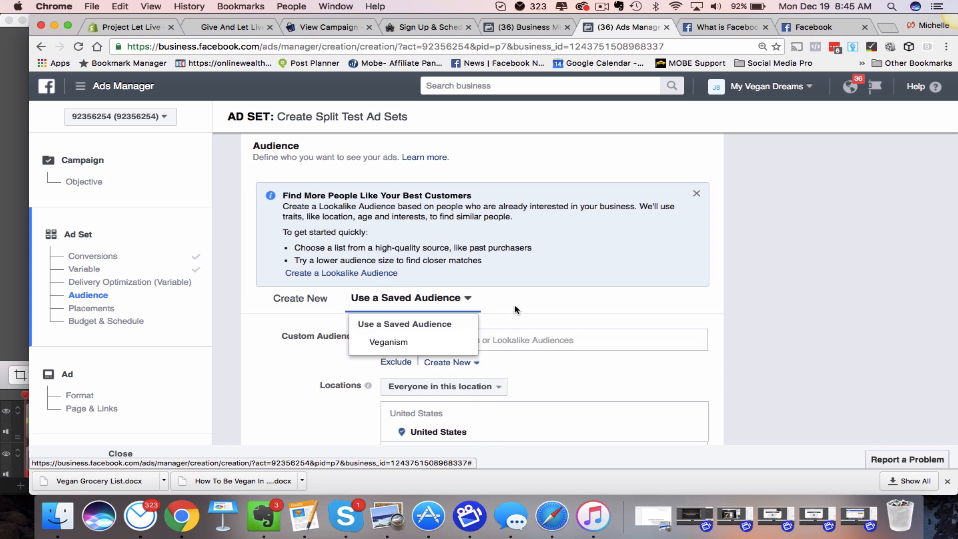
click(306, 299)
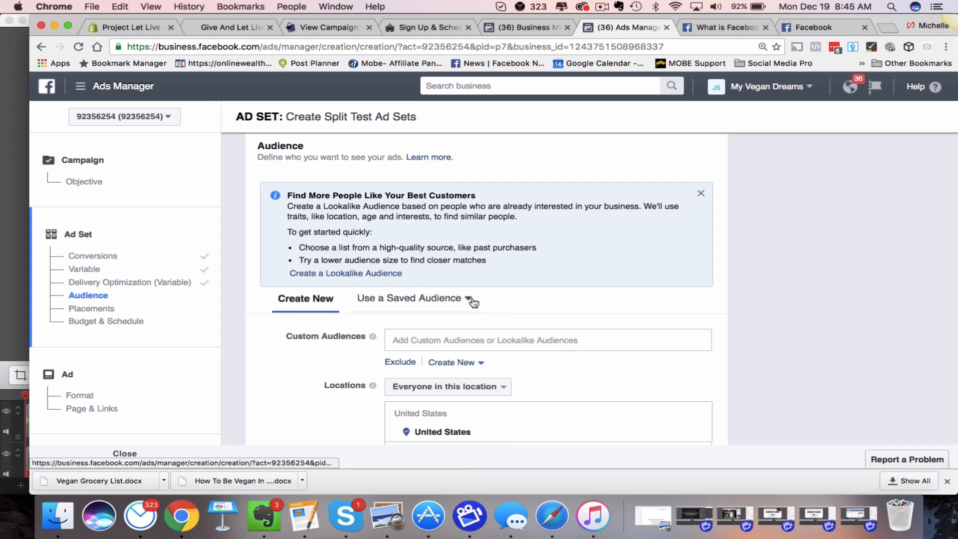
mouse_move(456, 311)
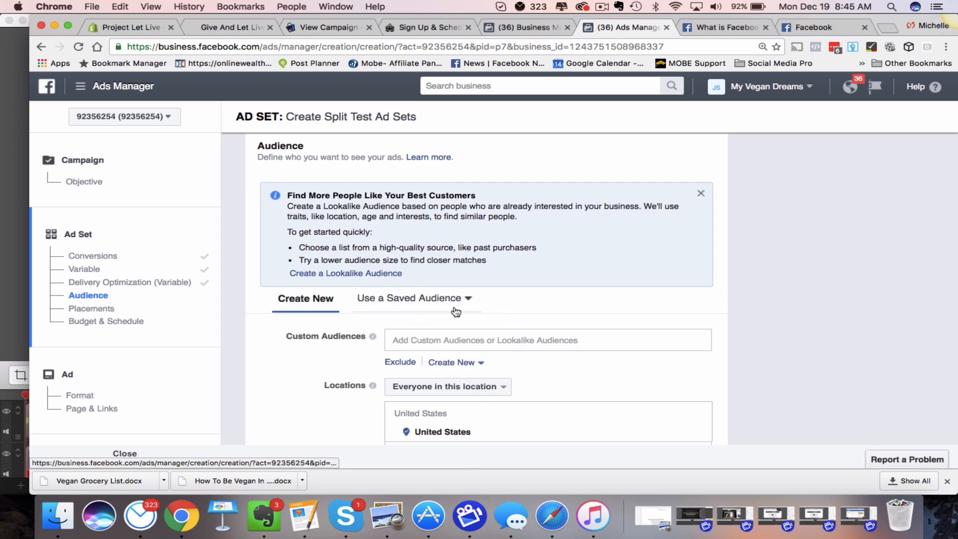
scroll(down, 3)
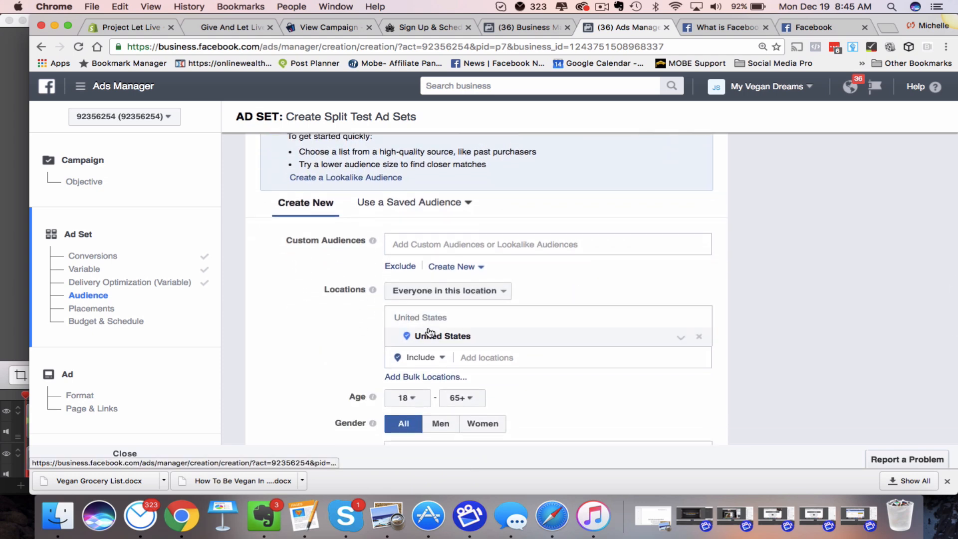
scroll(down, 3)
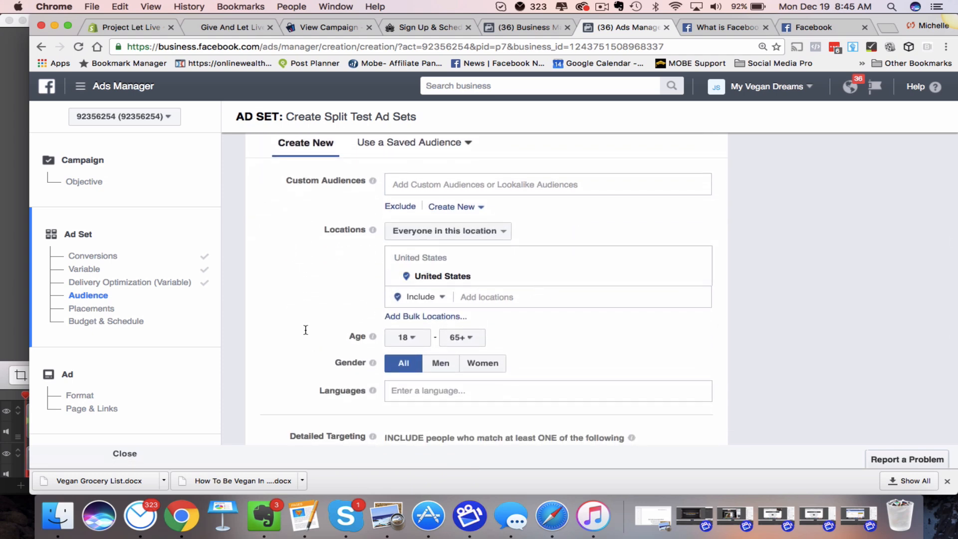
scroll(down, 3)
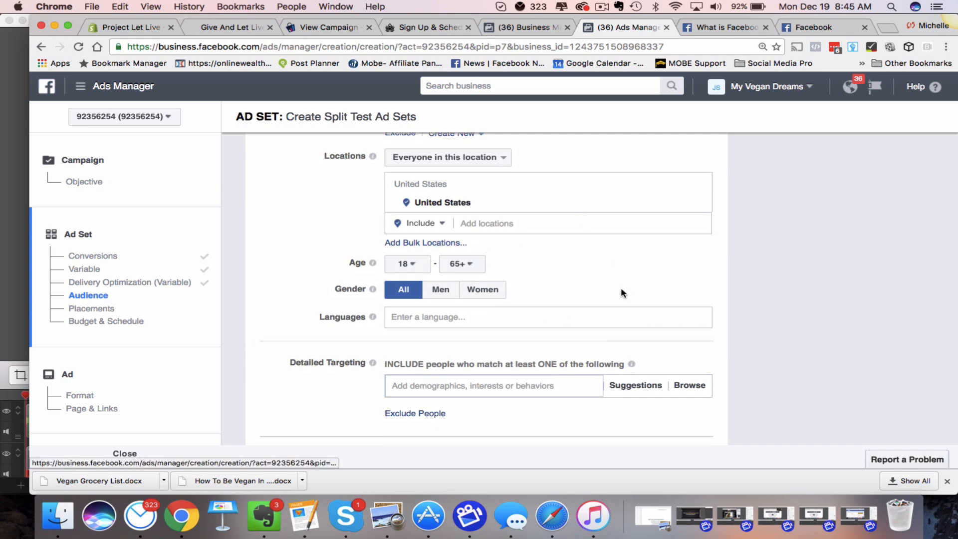
scroll(down, 3)
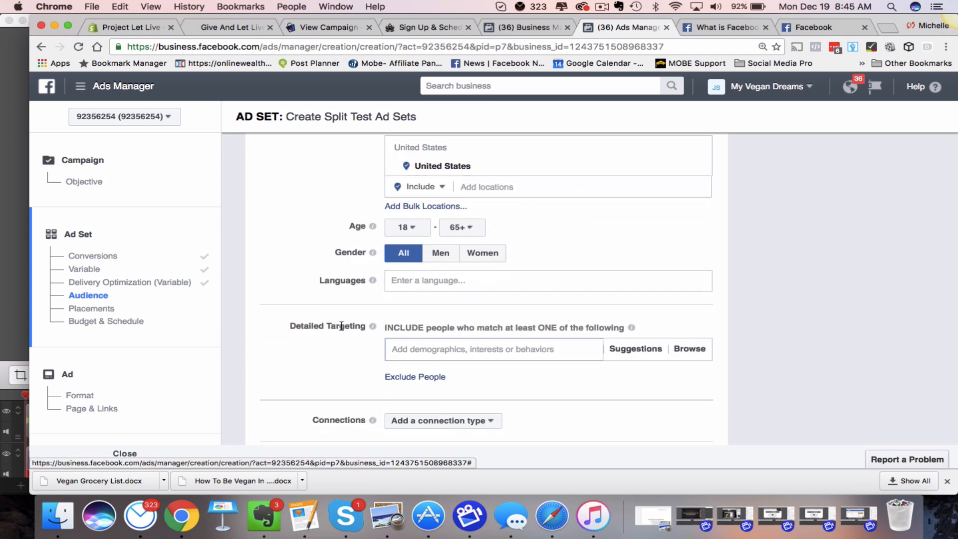
scroll(down, 3)
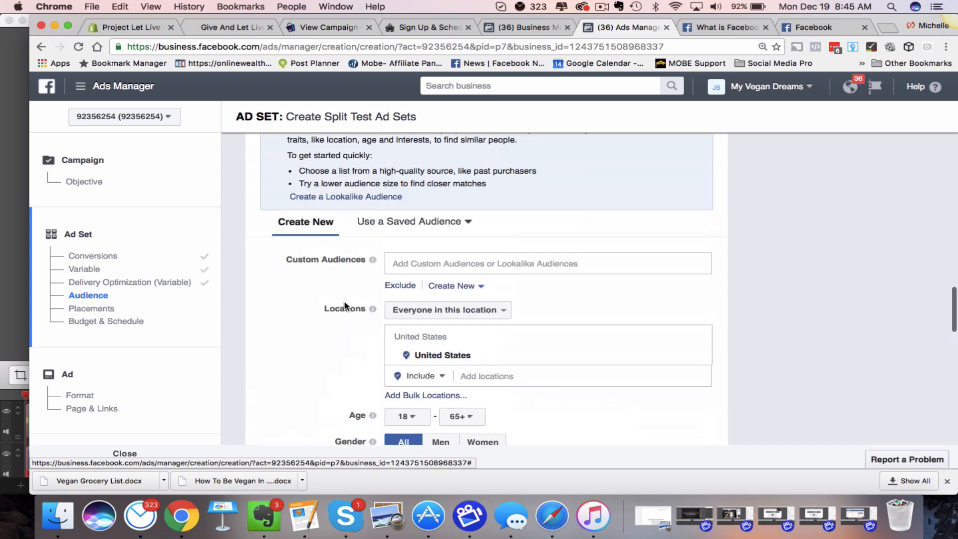
scroll(down, 3)
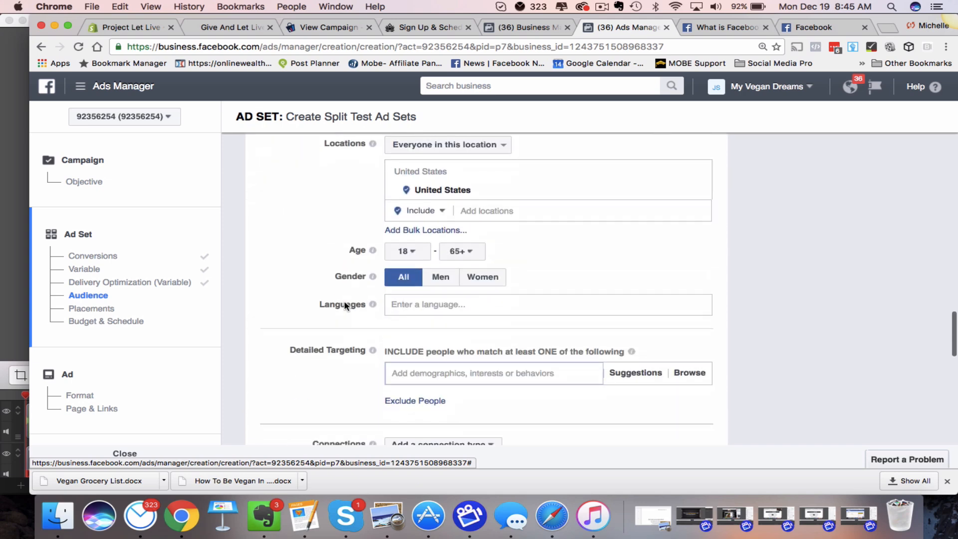
scroll(down, 3)
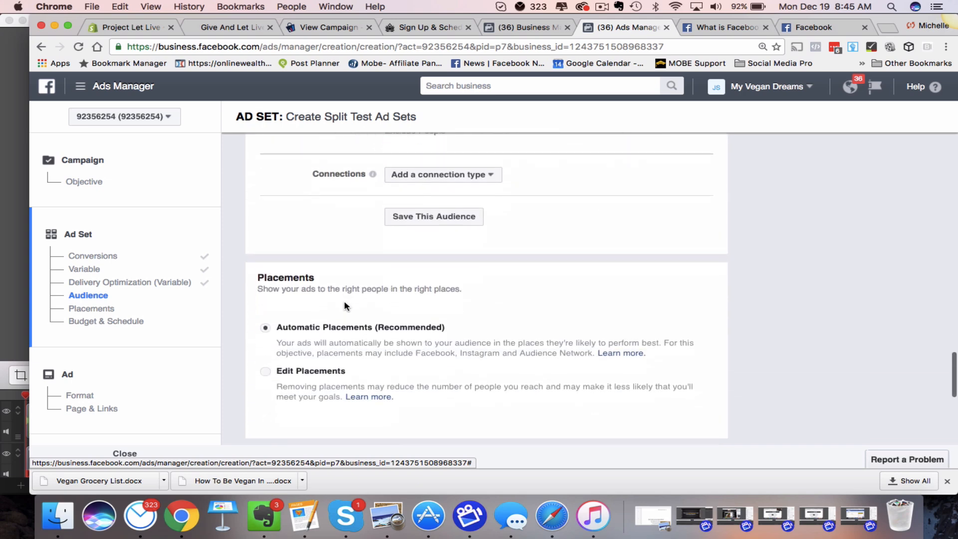
scroll(down, 3)
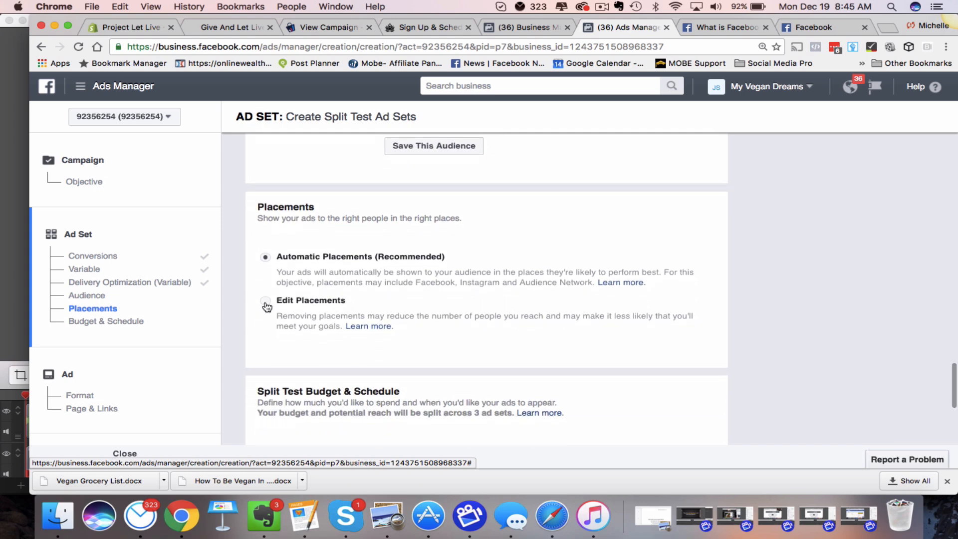
Switch to Edit Placements, exclude Instagram and expand Facebook's individual placements
click(266, 300)
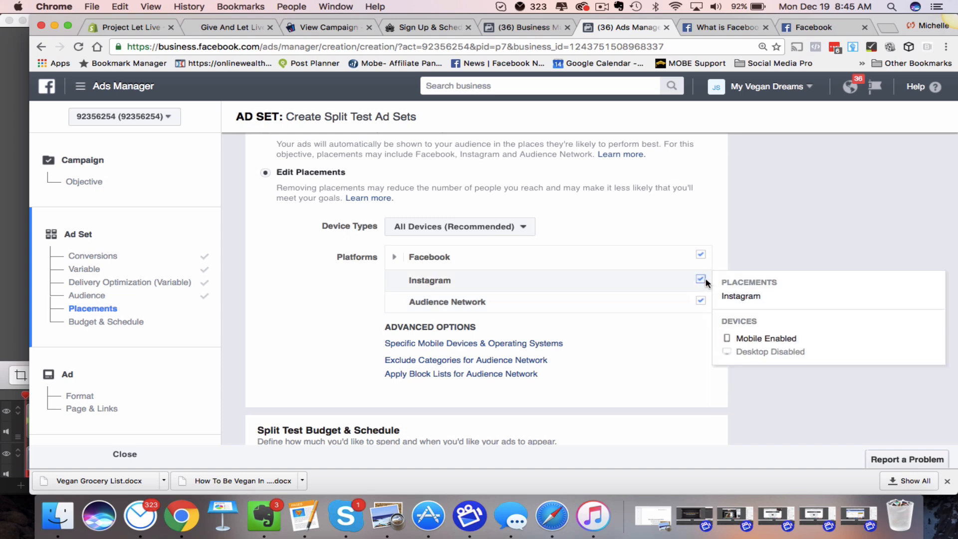
click(701, 280)
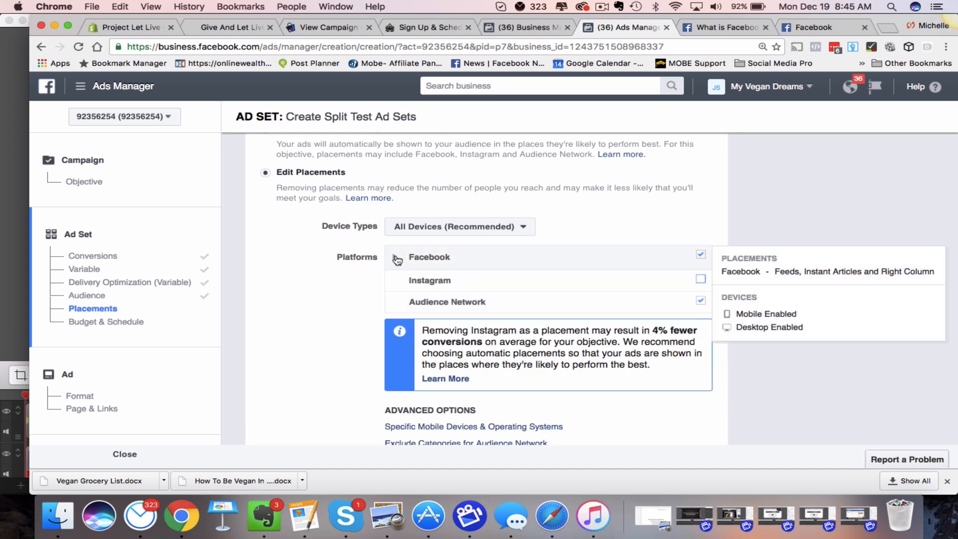
click(395, 257)
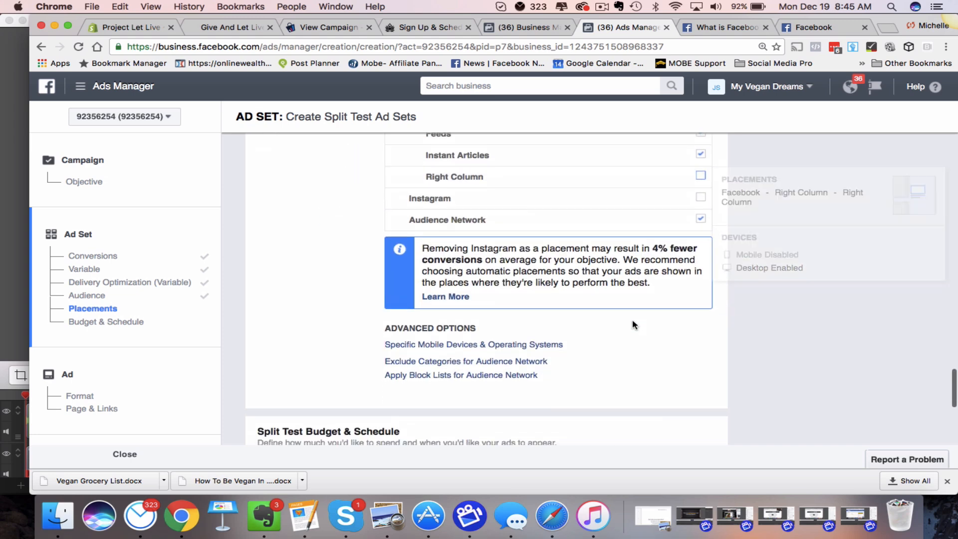
scroll(down, 3)
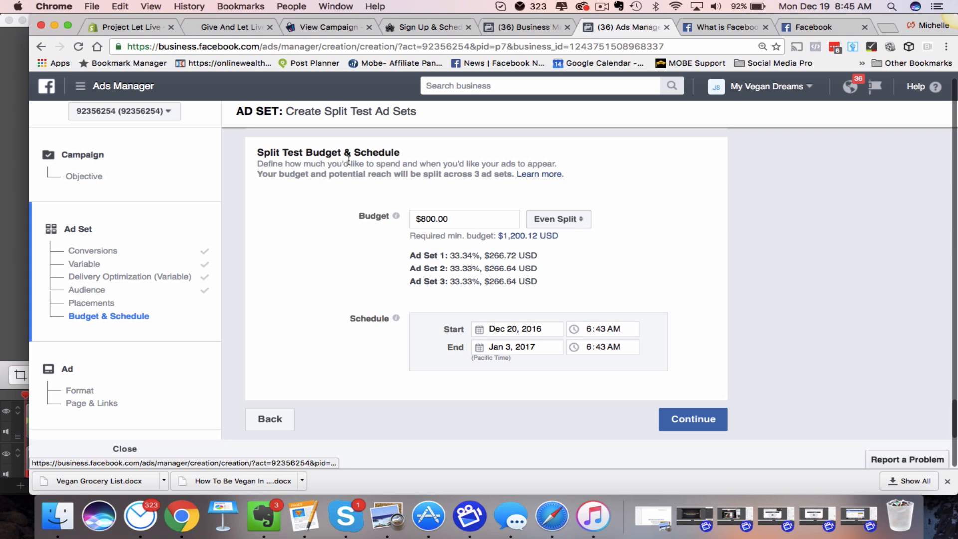
Review the Split Test Budget & Schedule section with its $800 even-split budget
scroll(down, 3)
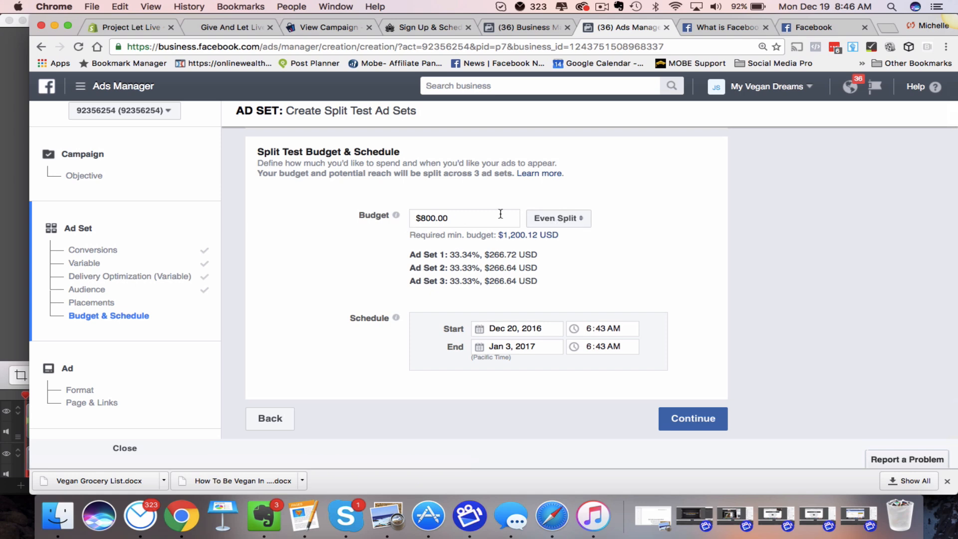
mouse_move(530, 189)
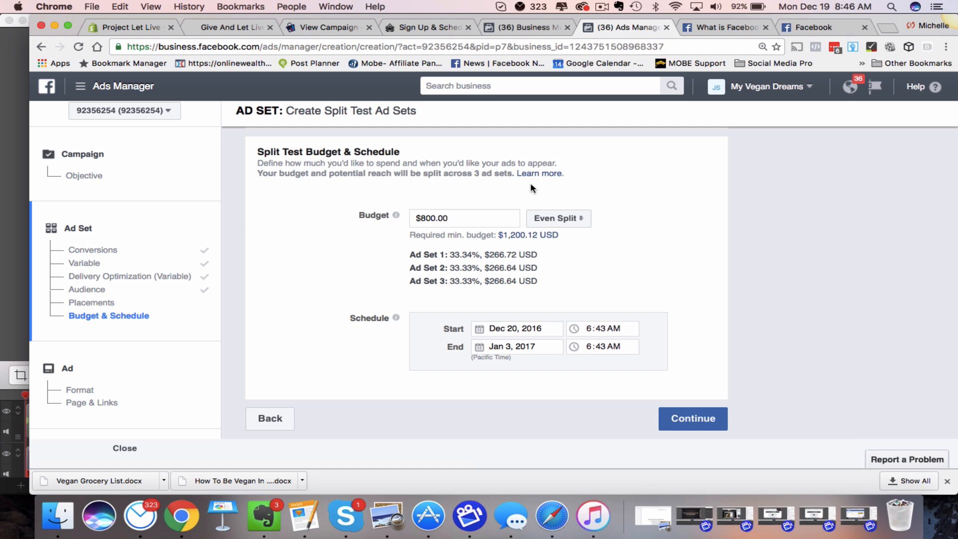
mouse_move(521, 244)
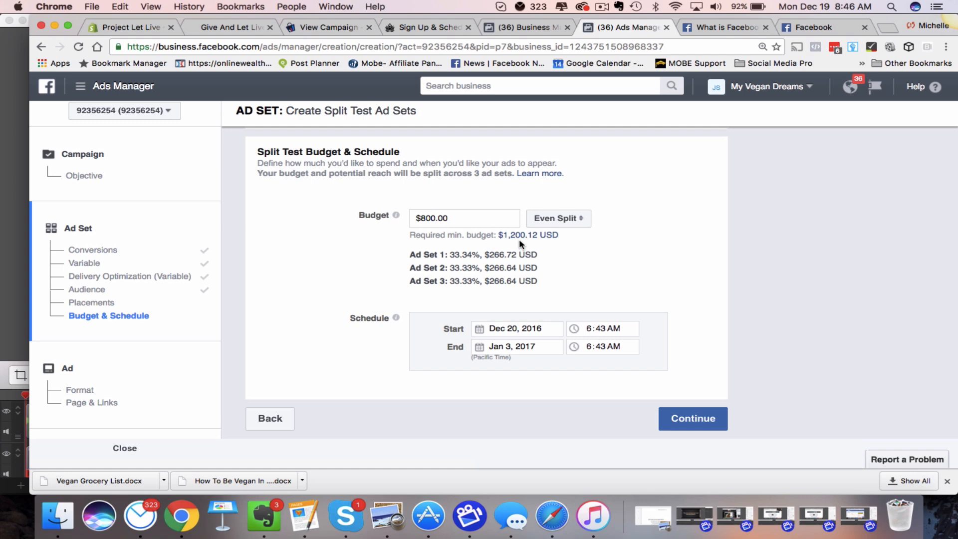
mouse_move(531, 356)
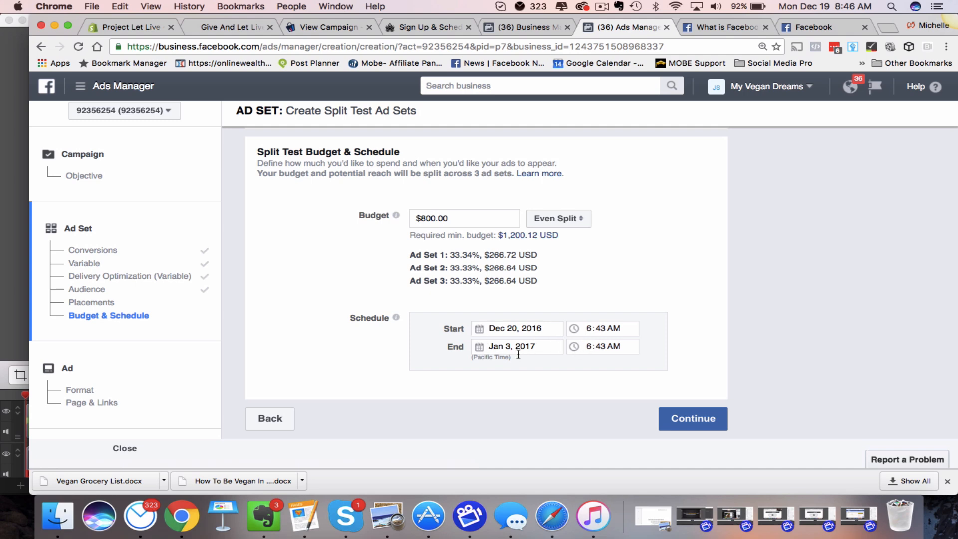
mouse_move(584, 355)
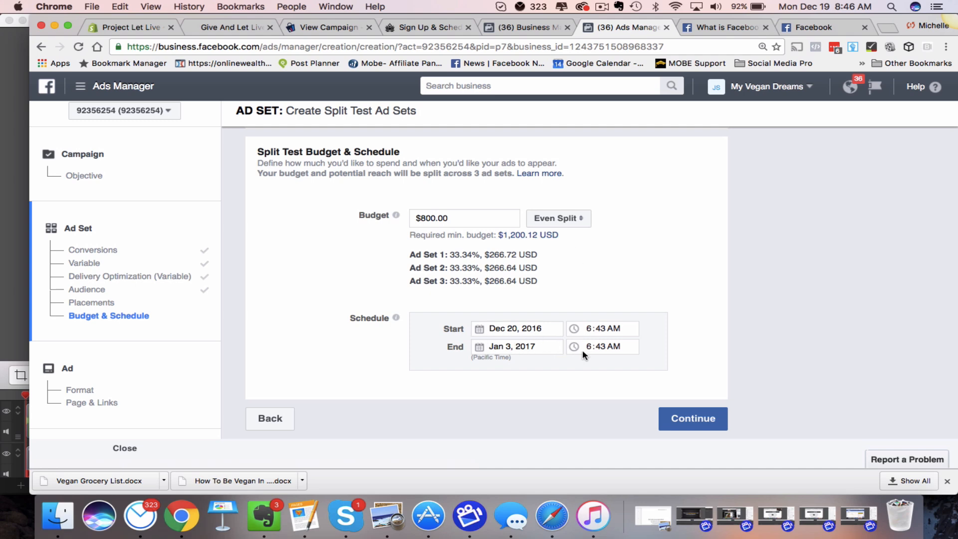
mouse_move(613, 346)
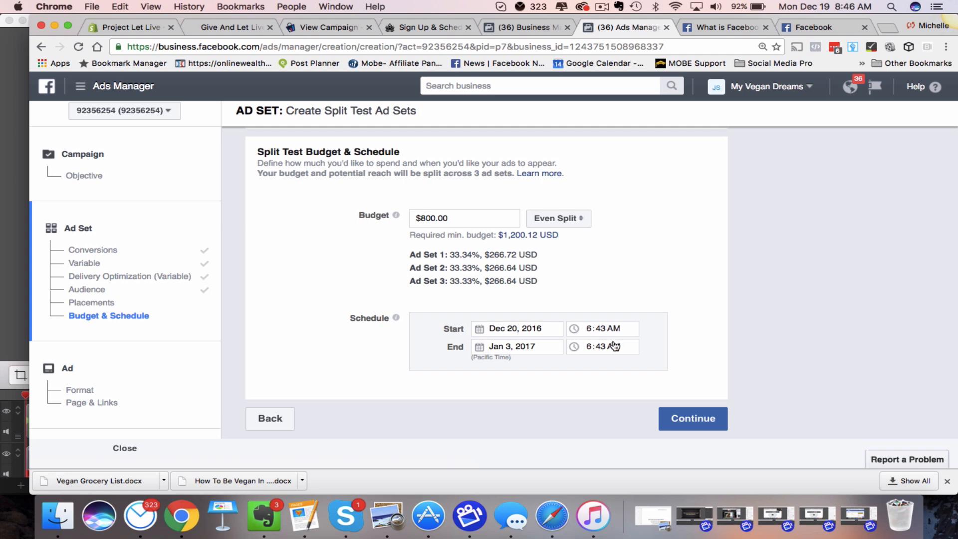
mouse_move(397, 216)
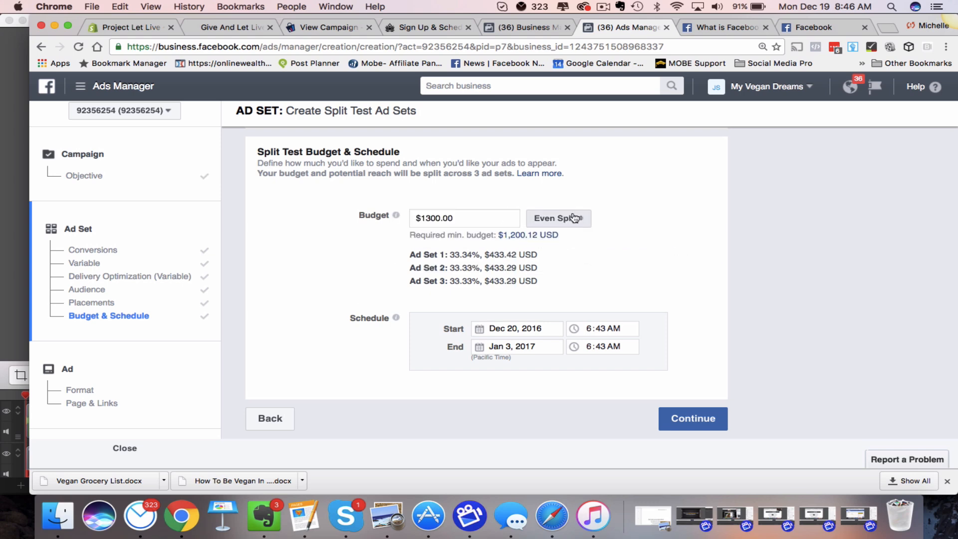
click(557, 219)
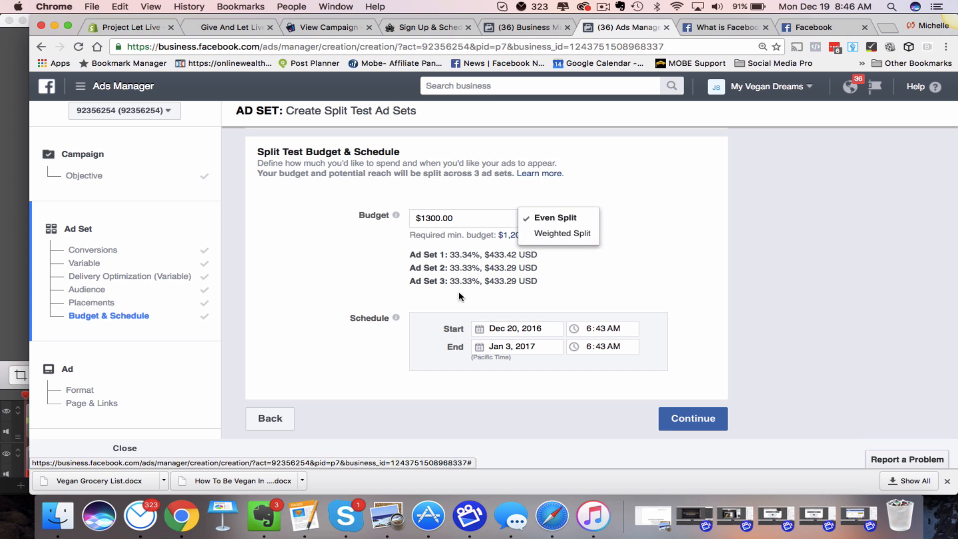
mouse_move(515, 265)
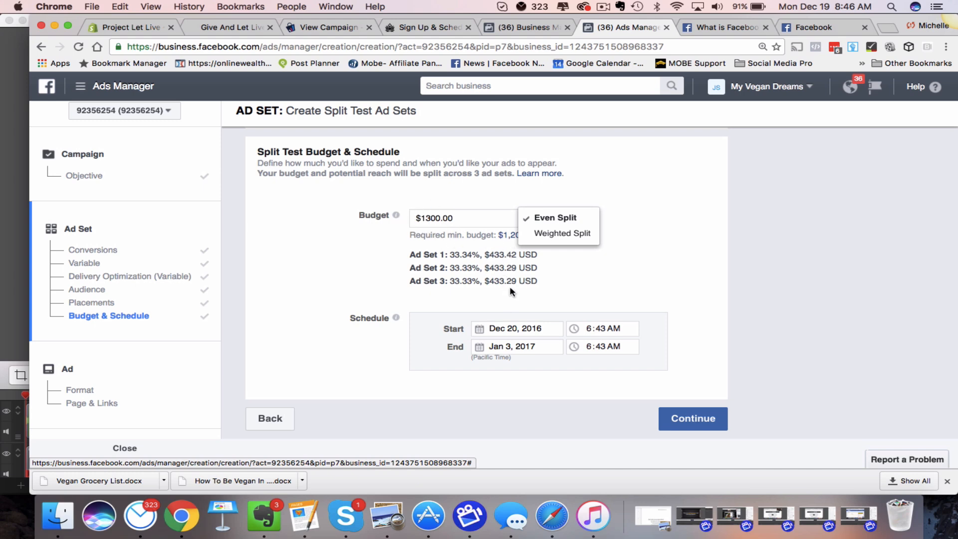
click(561, 233)
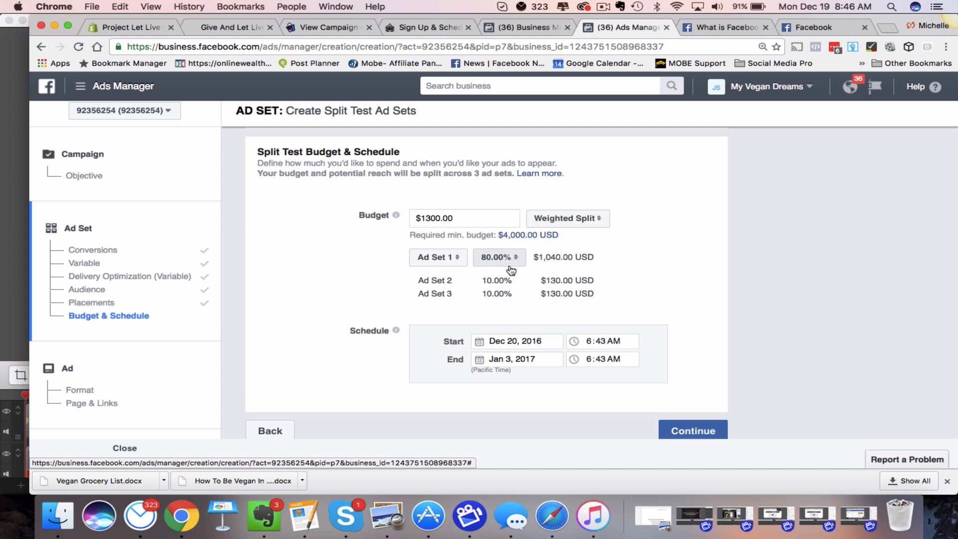
click(499, 257)
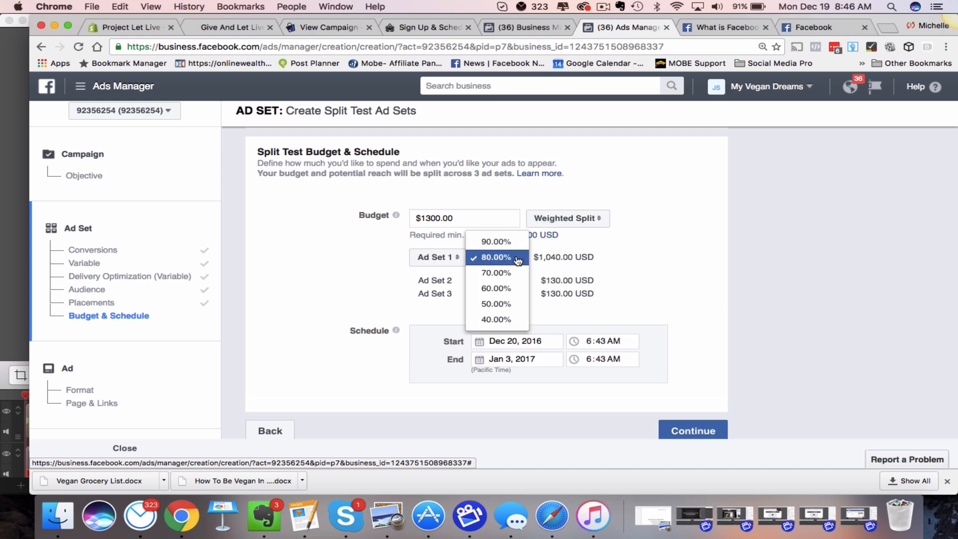
click(496, 288)
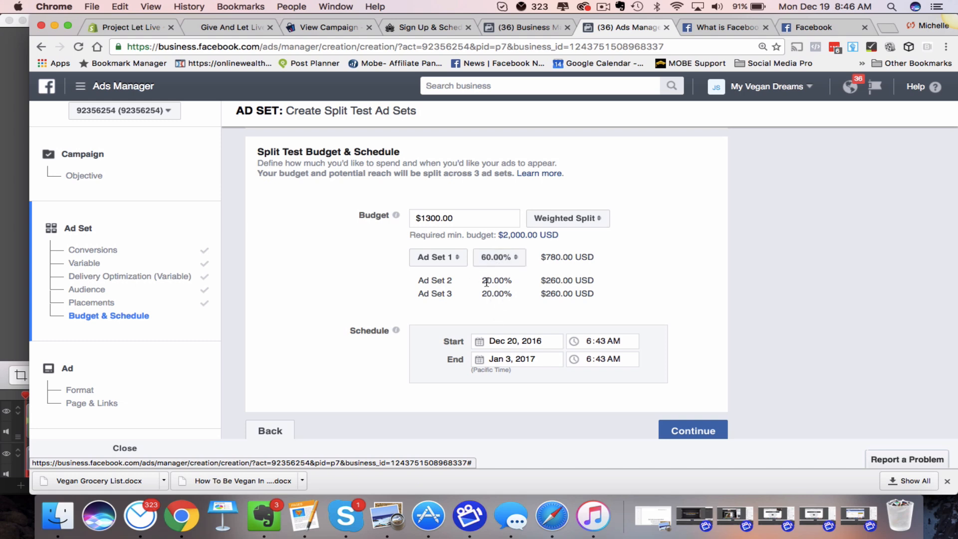
click(499, 256)
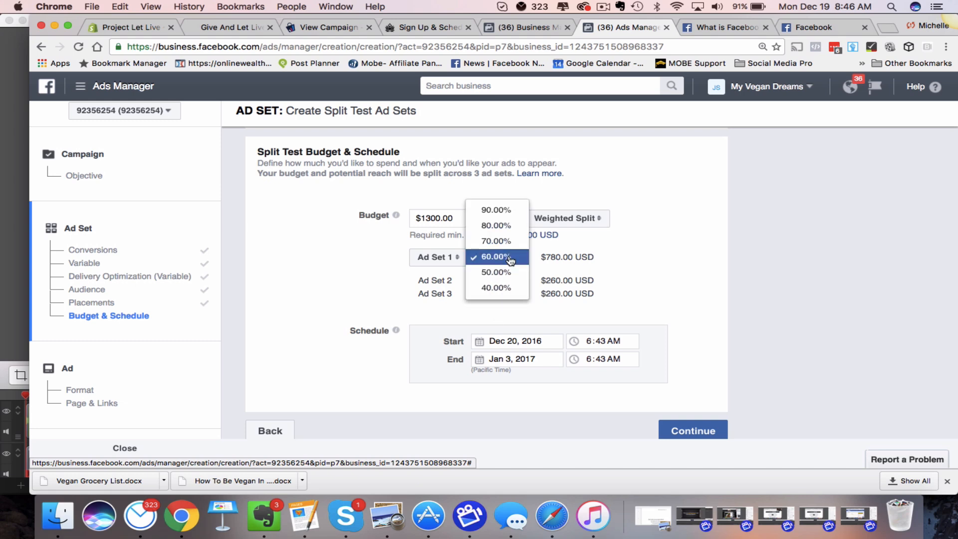
click(496, 210)
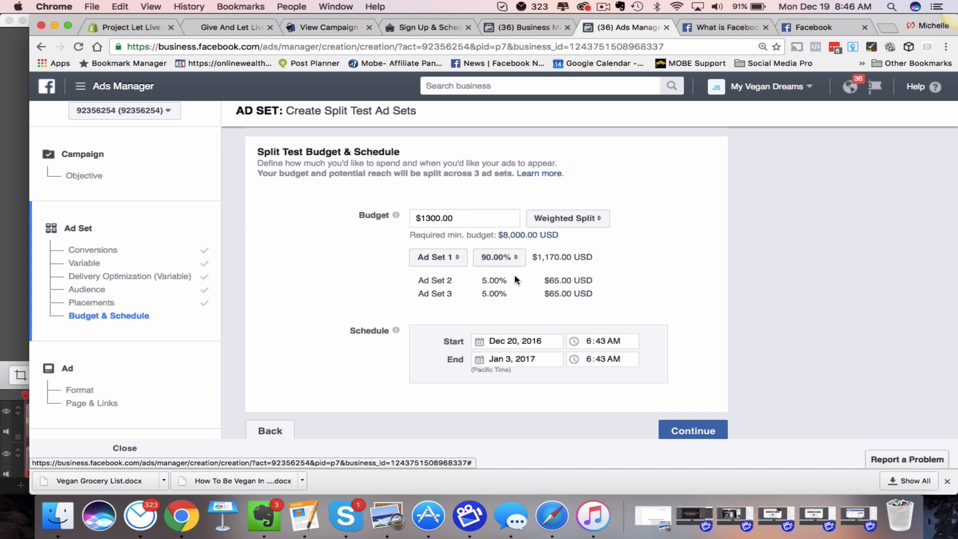
mouse_move(496, 291)
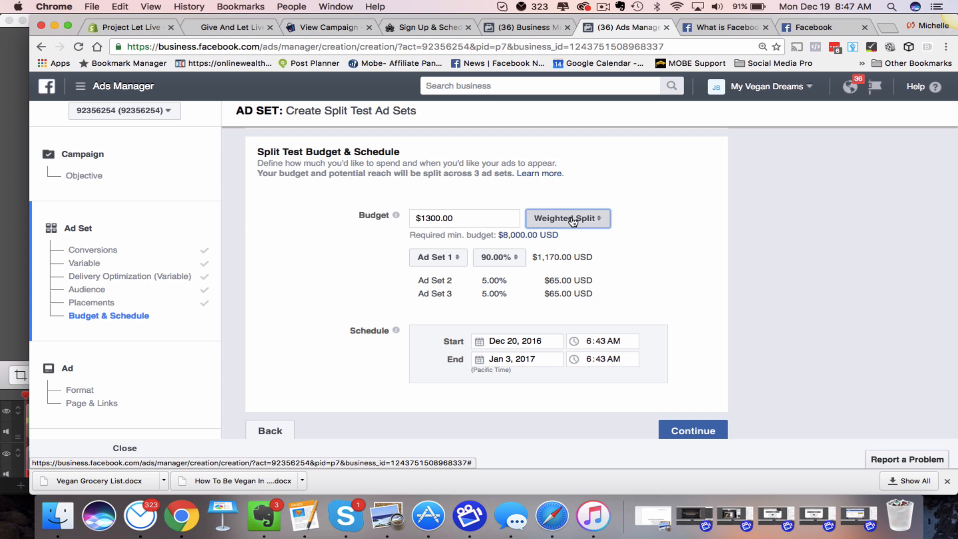
click(567, 219)
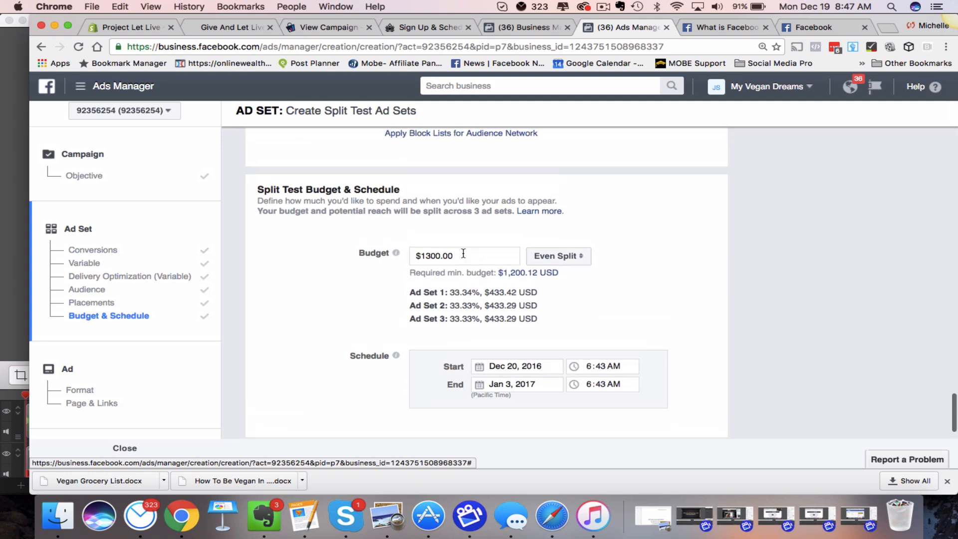
scroll(down, 3)
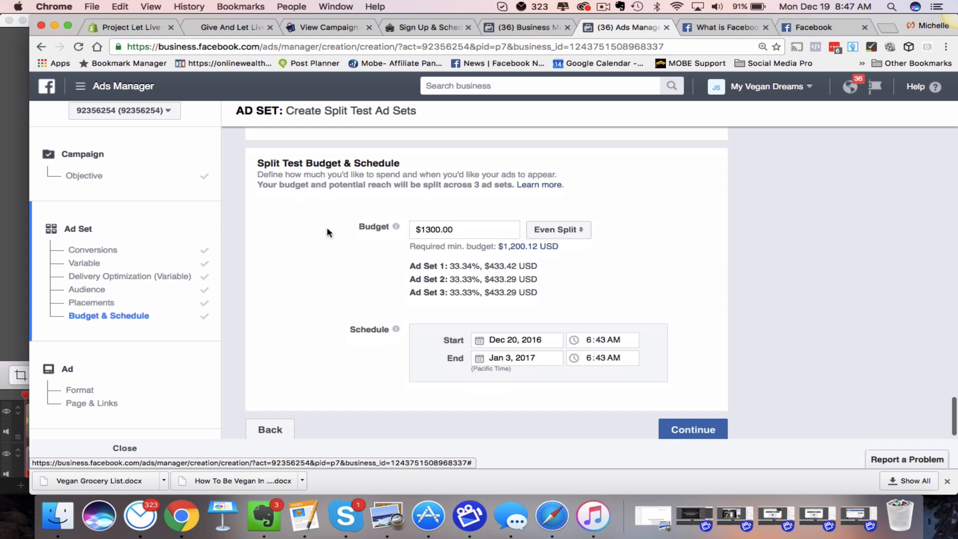
mouse_move(550, 311)
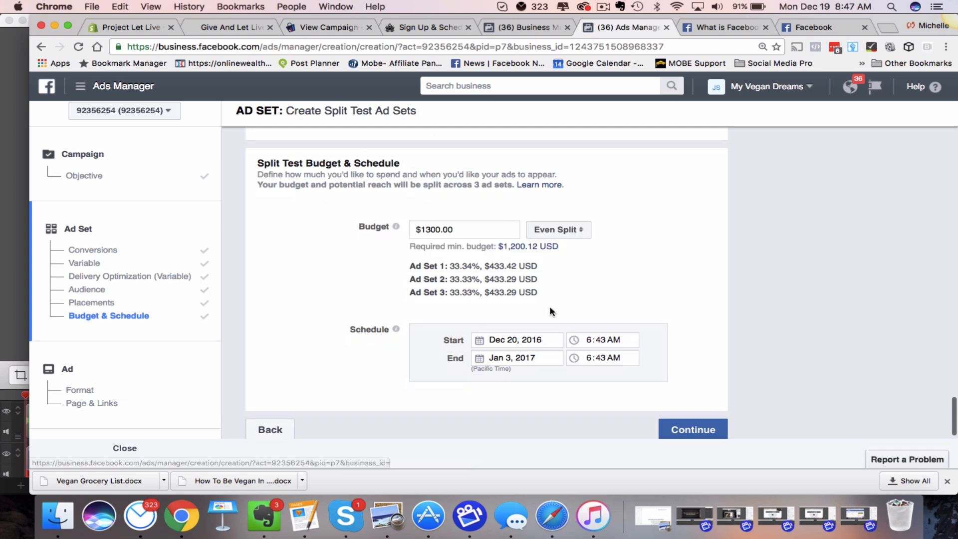
mouse_move(668, 288)
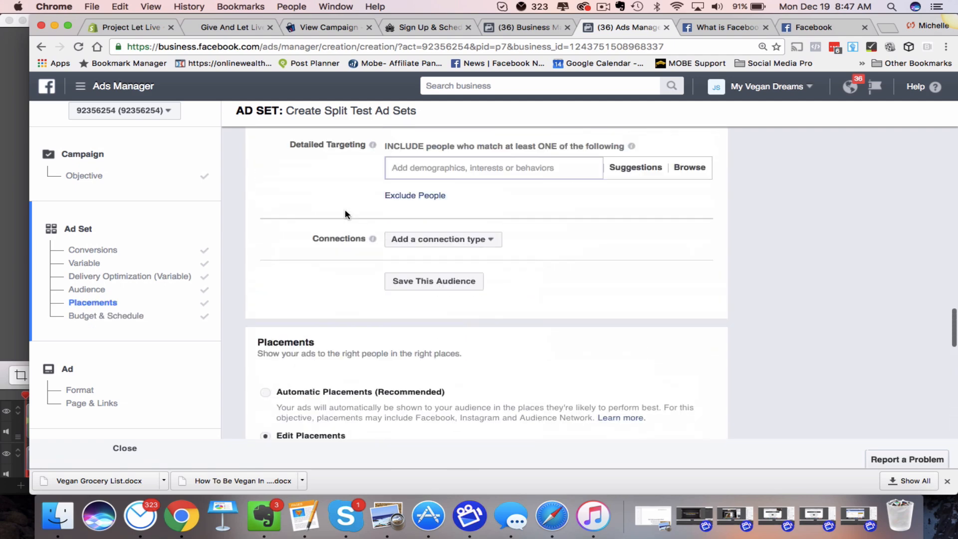
scroll(up, 3)
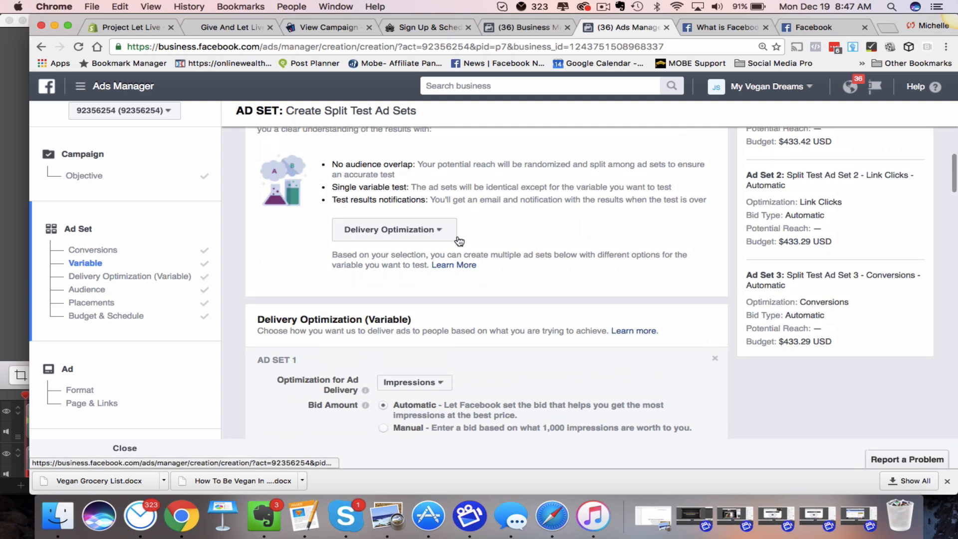
click(393, 229)
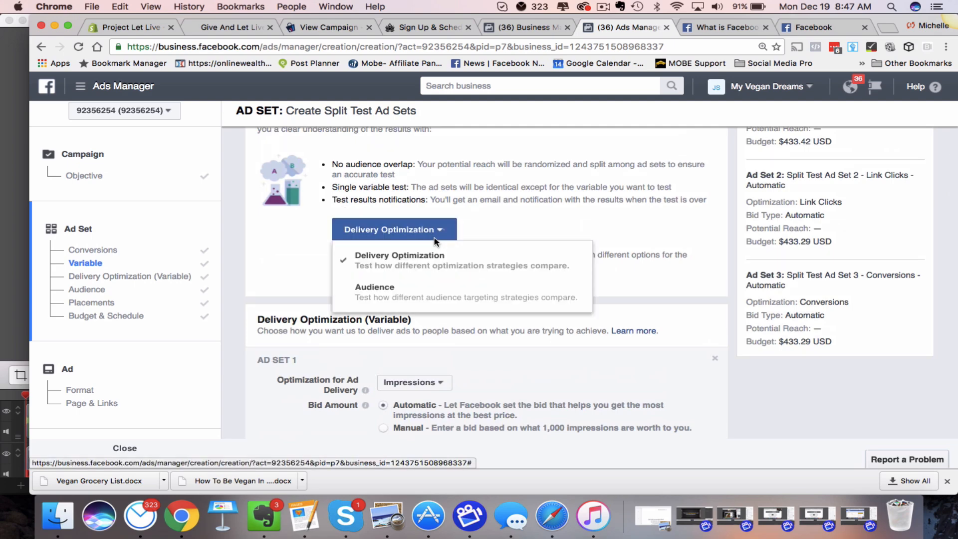
scroll(down, 3)
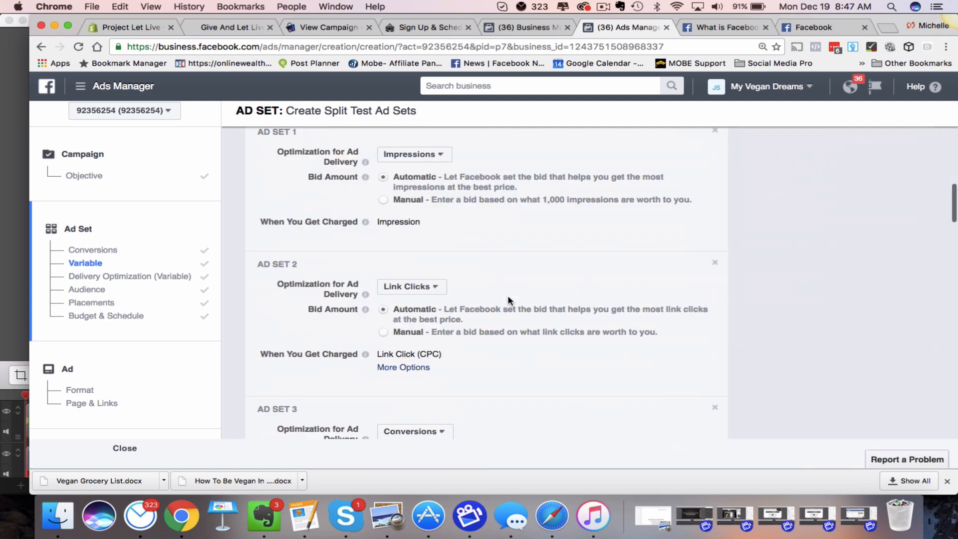
click(109, 315)
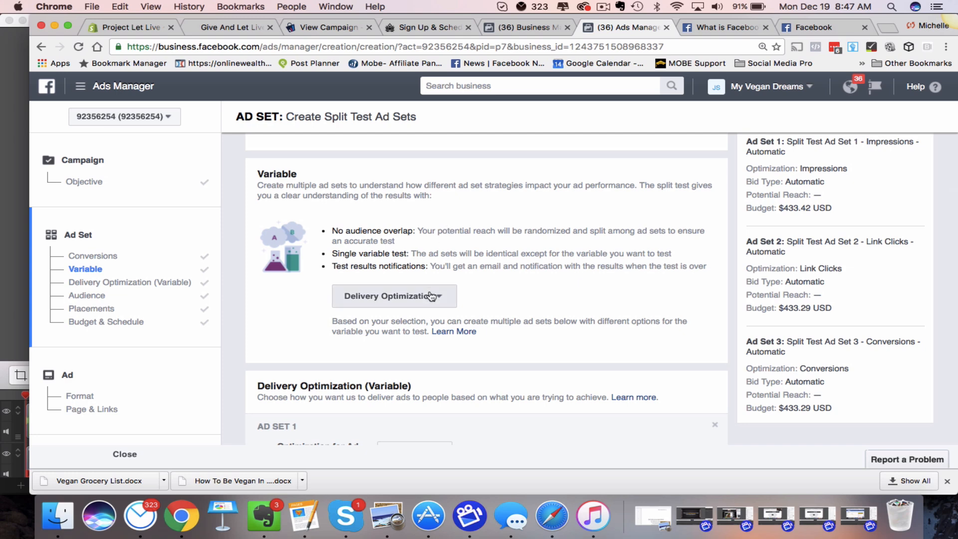
Switch the split test variable to Audience and assign the saved Veganism audience to Ad Set 1
click(395, 296)
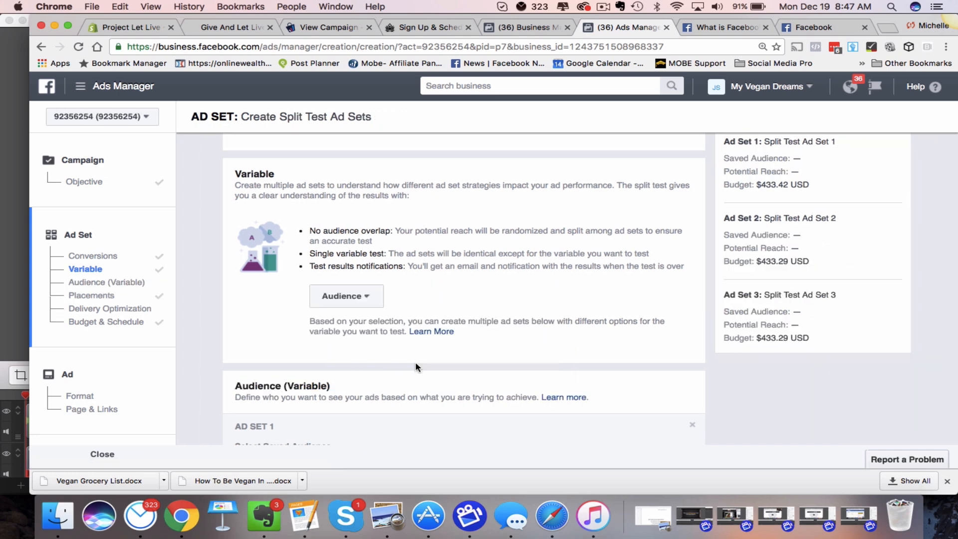
mouse_move(377, 369)
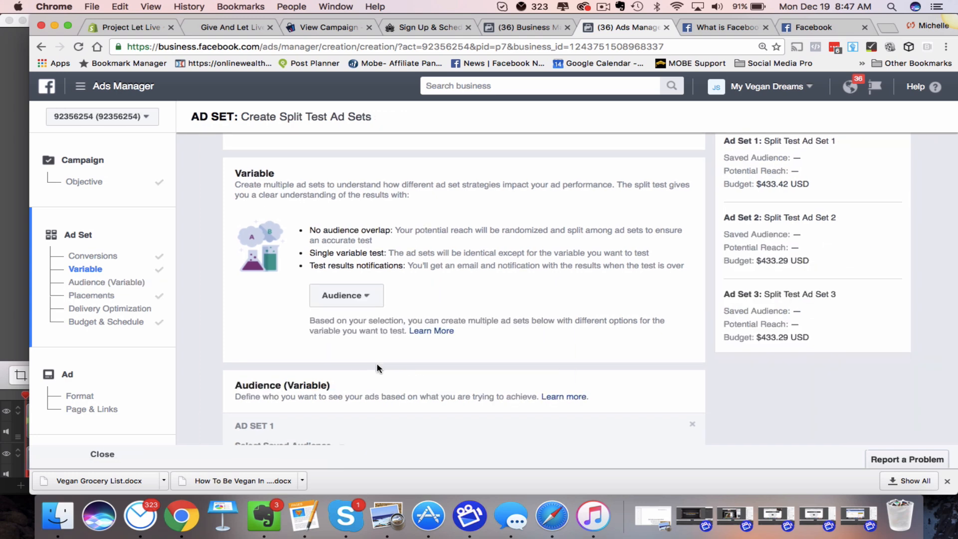
scroll(down, 3)
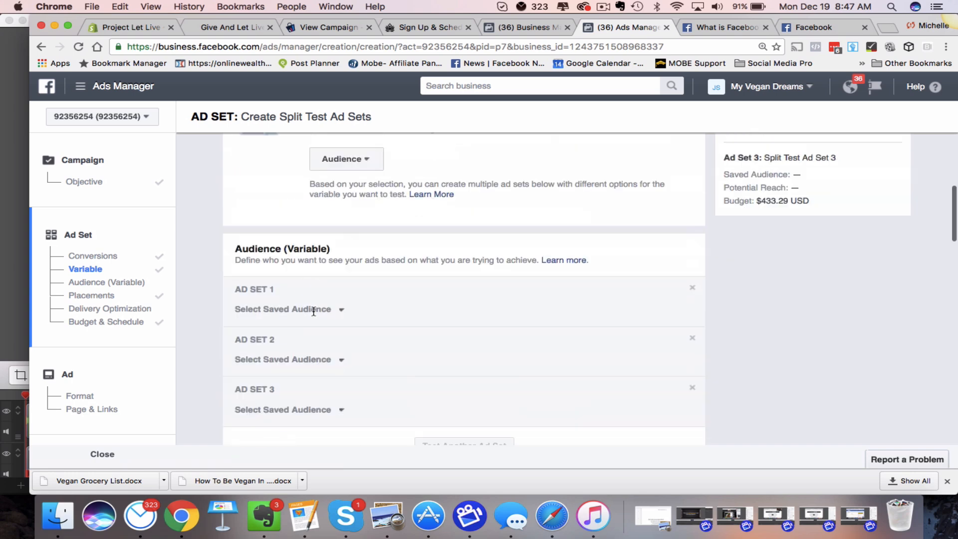
click(341, 310)
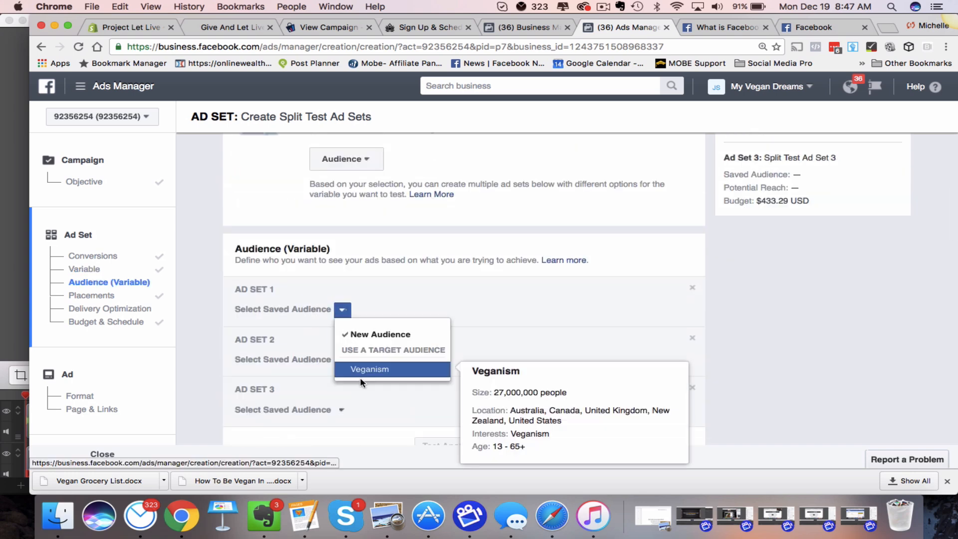
click(370, 369)
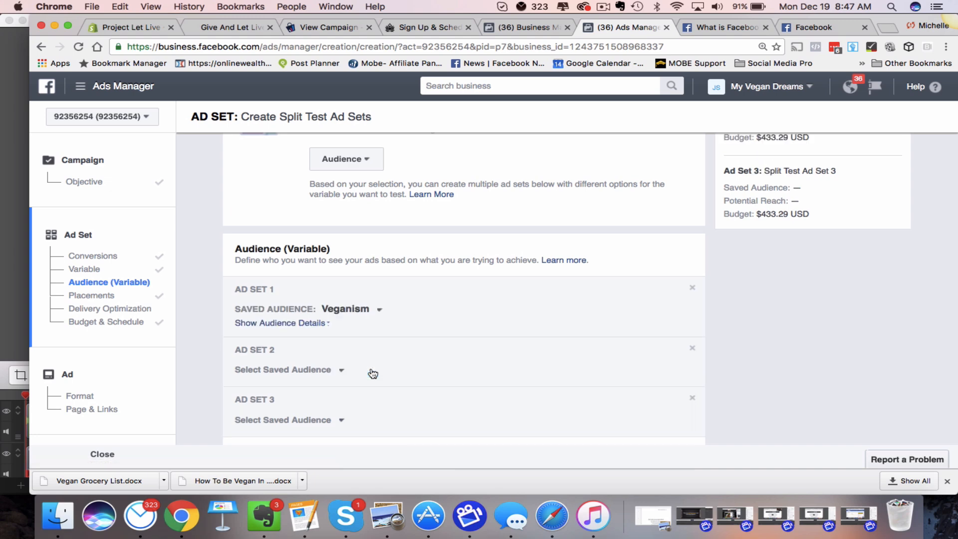
scroll(down, 3)
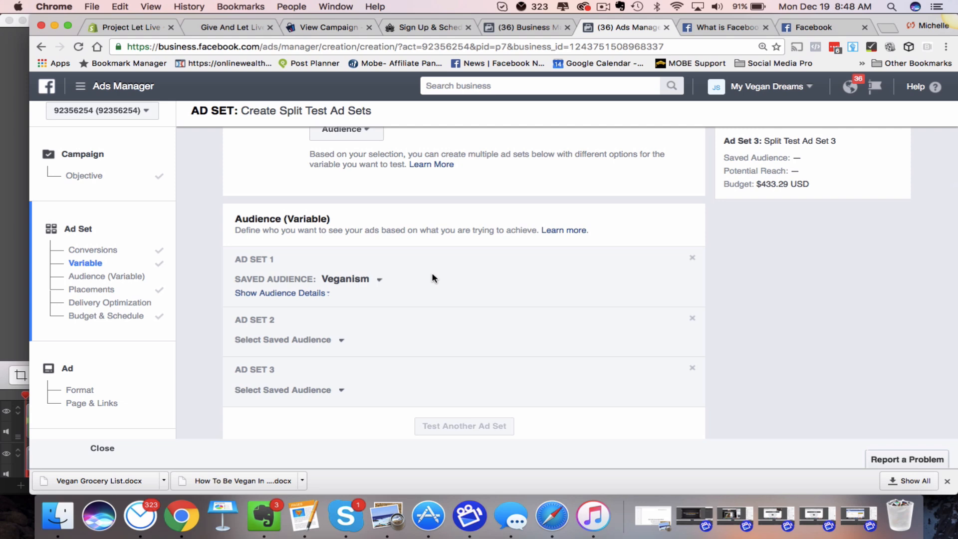
mouse_move(451, 216)
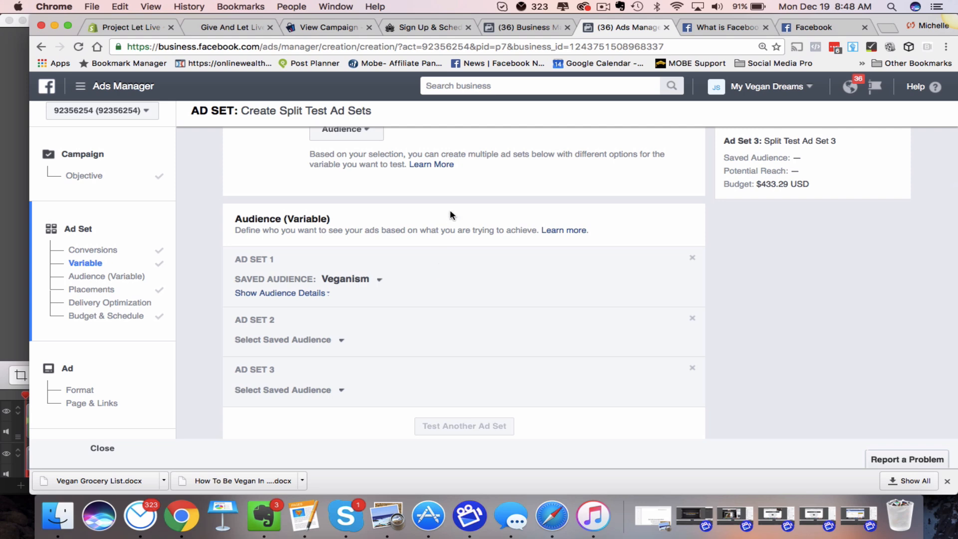
Leave ads creation for the Audiences tool, triggering the notice that changes will be saved
click(80, 86)
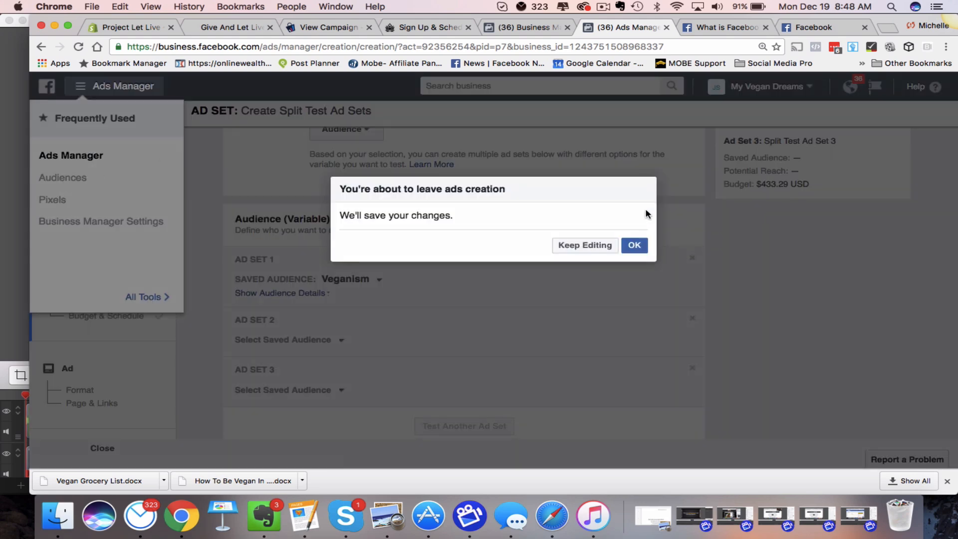
Confirm leaving, review the lookalike audience creation options, then cancel back to the Audiences list
click(634, 245)
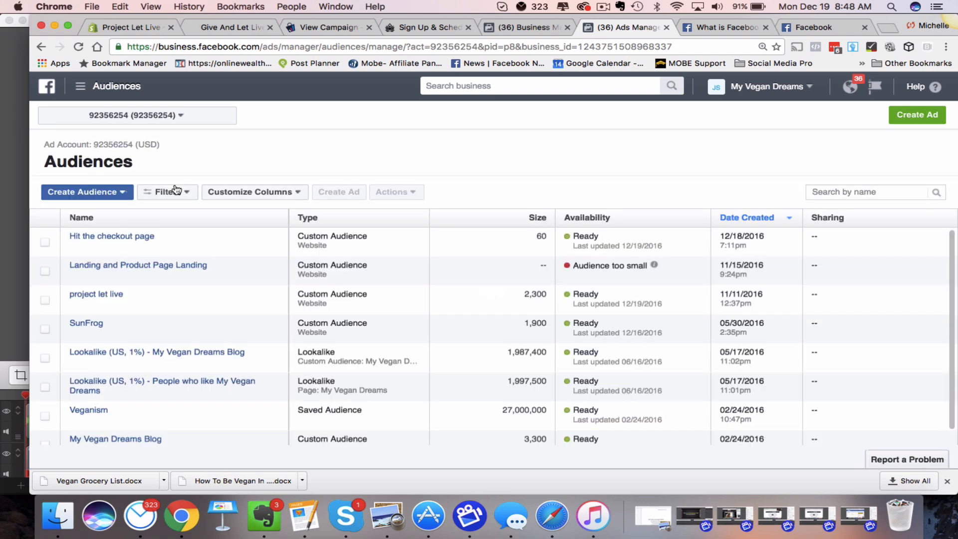
click(83, 191)
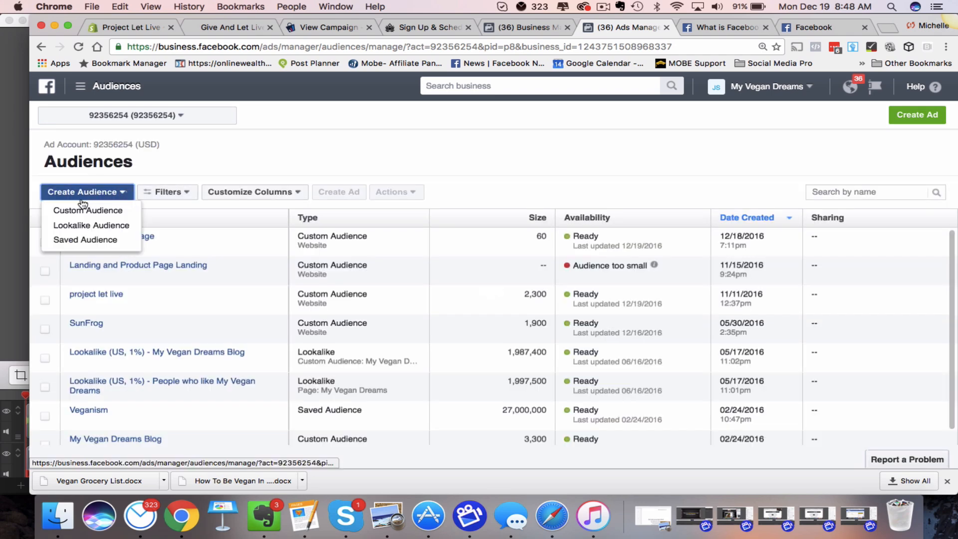
mouse_move(91, 225)
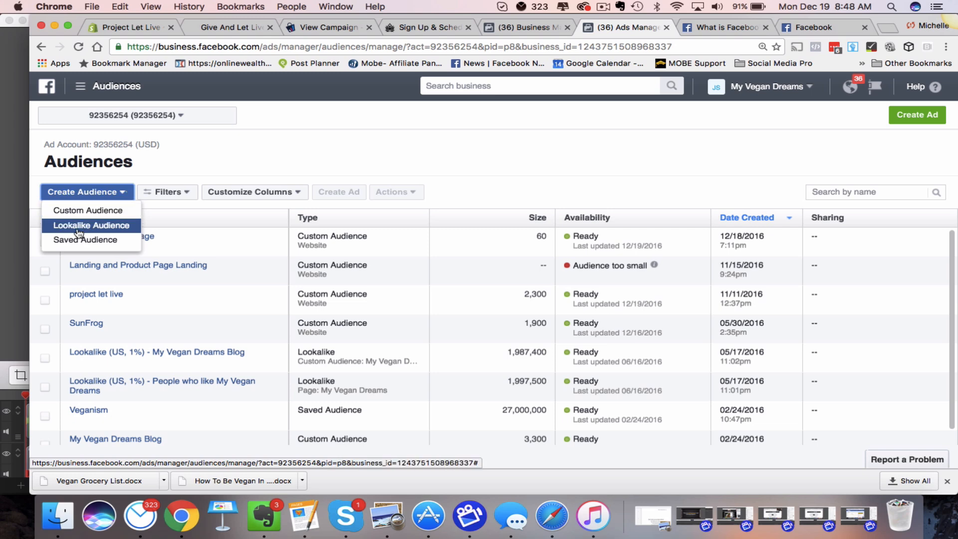
click(88, 209)
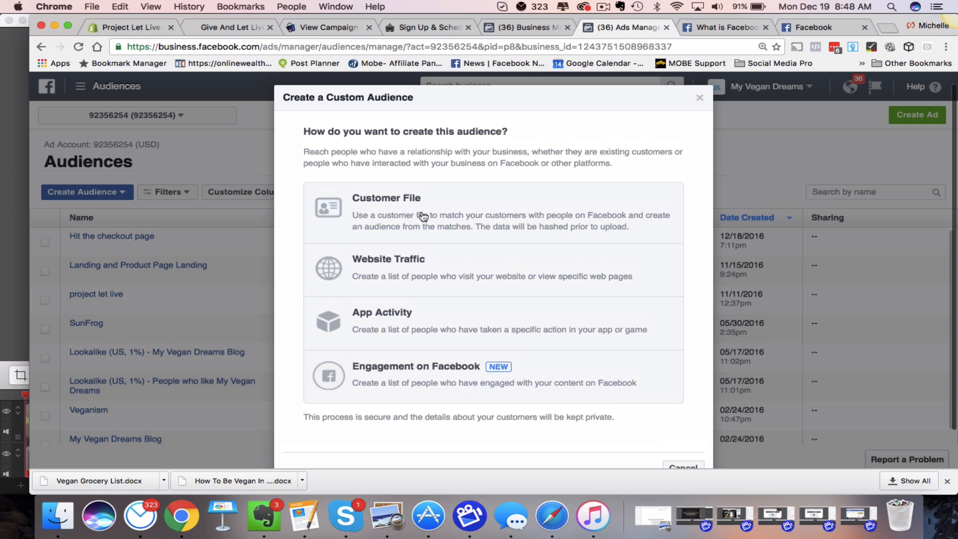
mouse_move(578, 230)
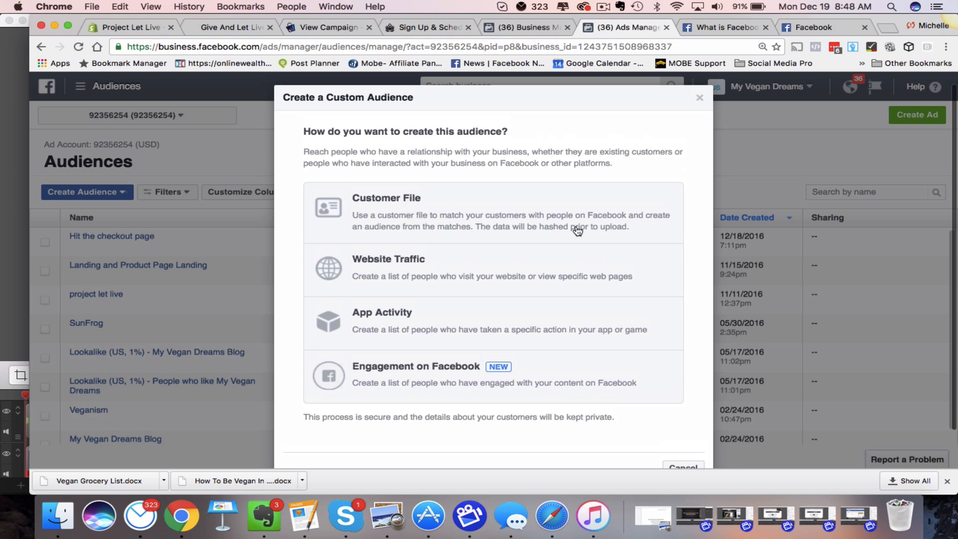
mouse_move(530, 282)
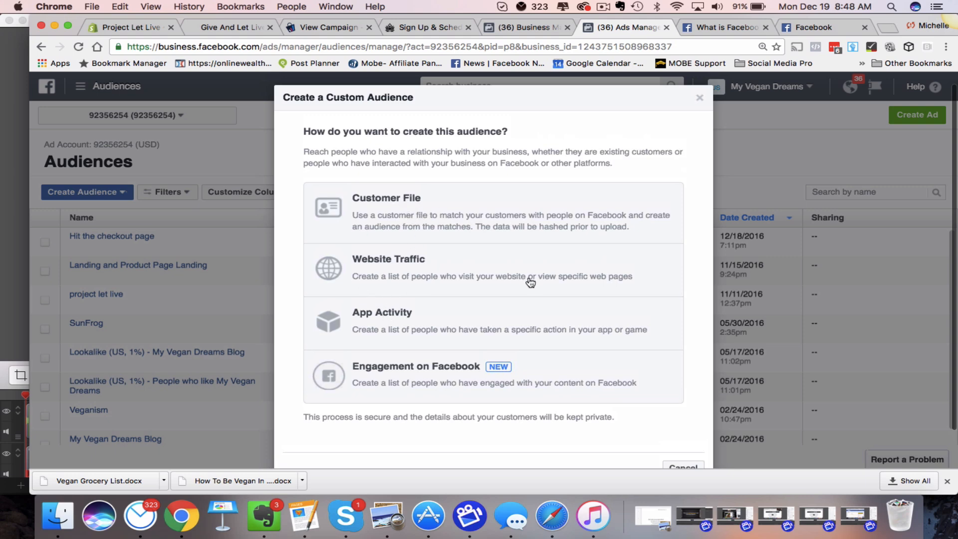
mouse_move(306, 287)
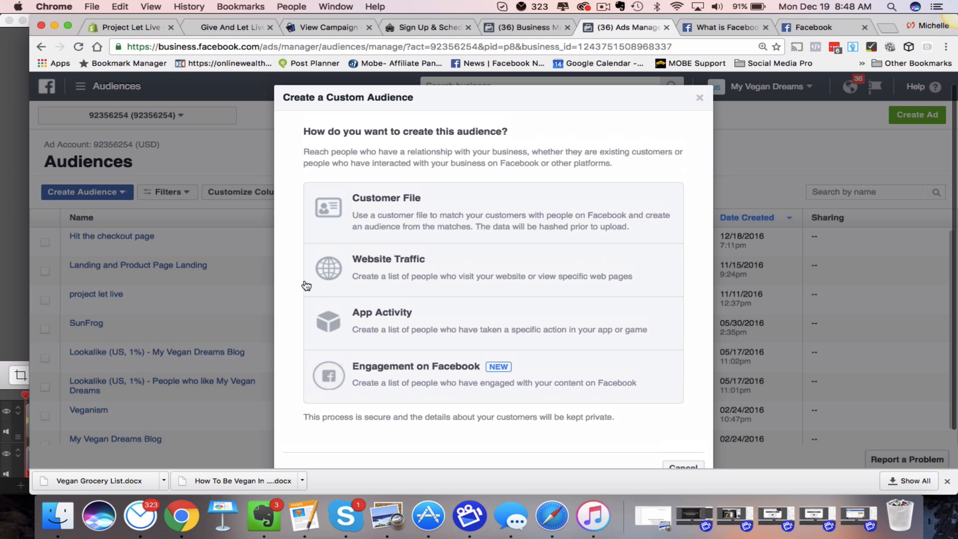
mouse_move(470, 282)
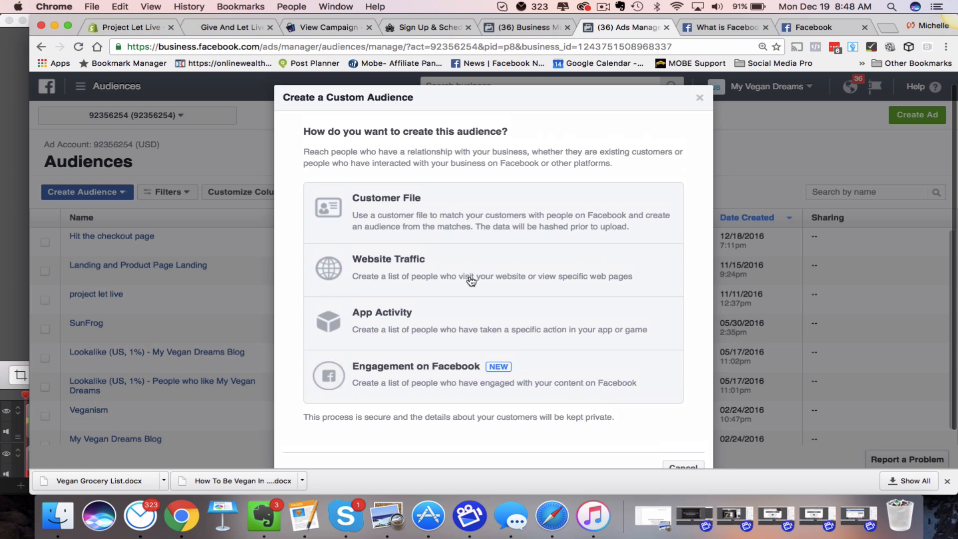
mouse_move(529, 276)
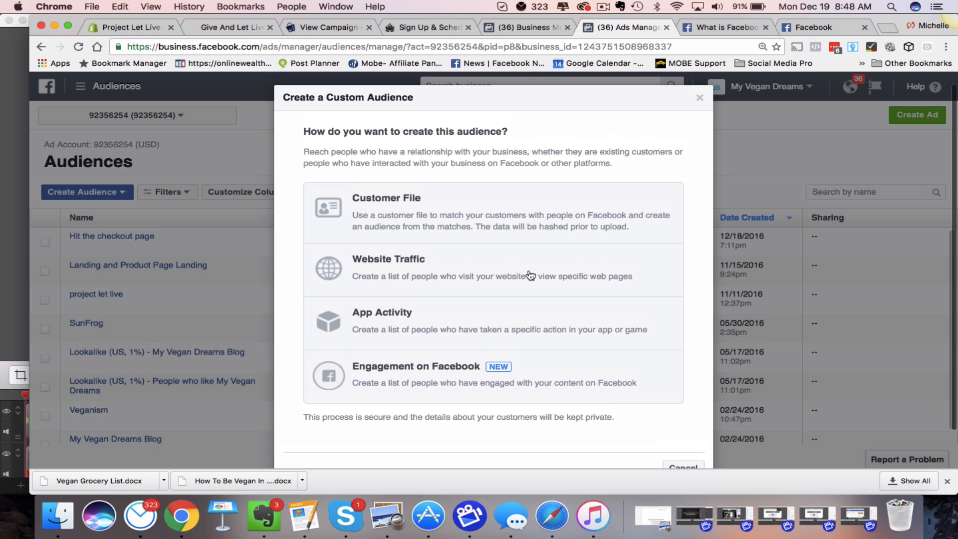
mouse_move(231, 157)
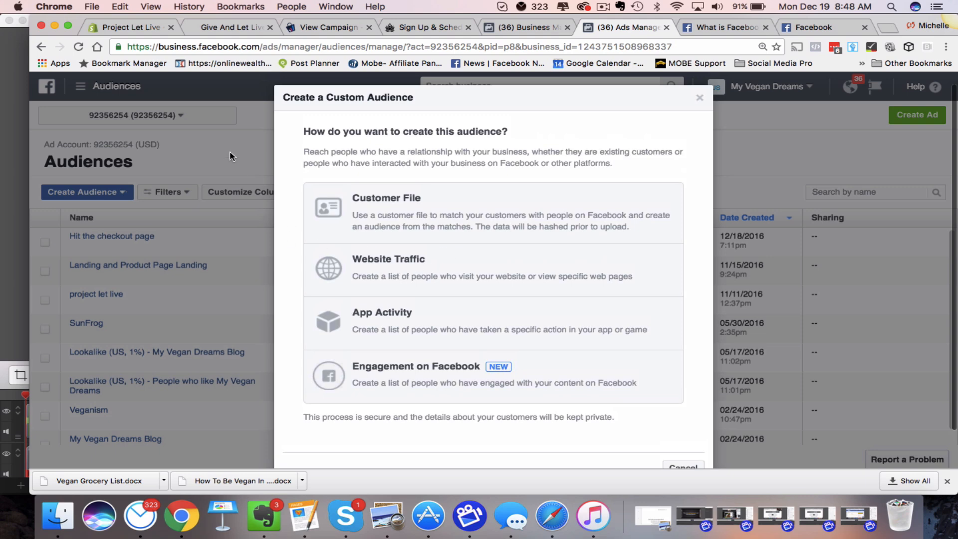
click(700, 97)
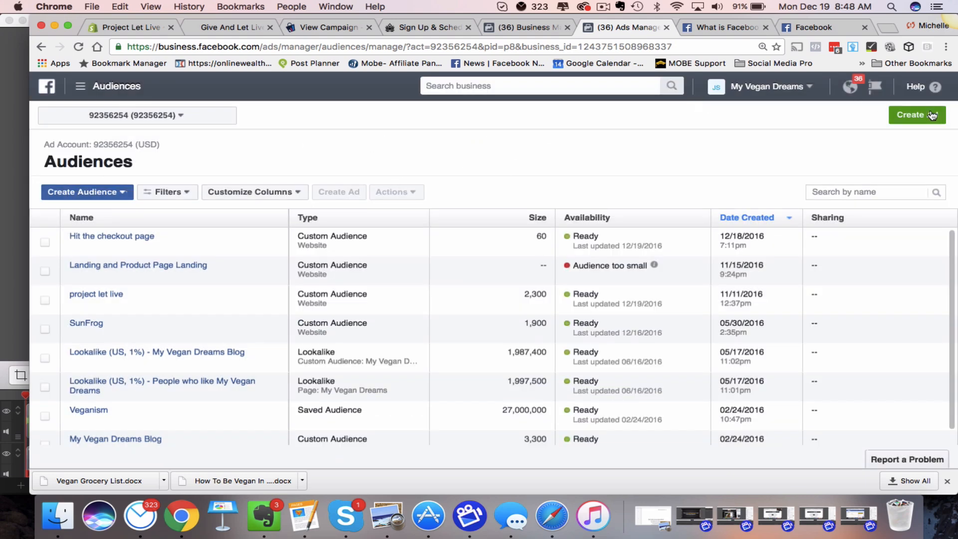
Begin a new ad rather than the saved draft, reaching the marketing objective choices
click(912, 114)
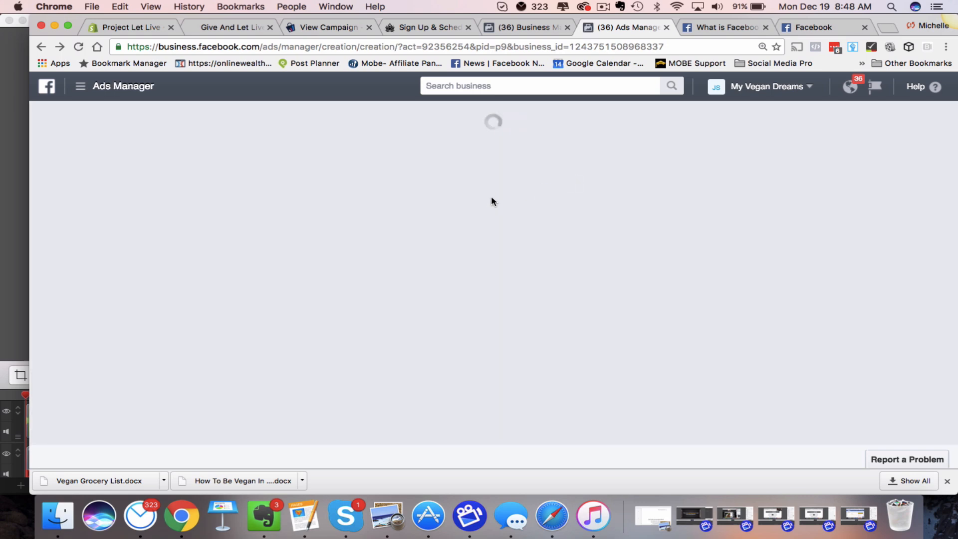
mouse_move(462, 213)
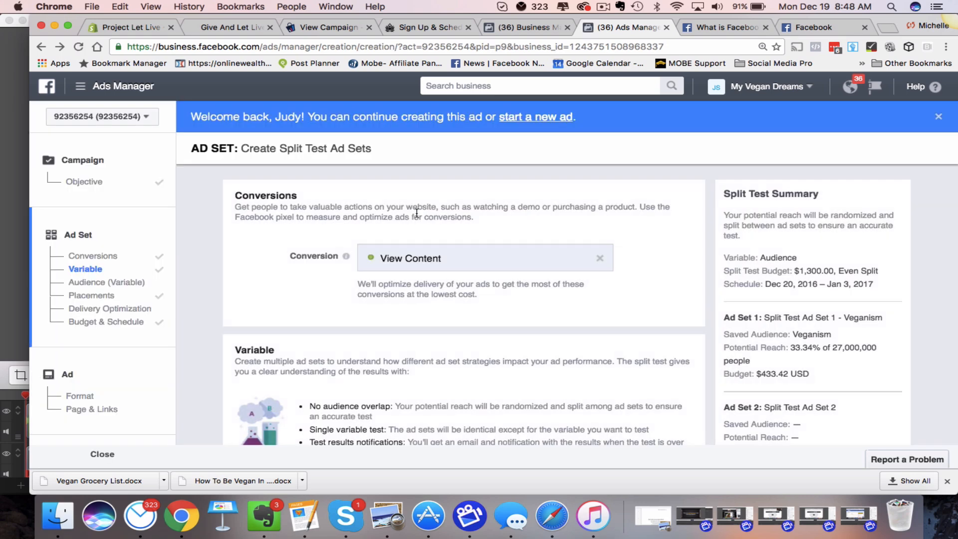
click(95, 256)
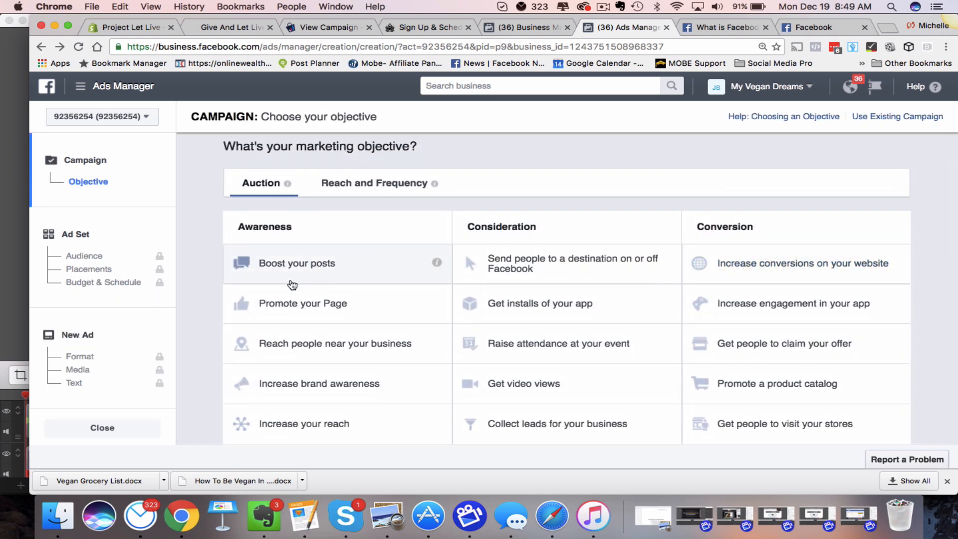
Pick Promote your Page, browse the ad set page, then exit creation to the Campaigns list
click(302, 303)
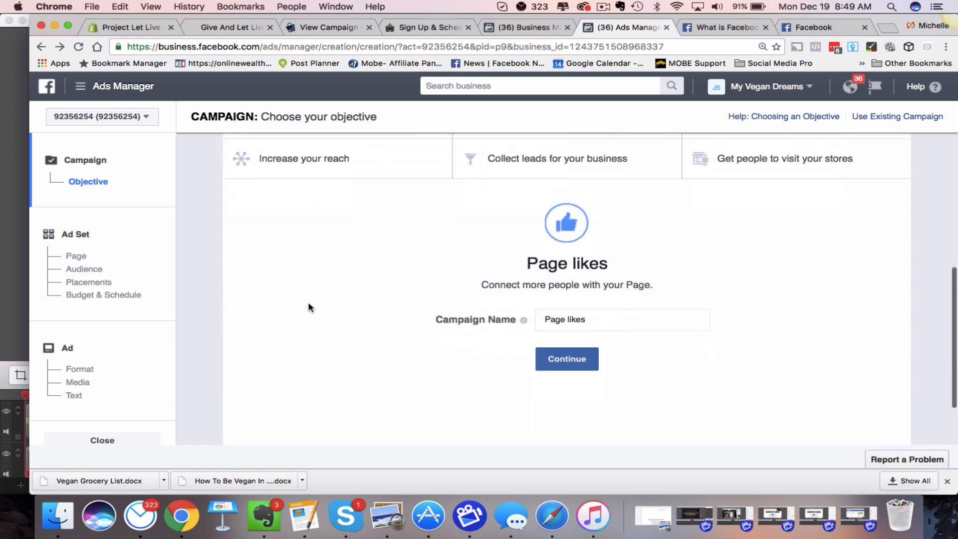
click(565, 358)
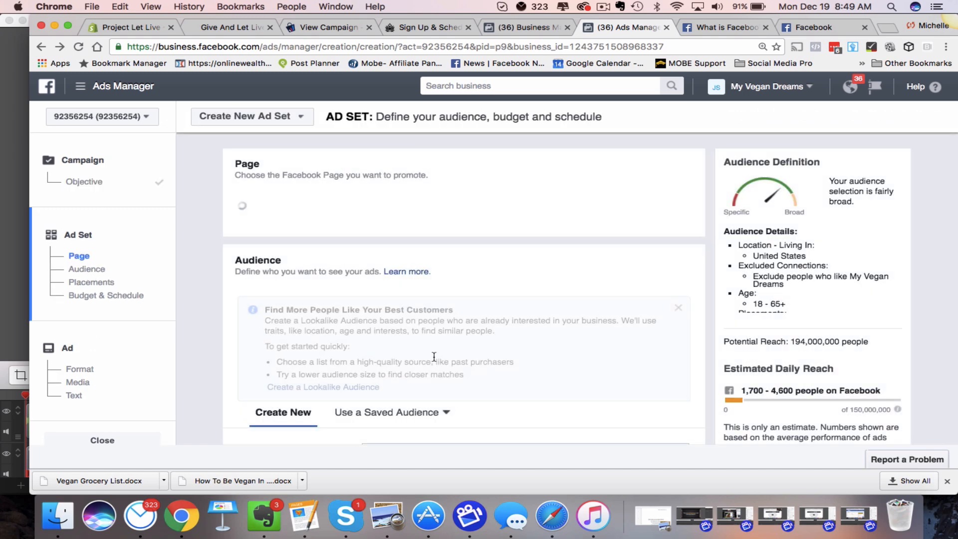
scroll(down, 3)
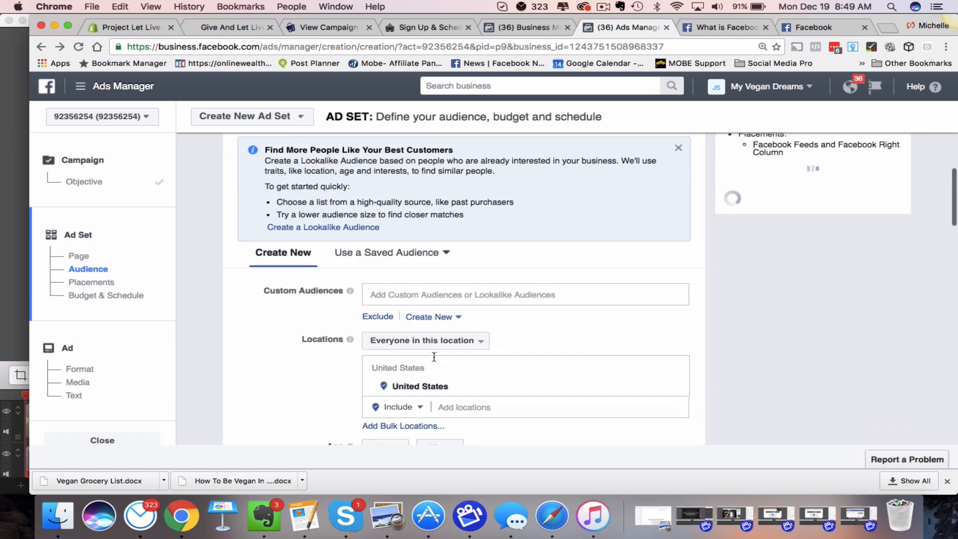
scroll(down, 3)
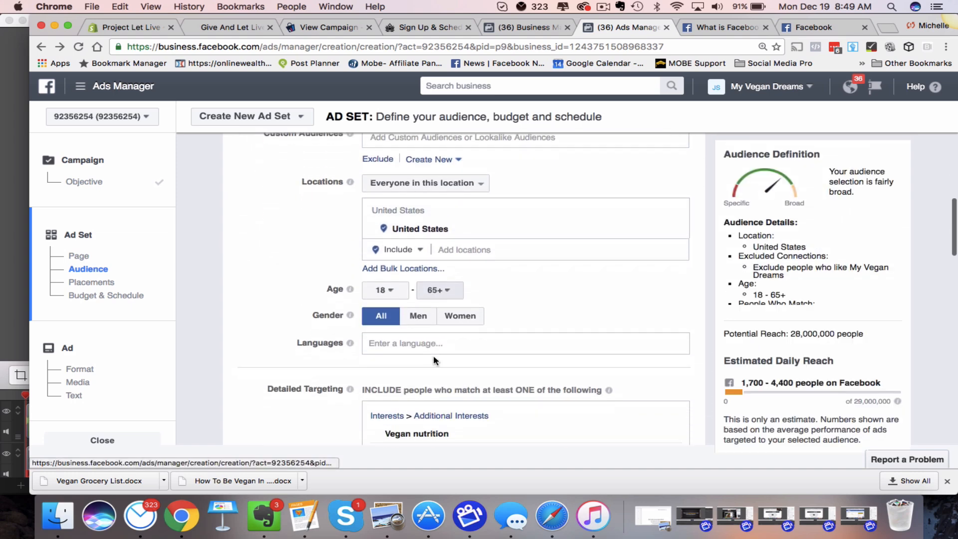
scroll(down, 3)
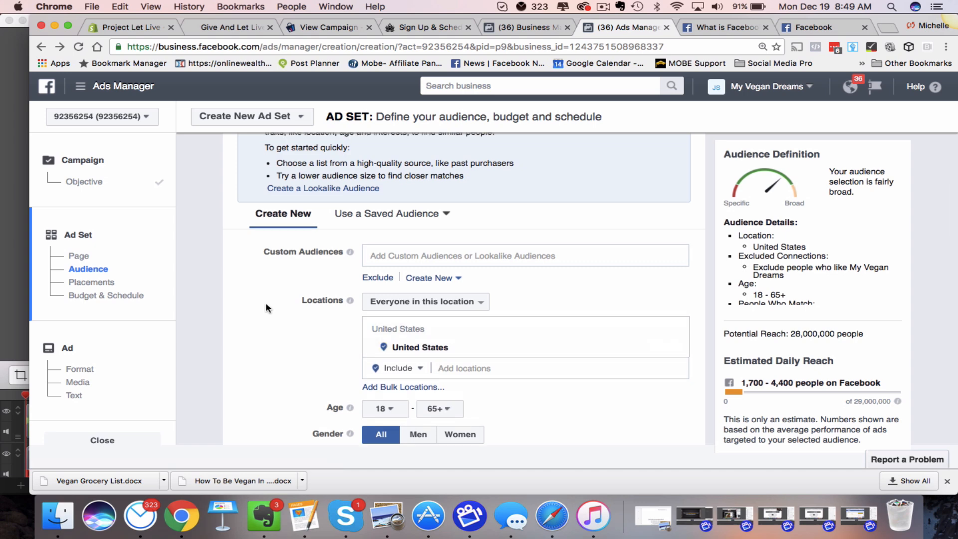
click(79, 256)
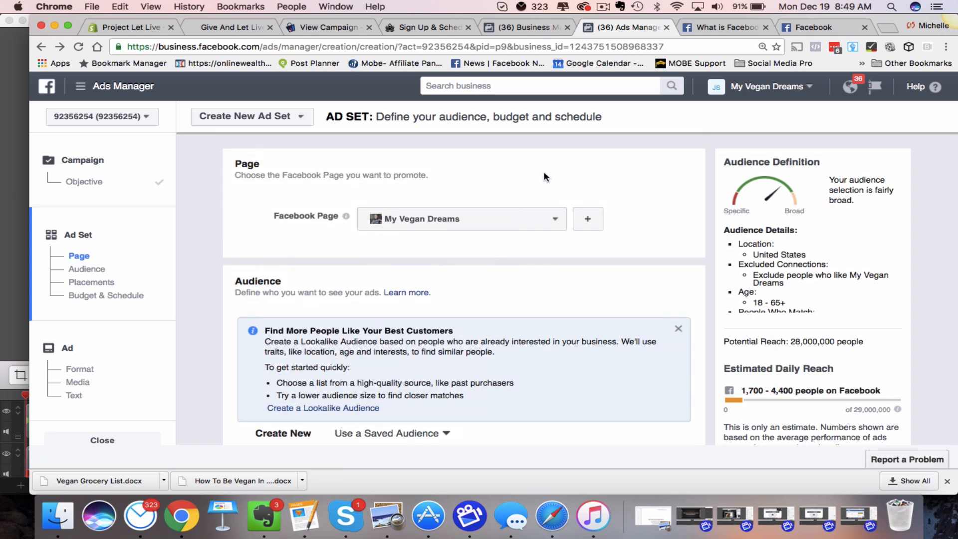
mouse_move(282, 135)
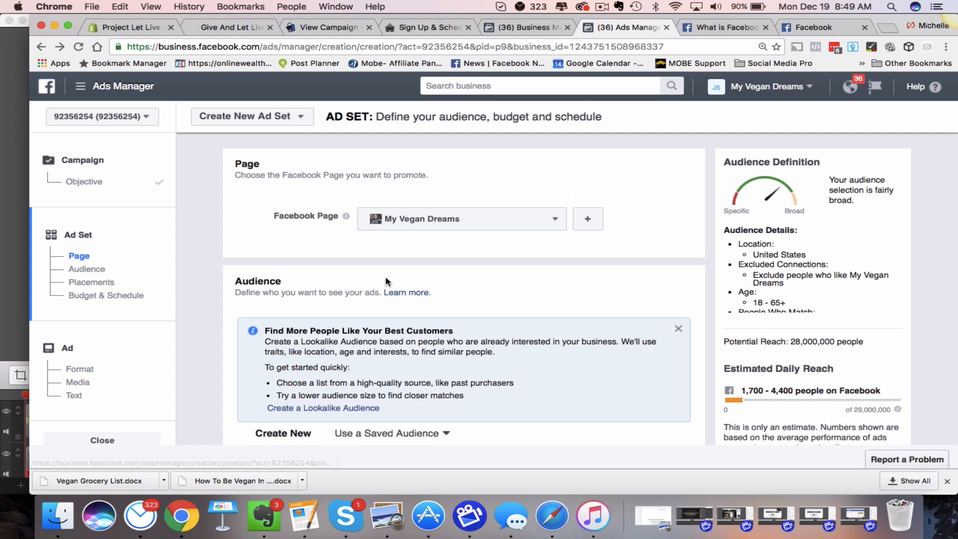
mouse_move(249, 135)
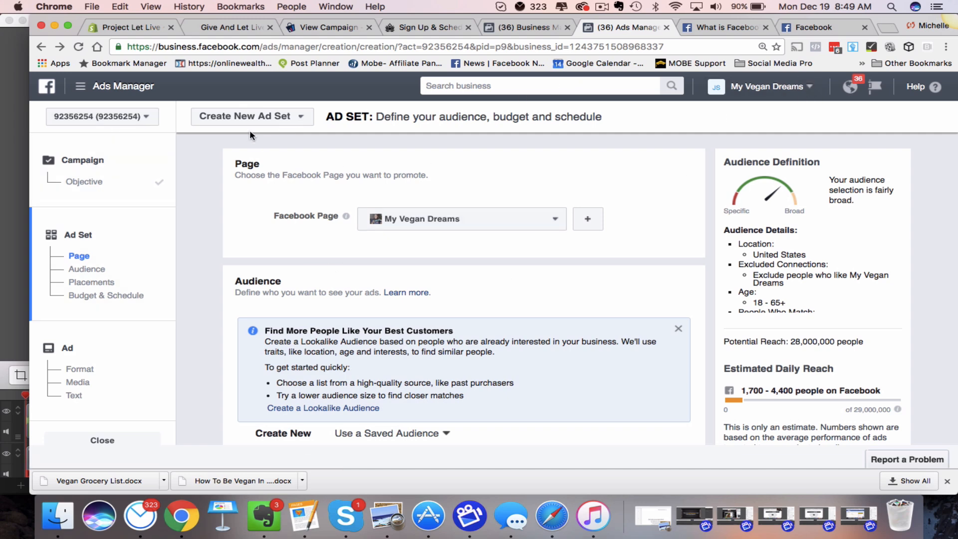
click(251, 116)
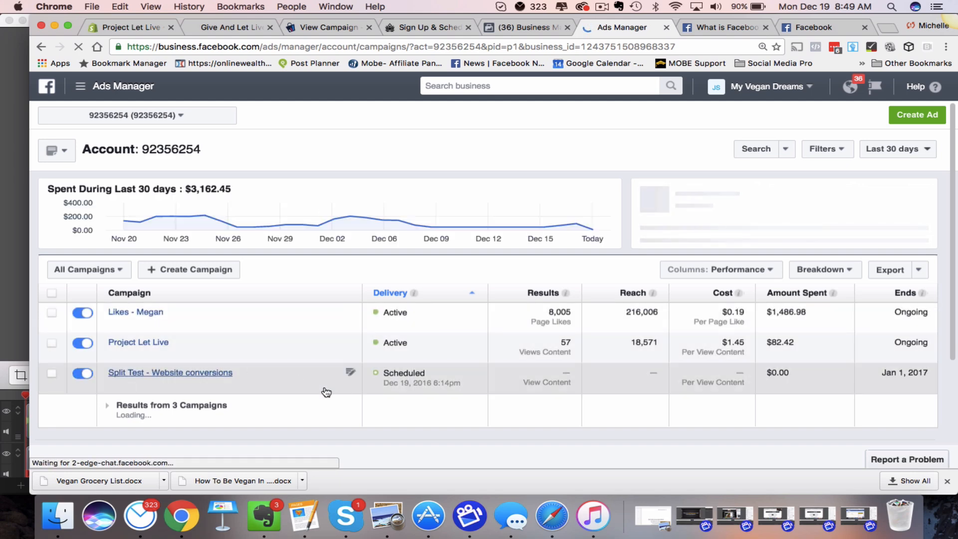
View the Split Test - Website conversions campaign's three scheduled ad sets
click(170, 372)
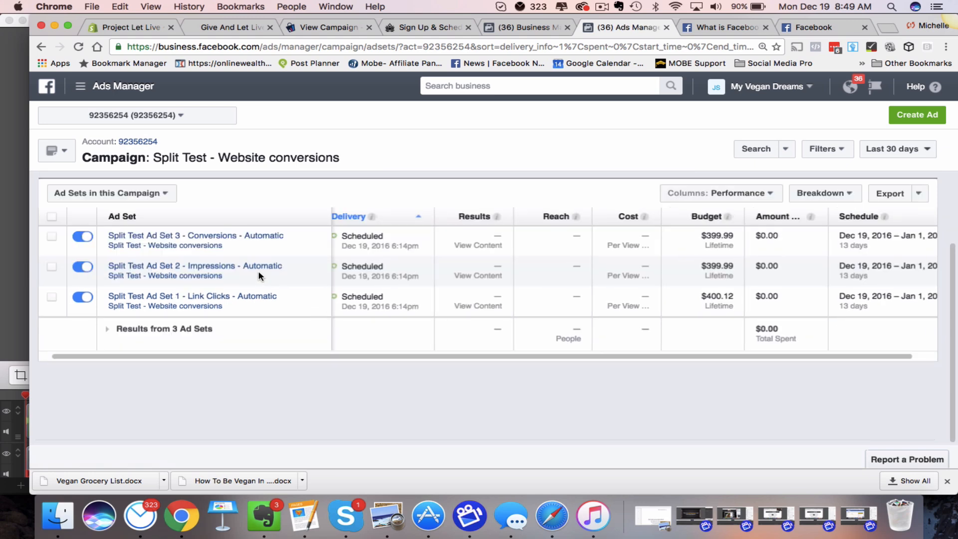
scroll(down, 3)
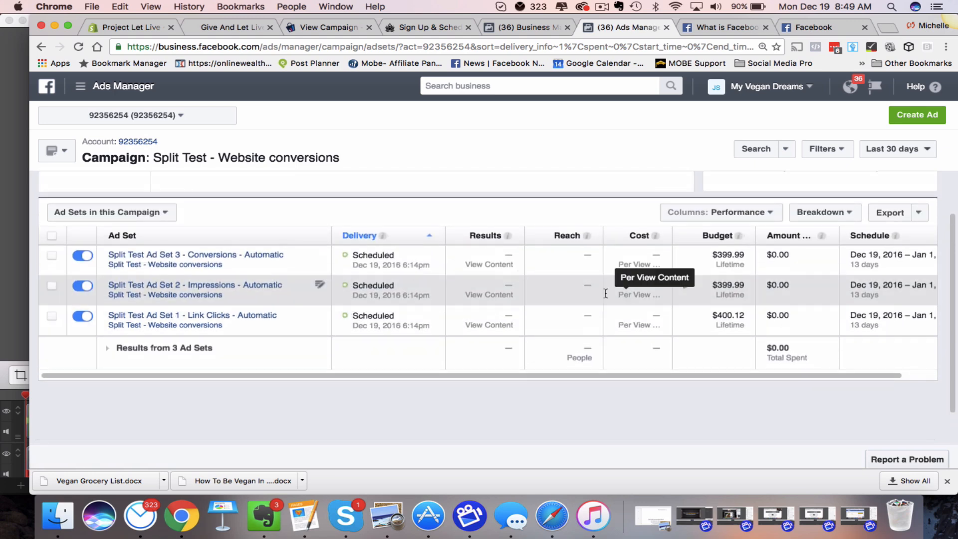
mouse_move(489, 336)
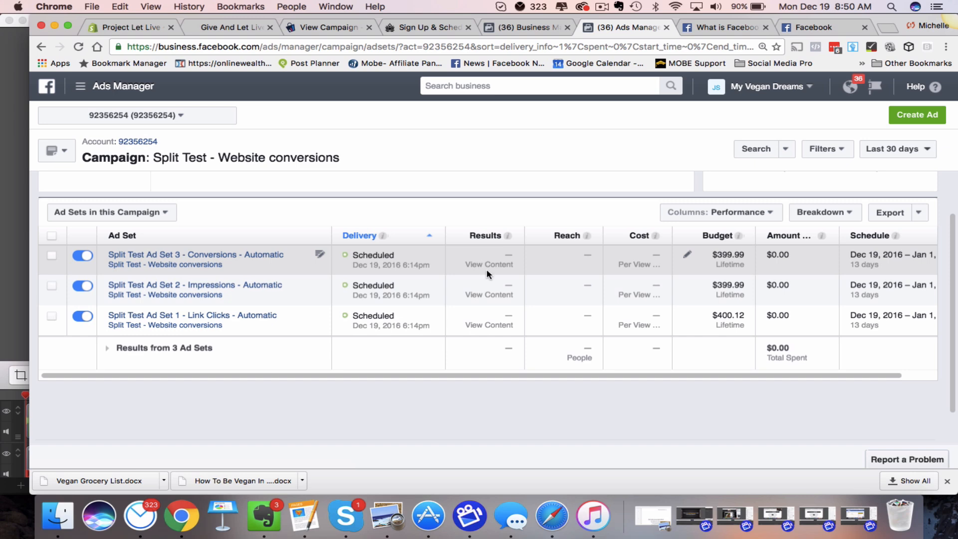
mouse_move(480, 305)
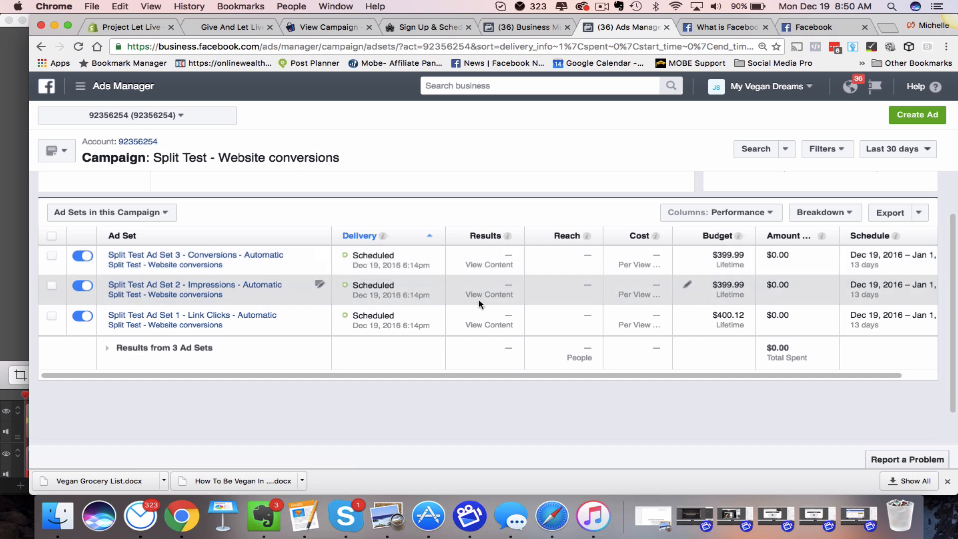
mouse_move(145, 284)
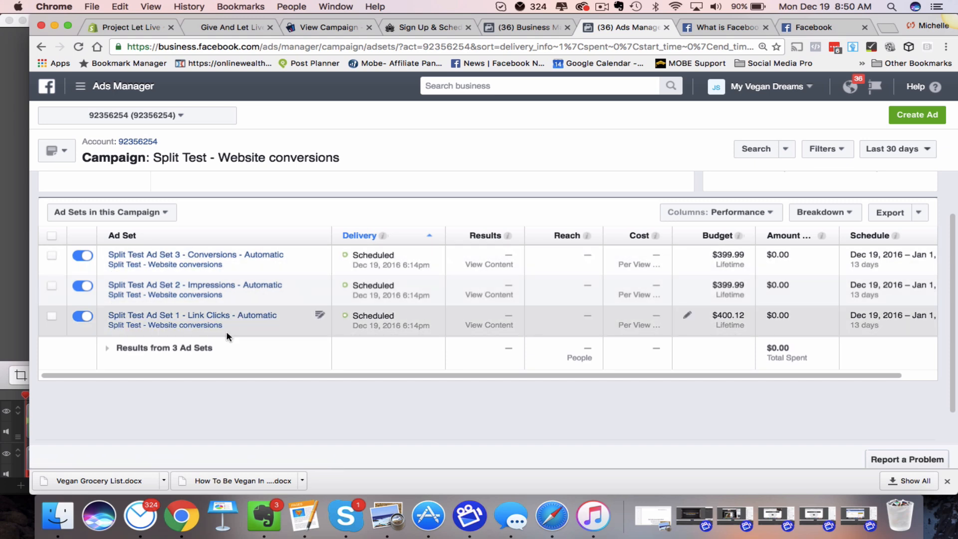
mouse_move(255, 345)
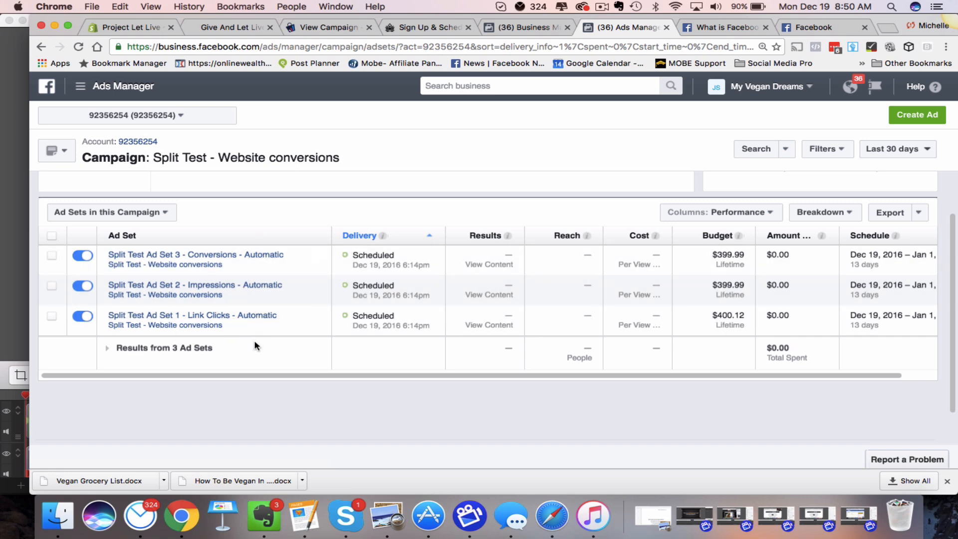
mouse_move(259, 356)
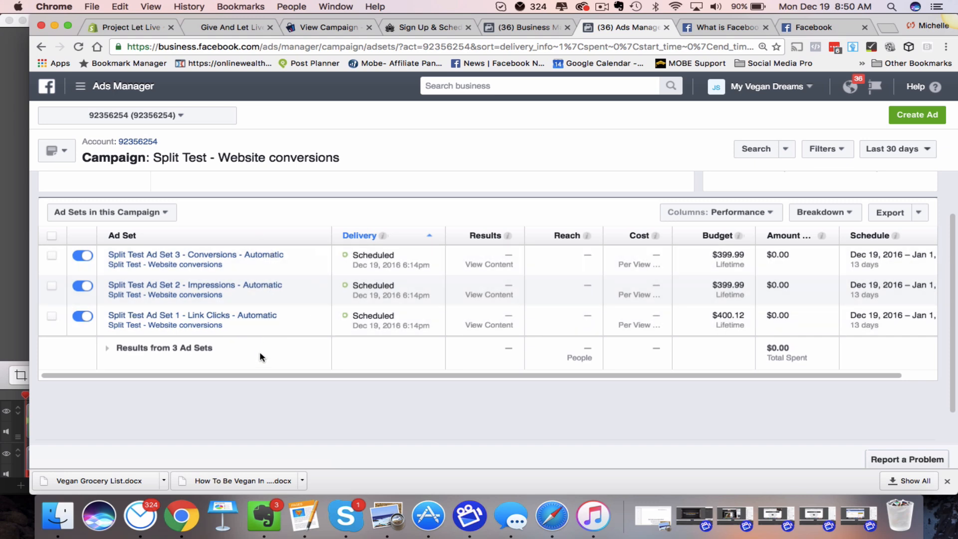
mouse_move(428, 178)
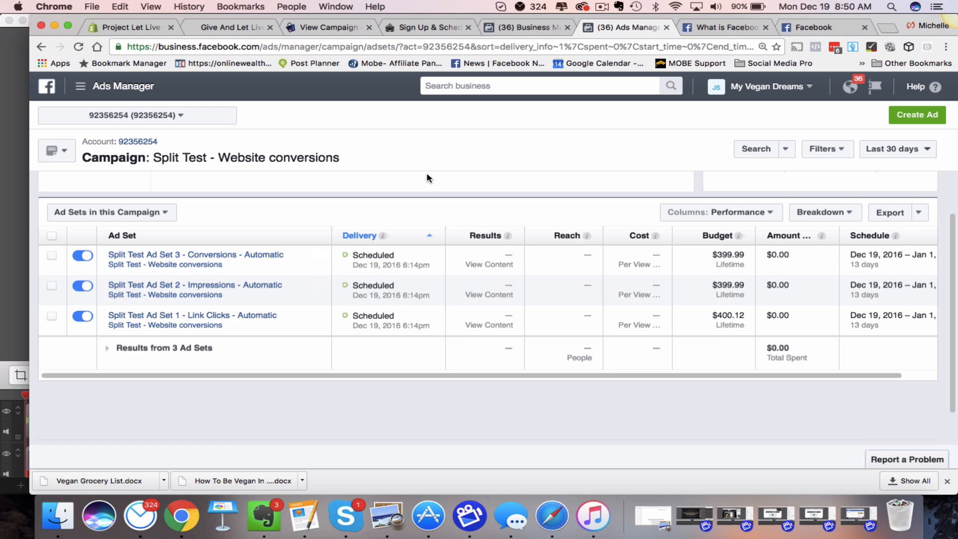
mouse_move(462, 218)
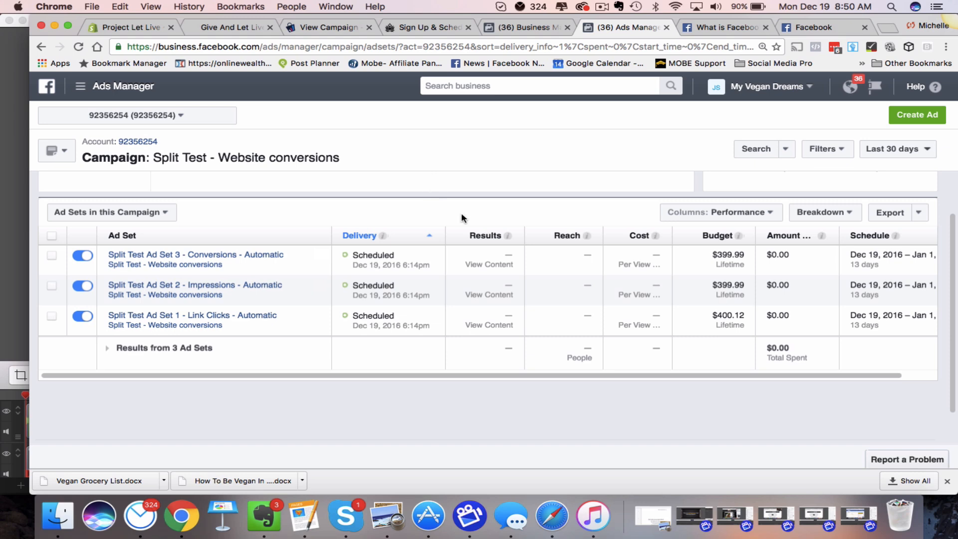